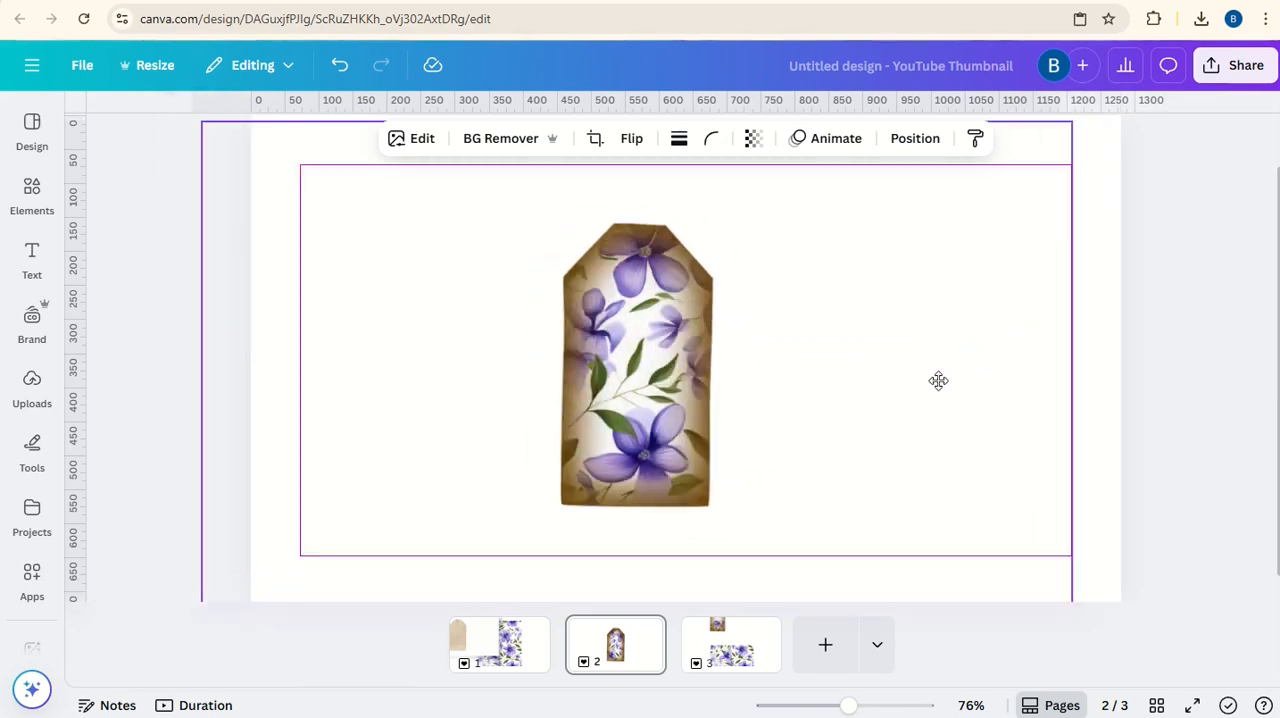
- Start a new blank YouTube Thumbnail-sized design with a single empty page
left_click_drag(636, 364, 686, 358)
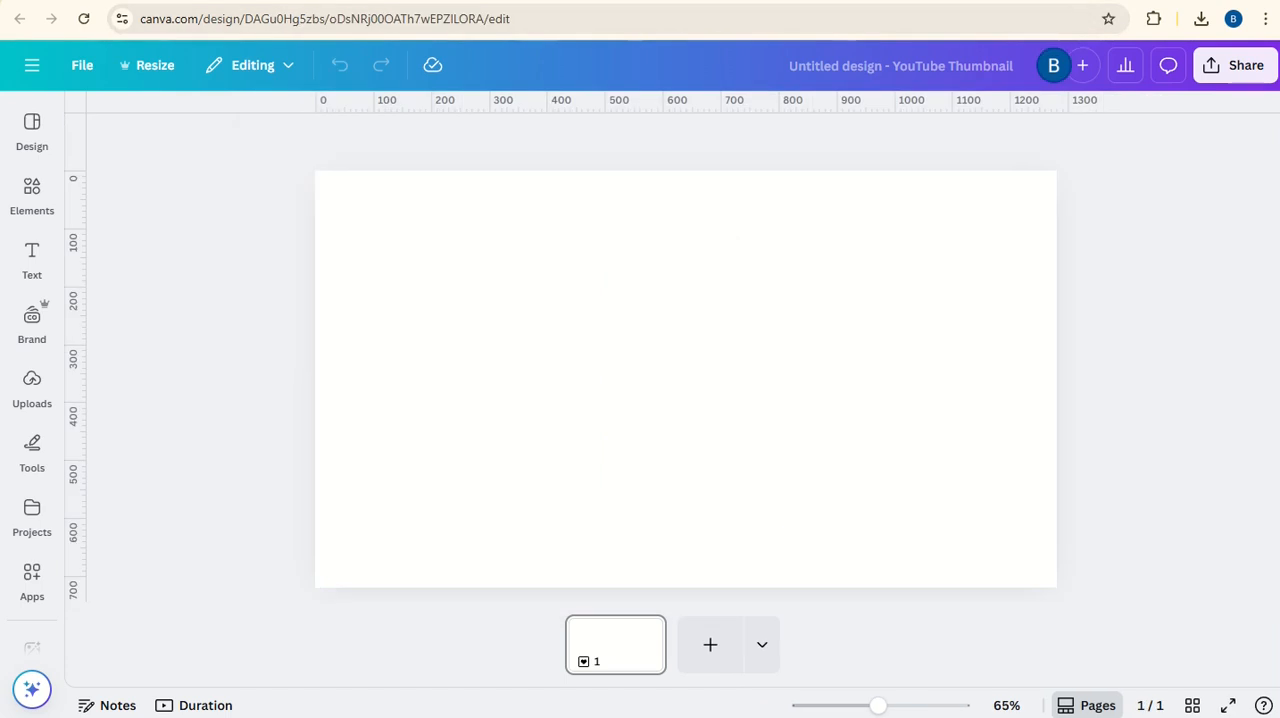
- Search Elements for 'old luggage label' and add the brown paper tag graphic to the page
left_click(32, 190)
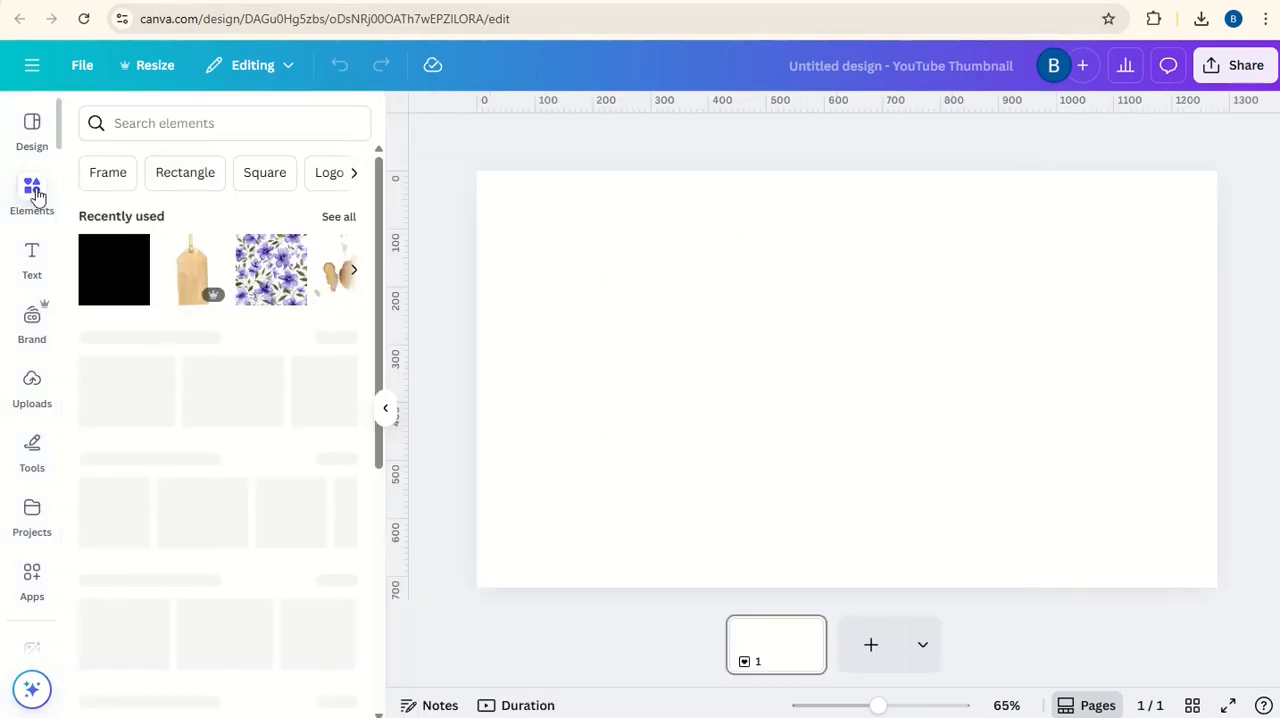
left_click(200, 124)
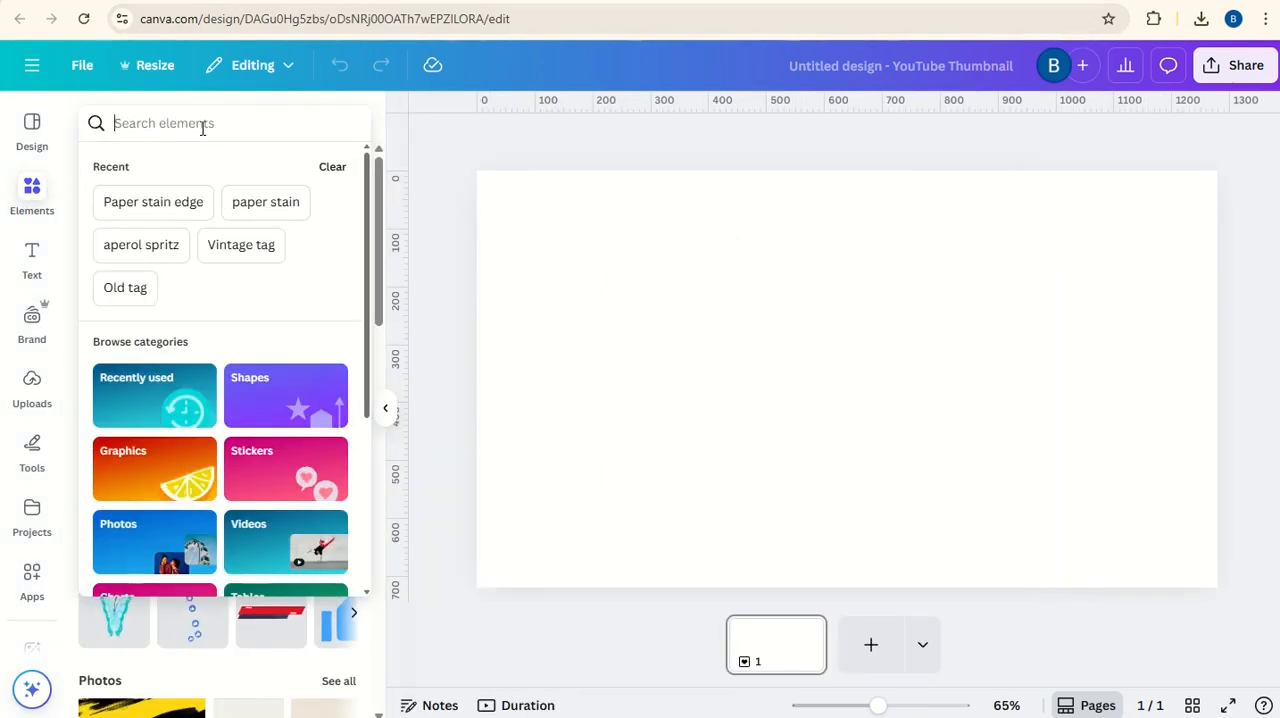
type("old luggage label")
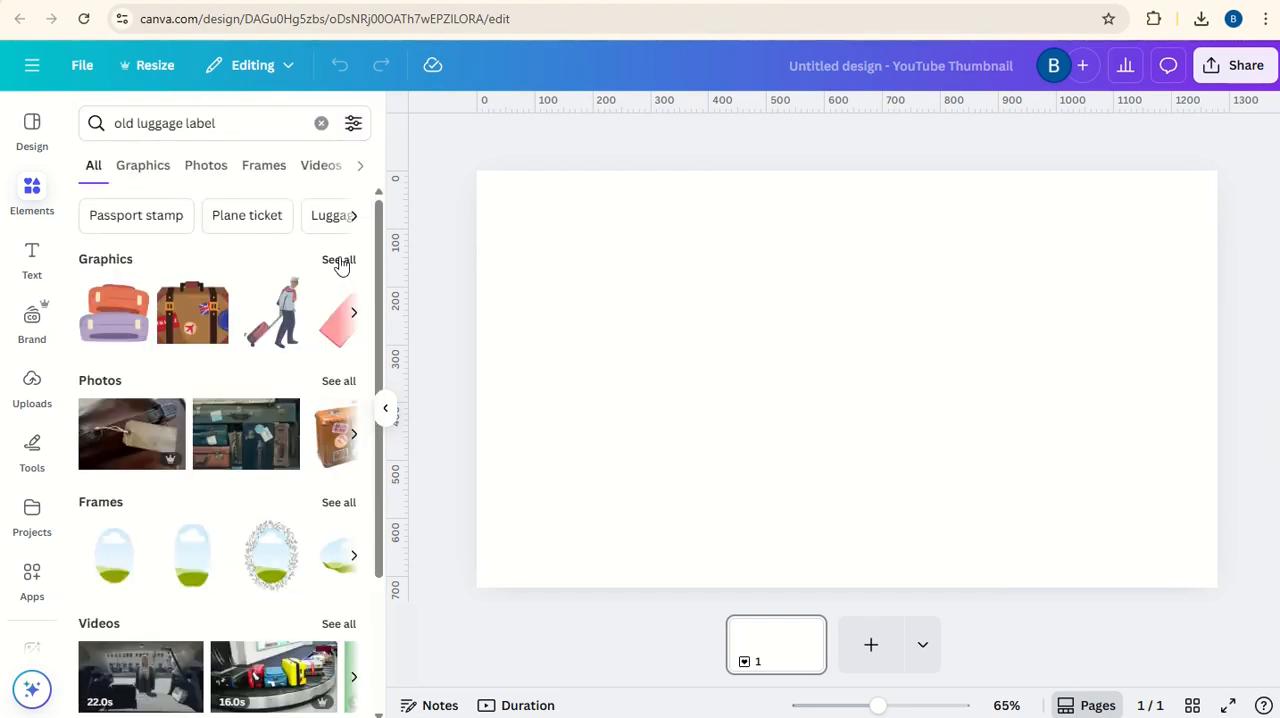
left_click(142, 164)
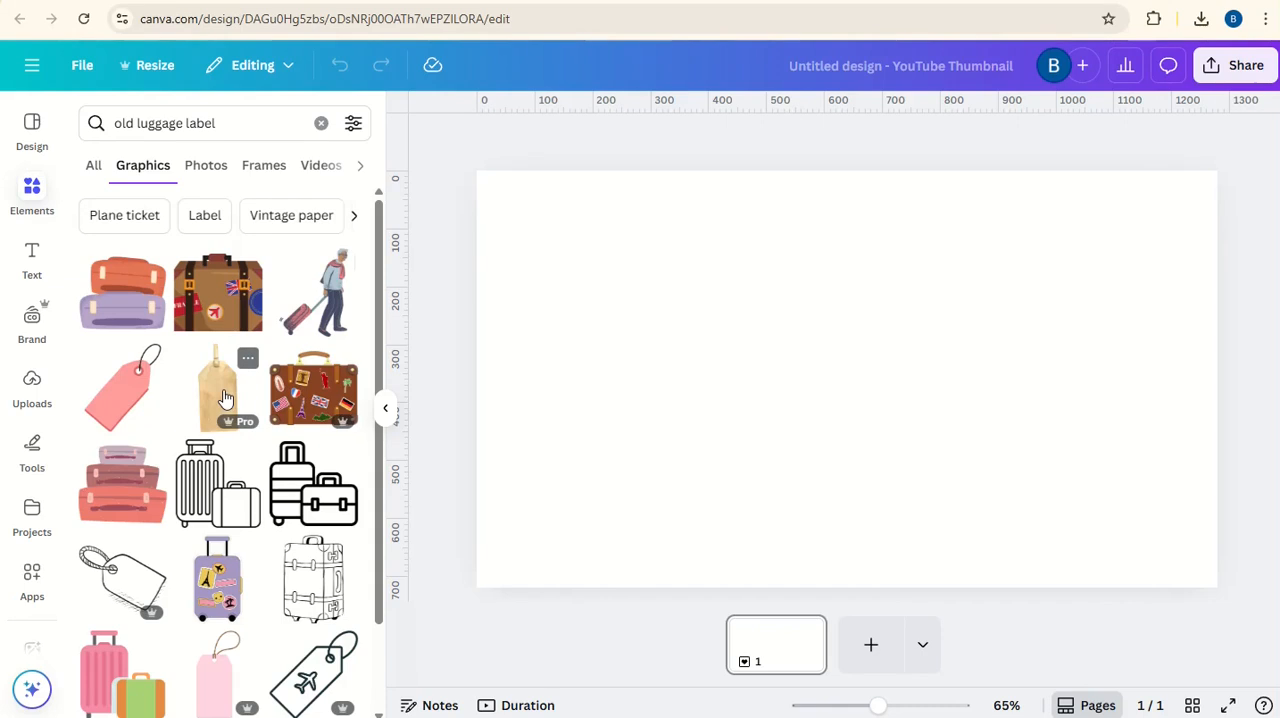
left_click(216, 388)
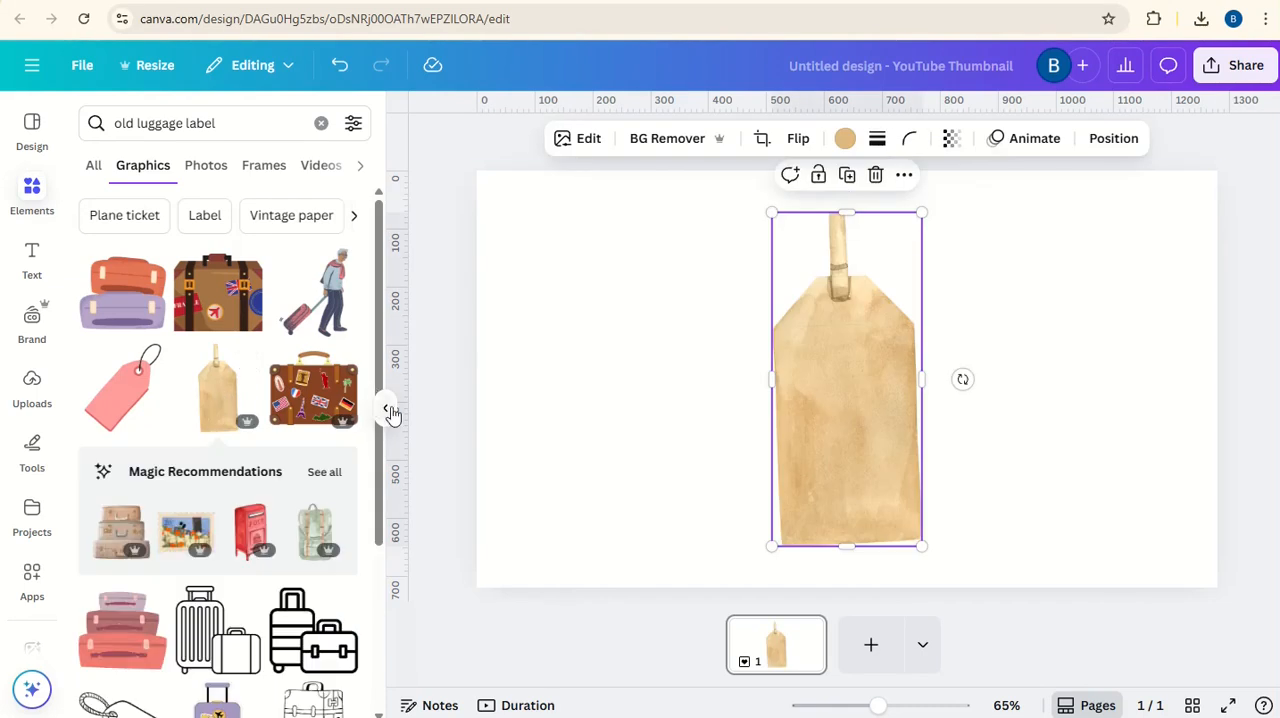
- Tilt the tag slightly and crop its top edge down to remove the string
left_click(388, 412)
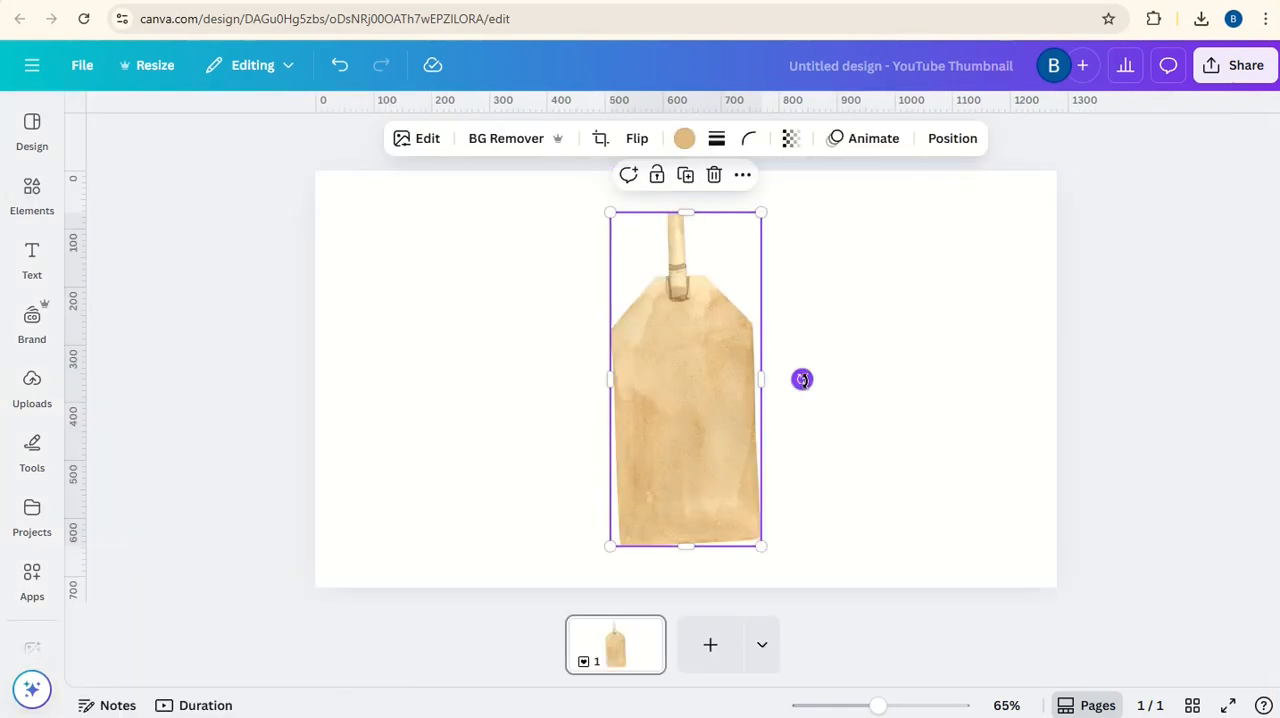
left_click_drag(802, 380, 810, 388)
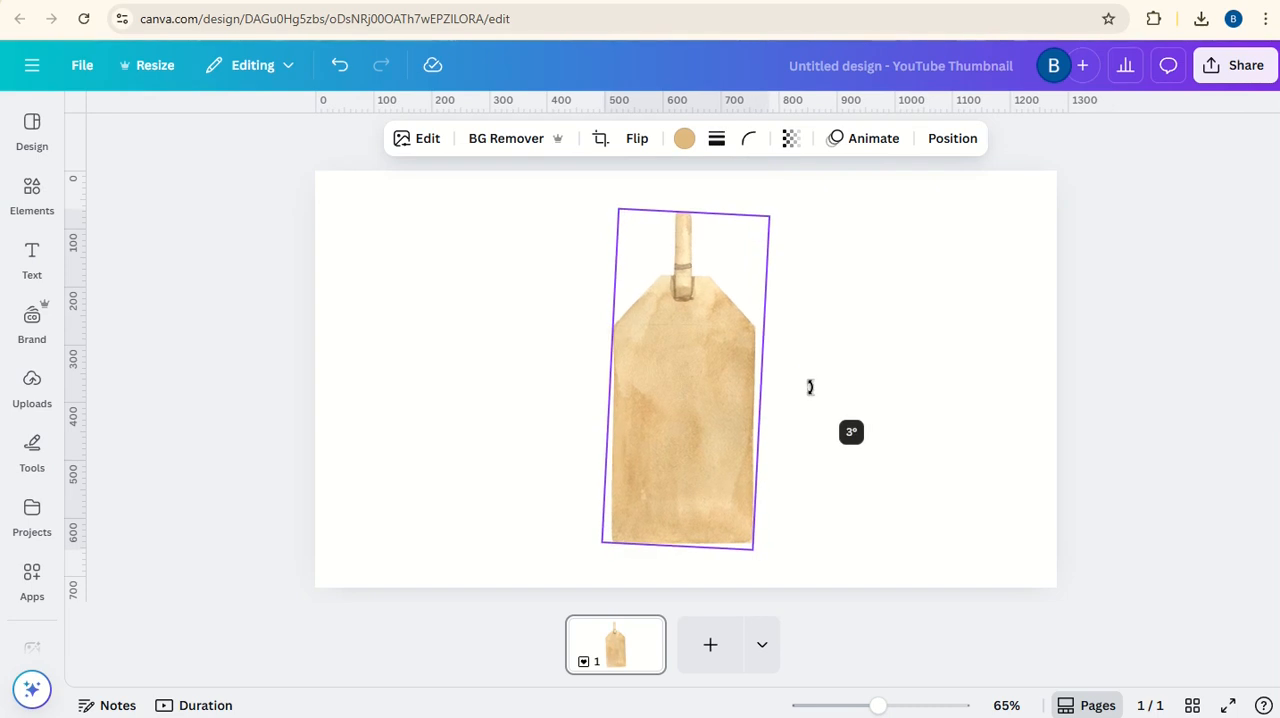
left_click_drag(692, 212, 698, 264)
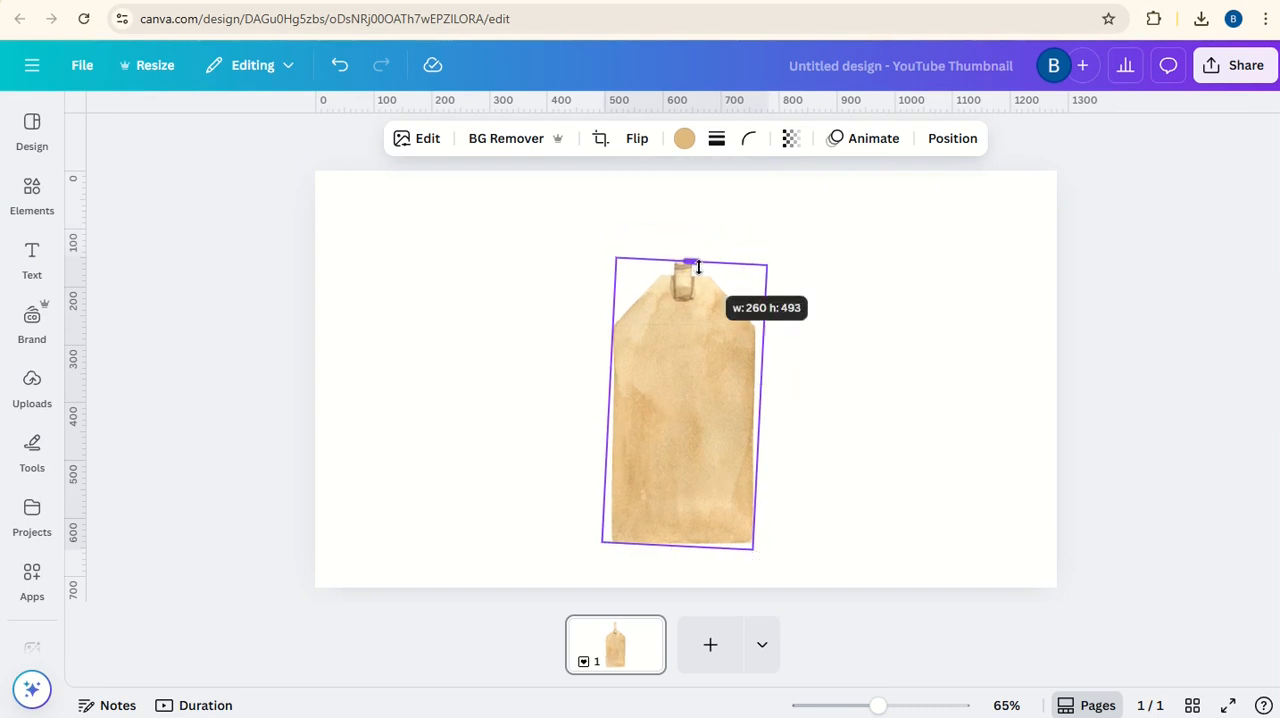
left_click_drag(698, 266, 700, 278)
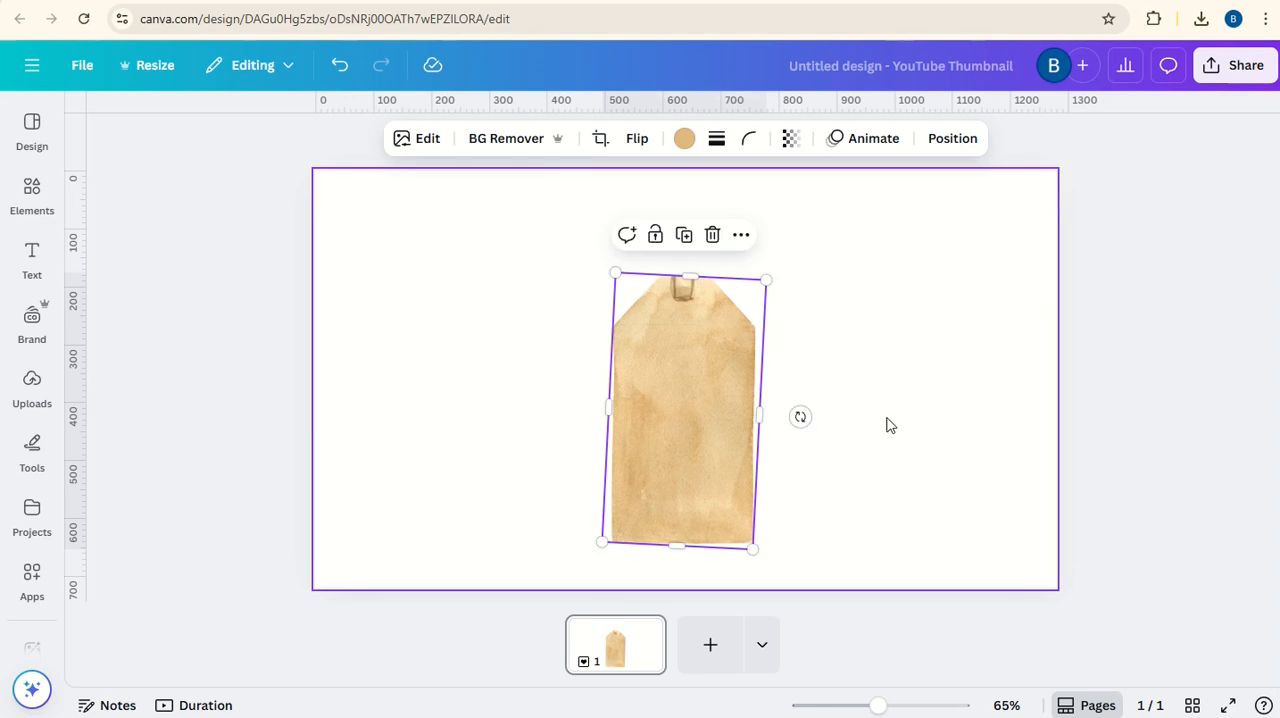
- Move the tag toward the page centre, shrink it smaller and straighten it upright
left_click_drag(686, 410, 686, 378)
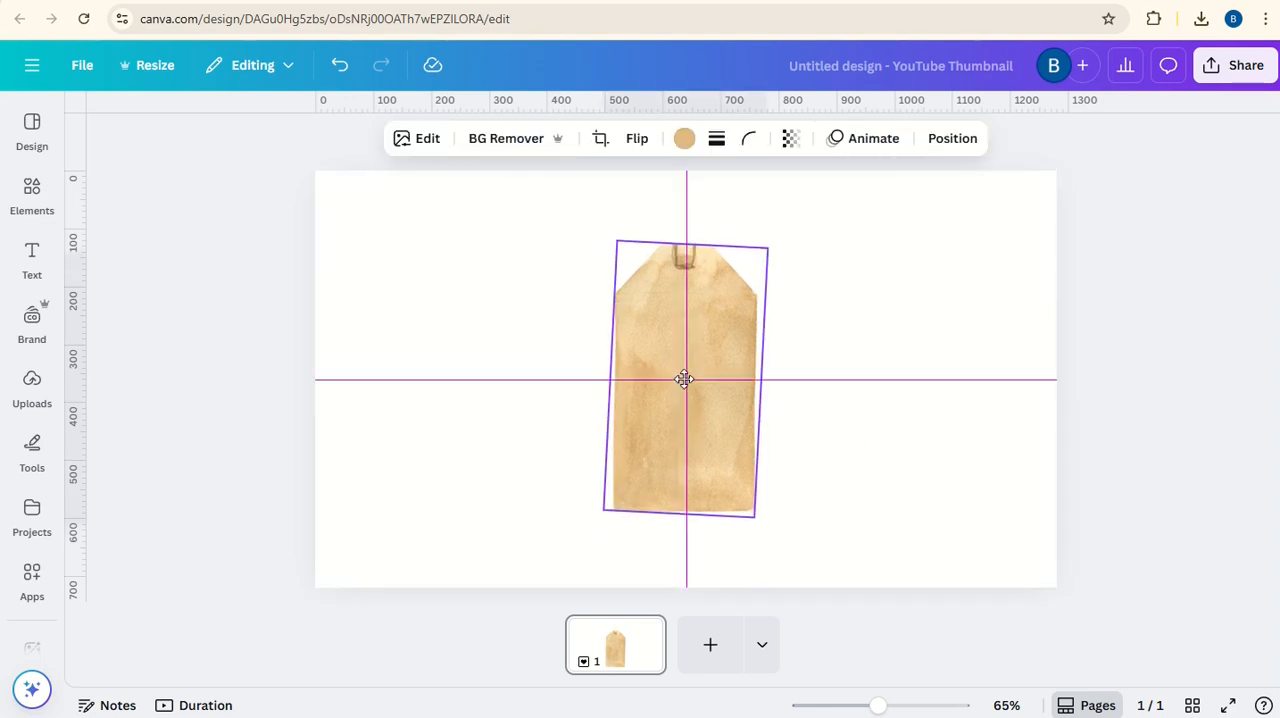
left_click_drag(756, 512, 724, 456)
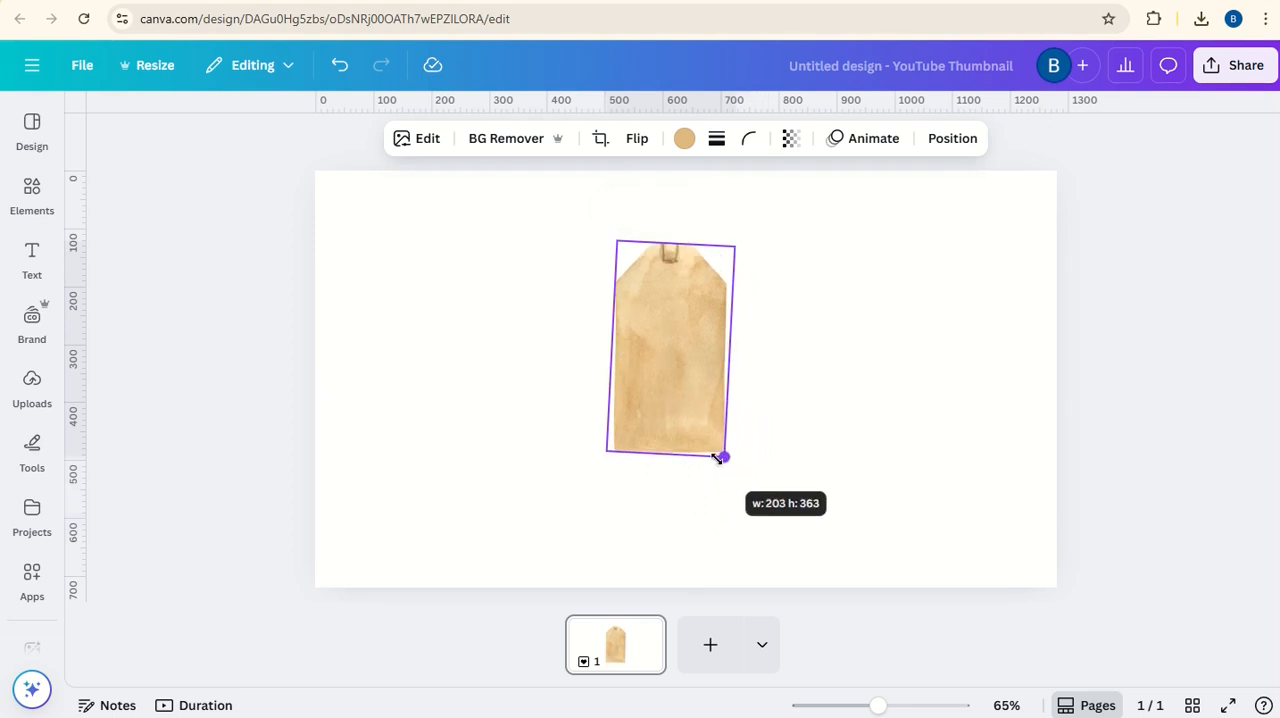
left_click_drag(724, 458, 740, 488)
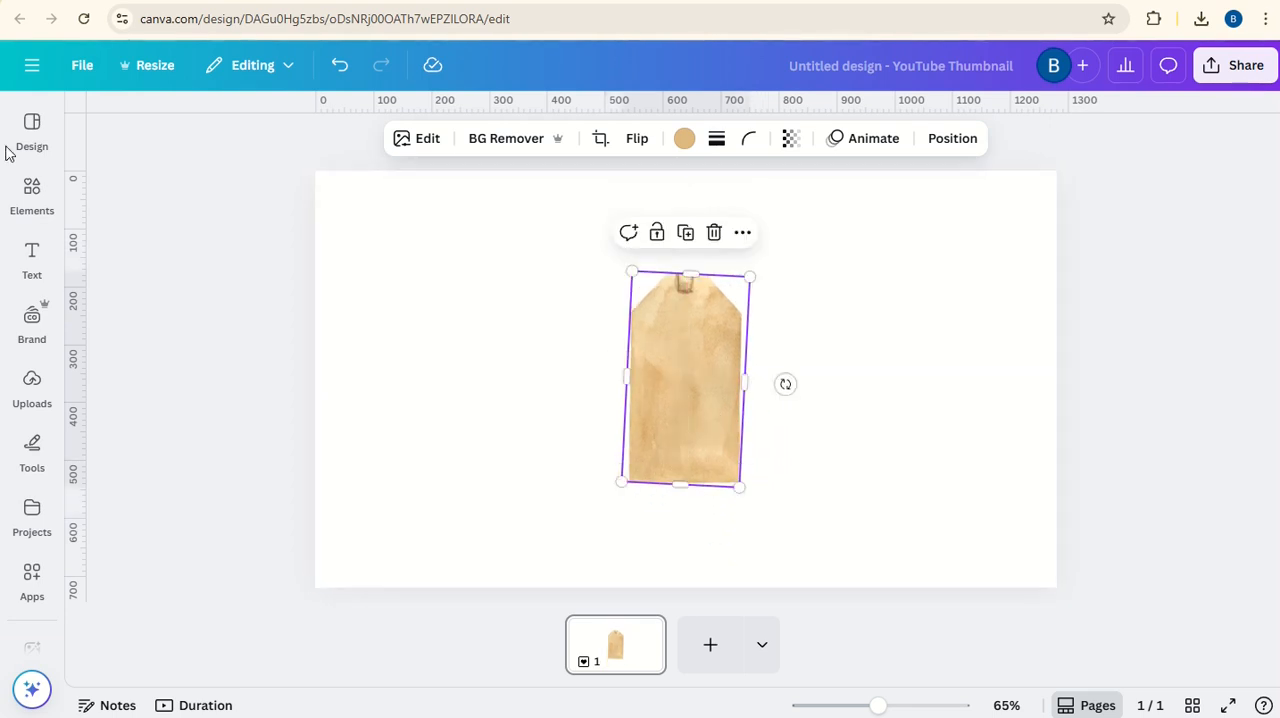
- Add a square from Elements, colour it red and send it behind the tag via Layers
left_click(32, 196)
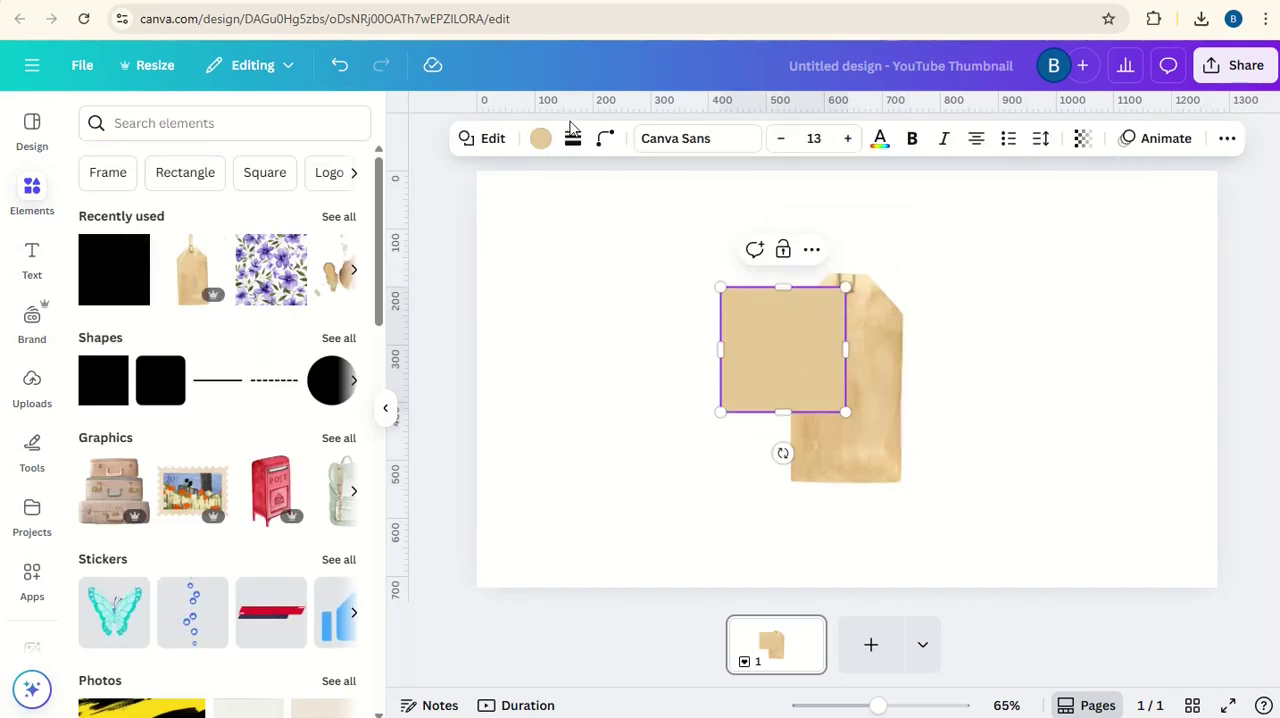
left_click(540, 138)
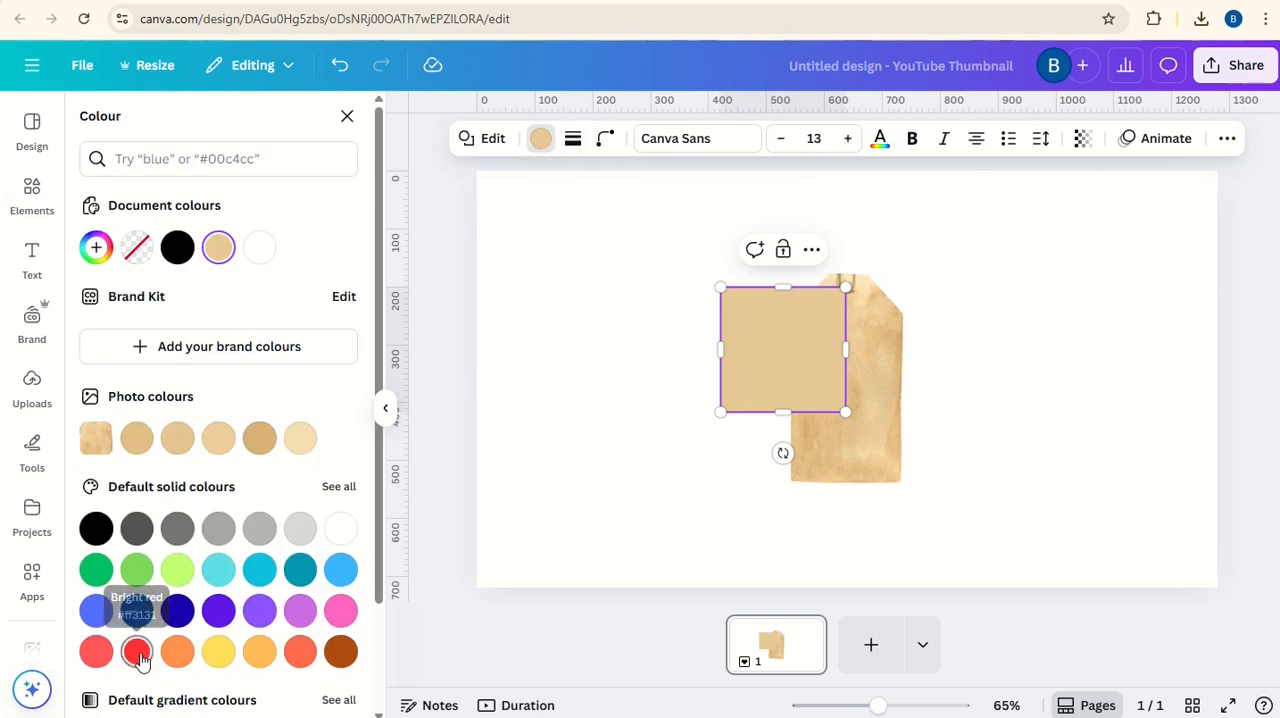
left_click(136, 652)
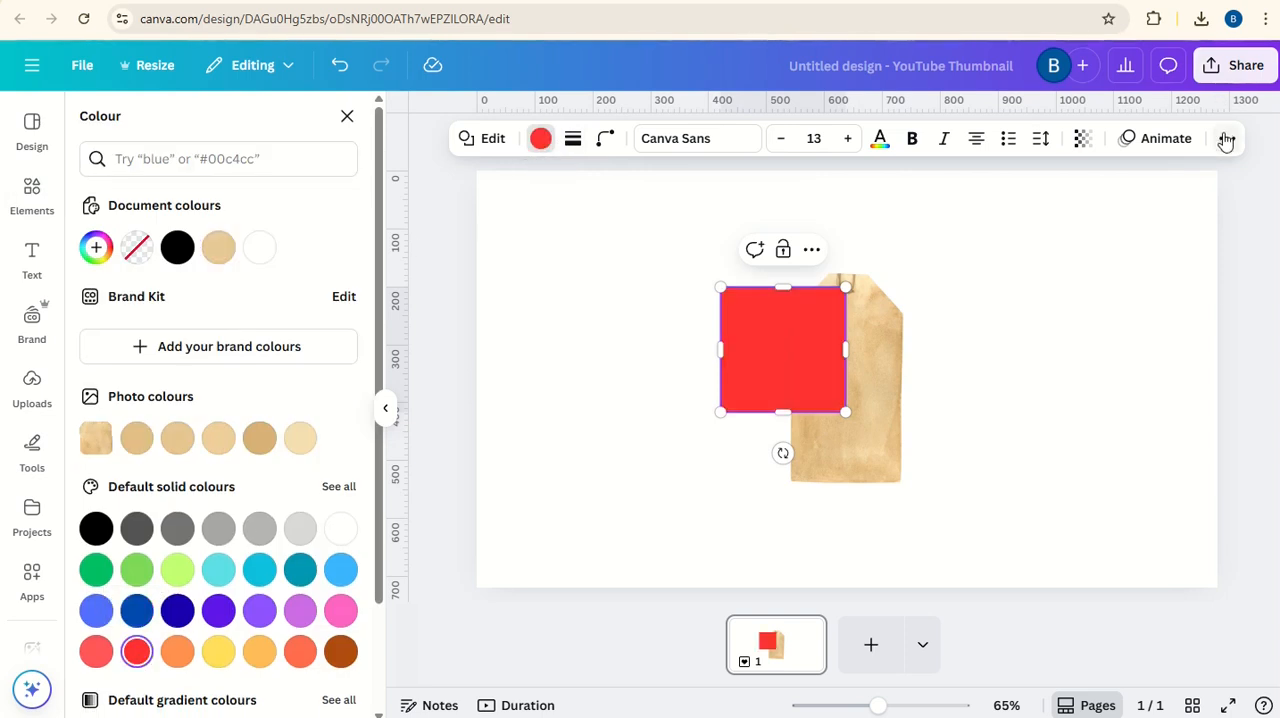
left_click(1228, 138)
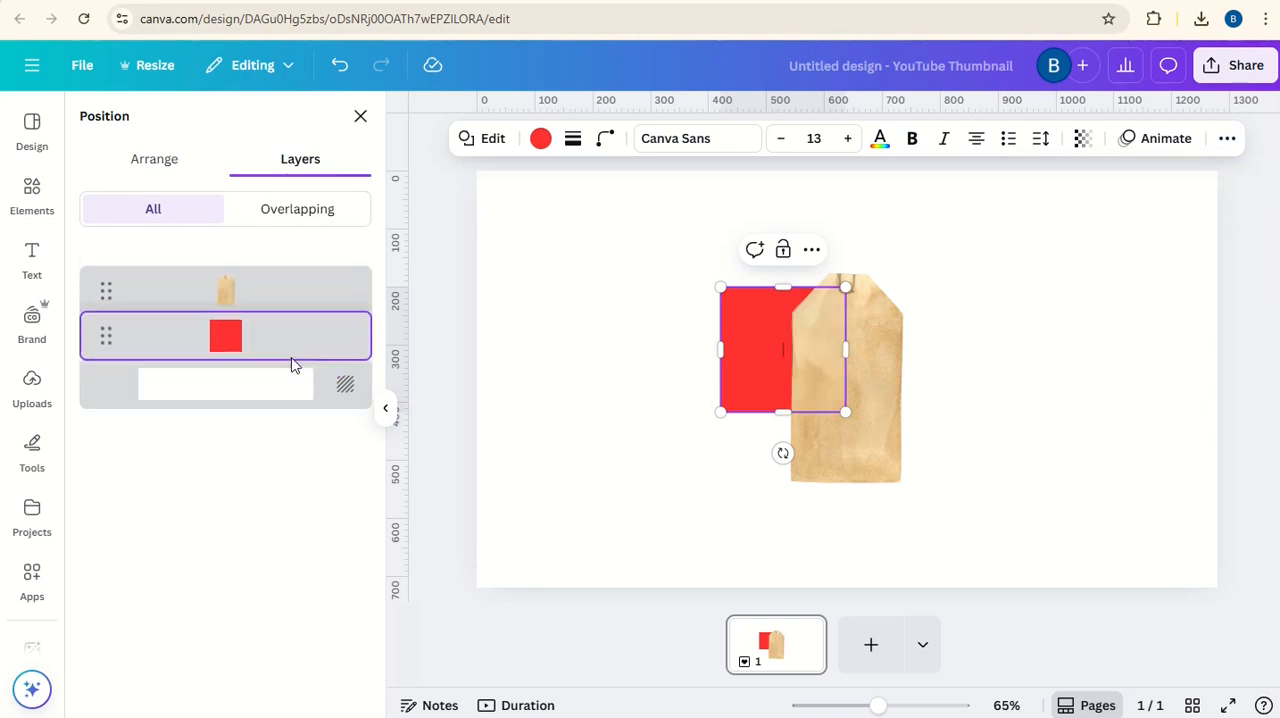
- Stretch the red square from the top-left corner to cover most of the page
left_click_drag(784, 350, 590, 284)
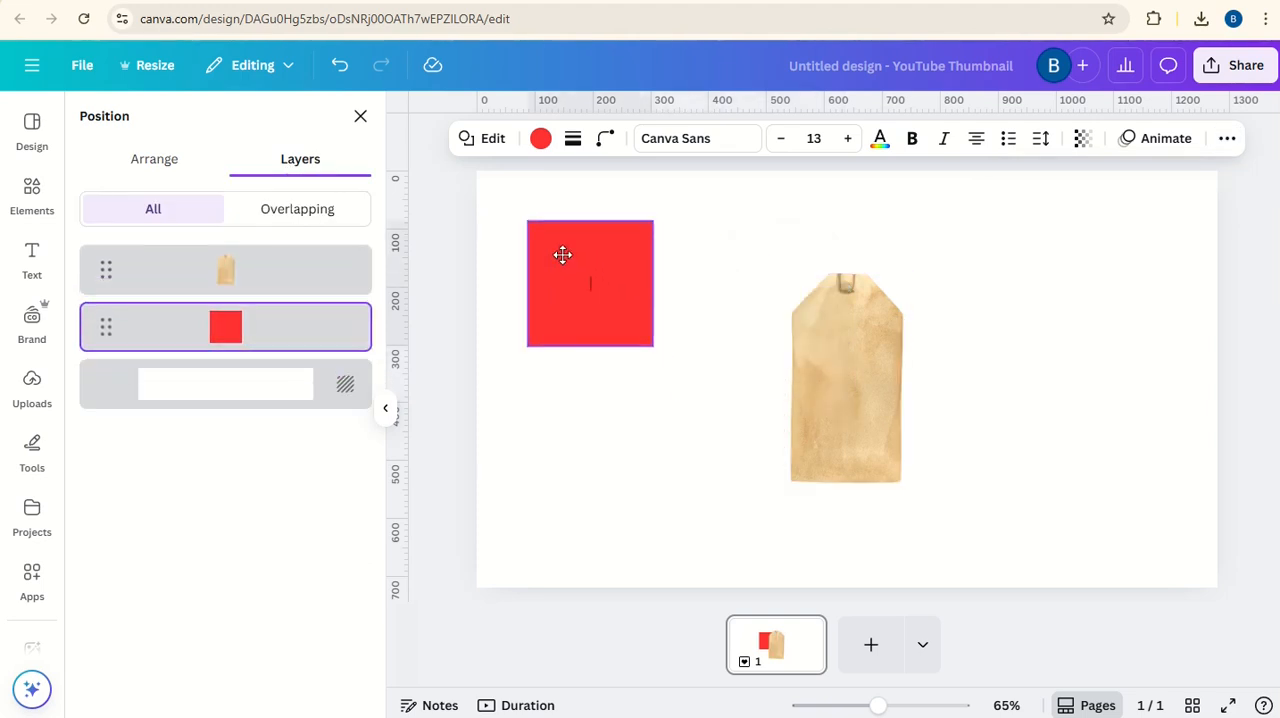
left_click_drag(652, 344, 1160, 514)
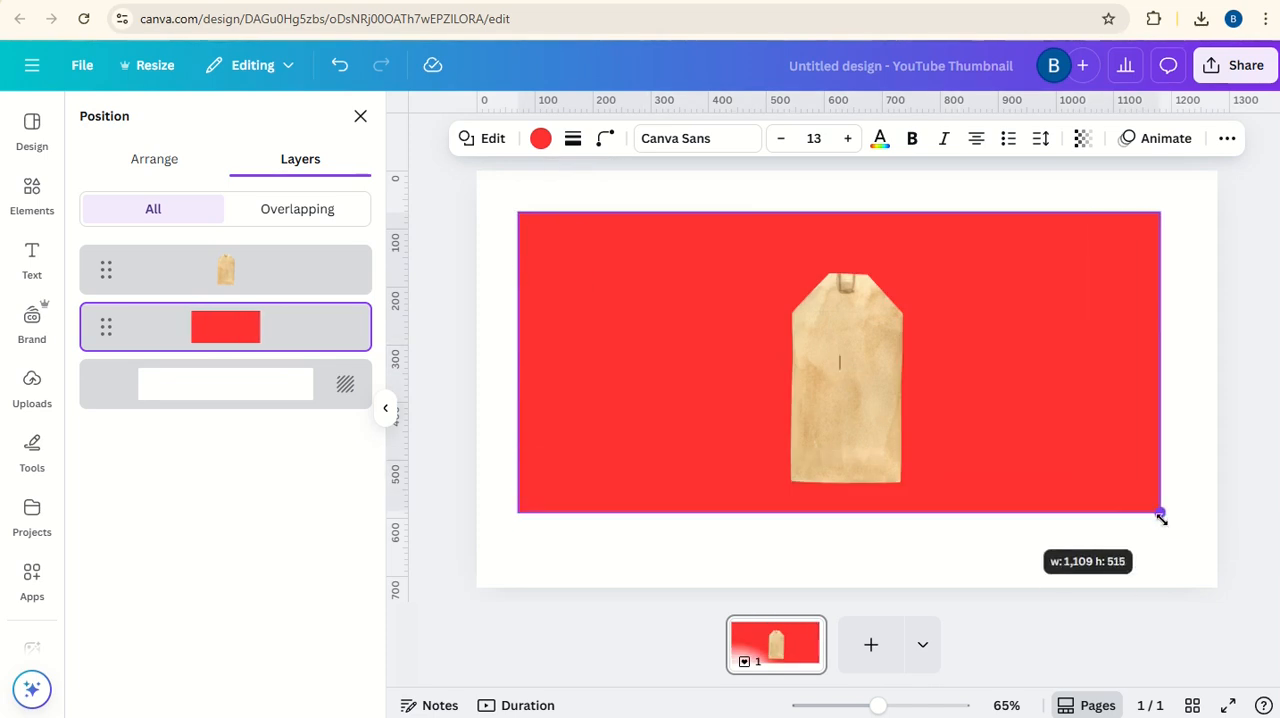
left_click_drag(1160, 516, 1176, 548)
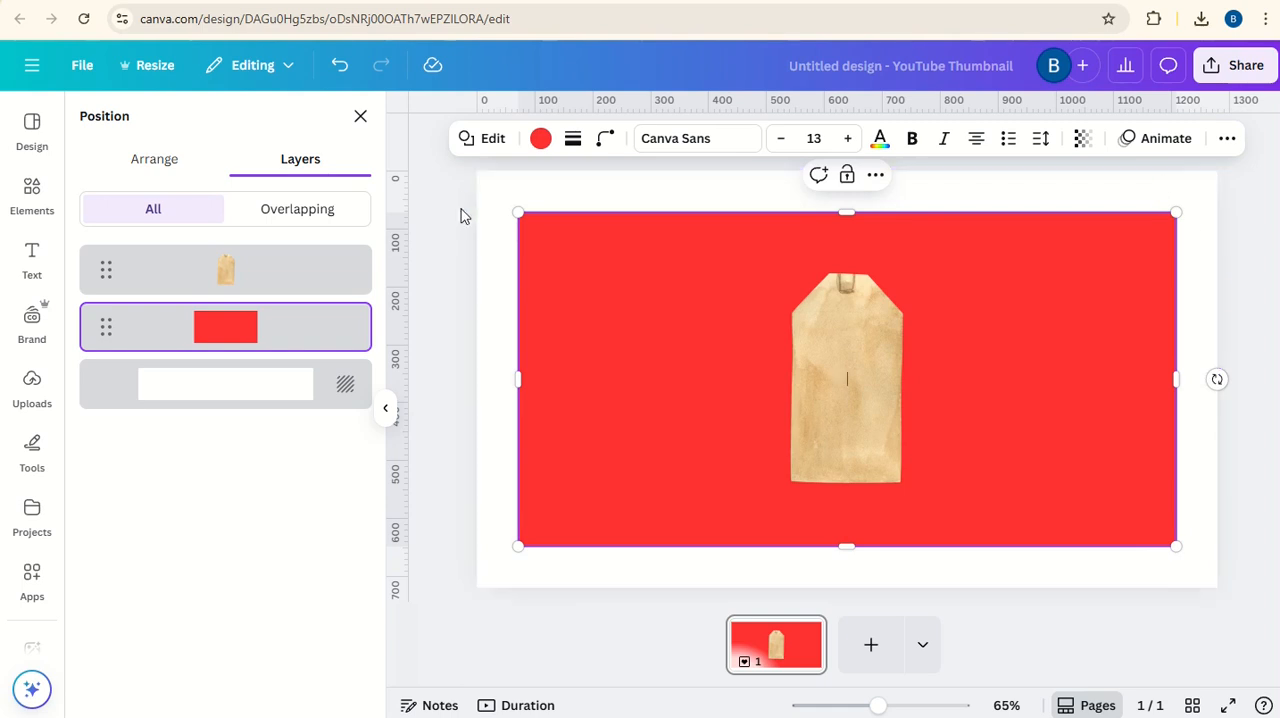
left_click(848, 380)
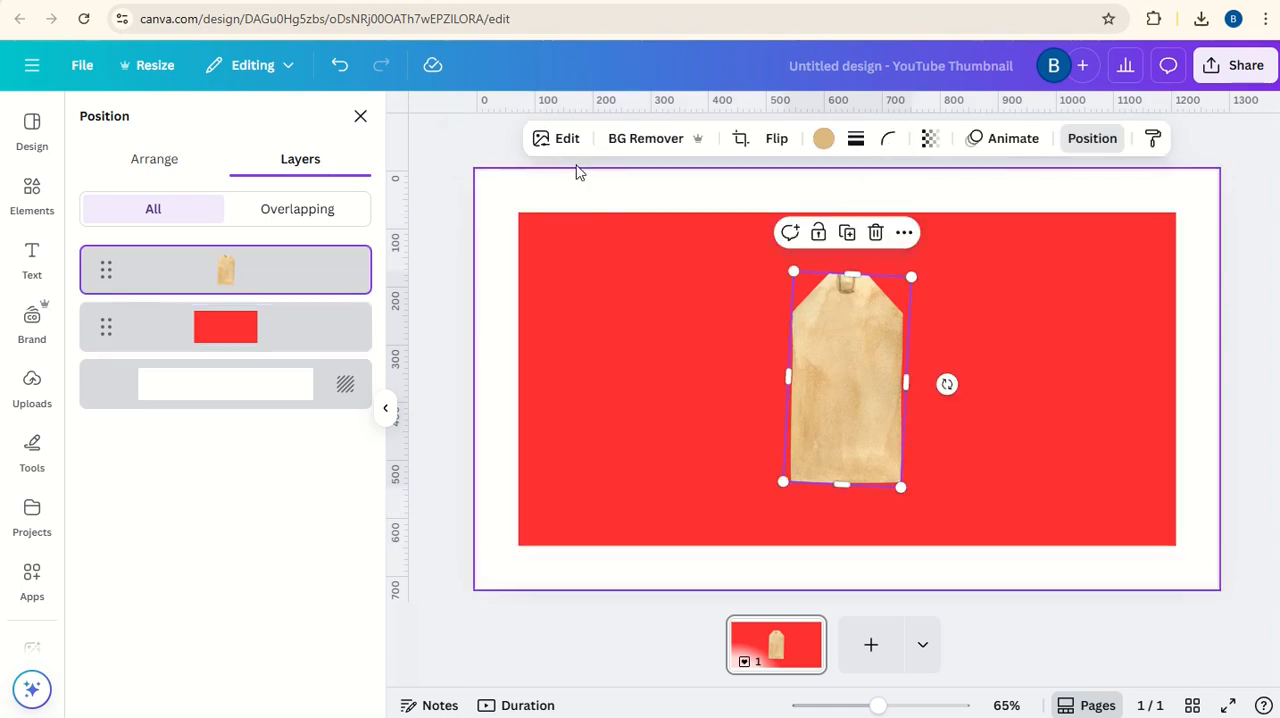
- Apply a custom duotone to the tag so it becomes a solid white silhouette on red
left_click(566, 138)
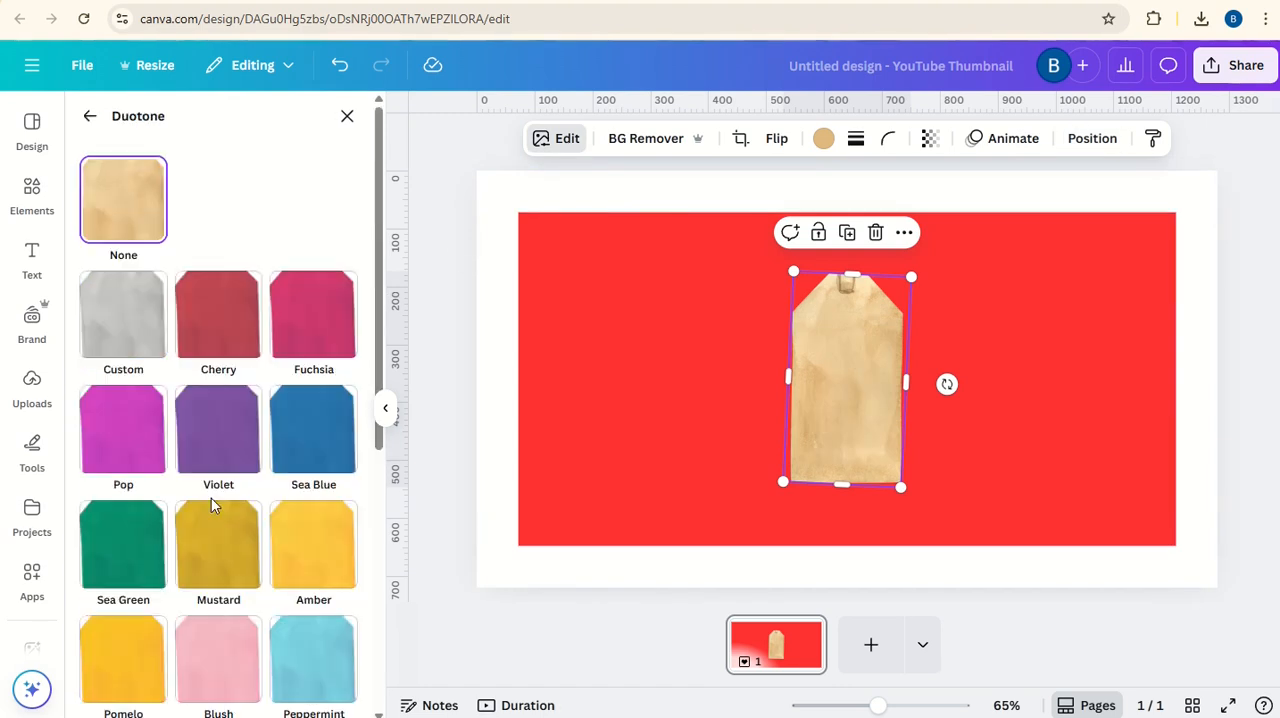
left_click(124, 316)
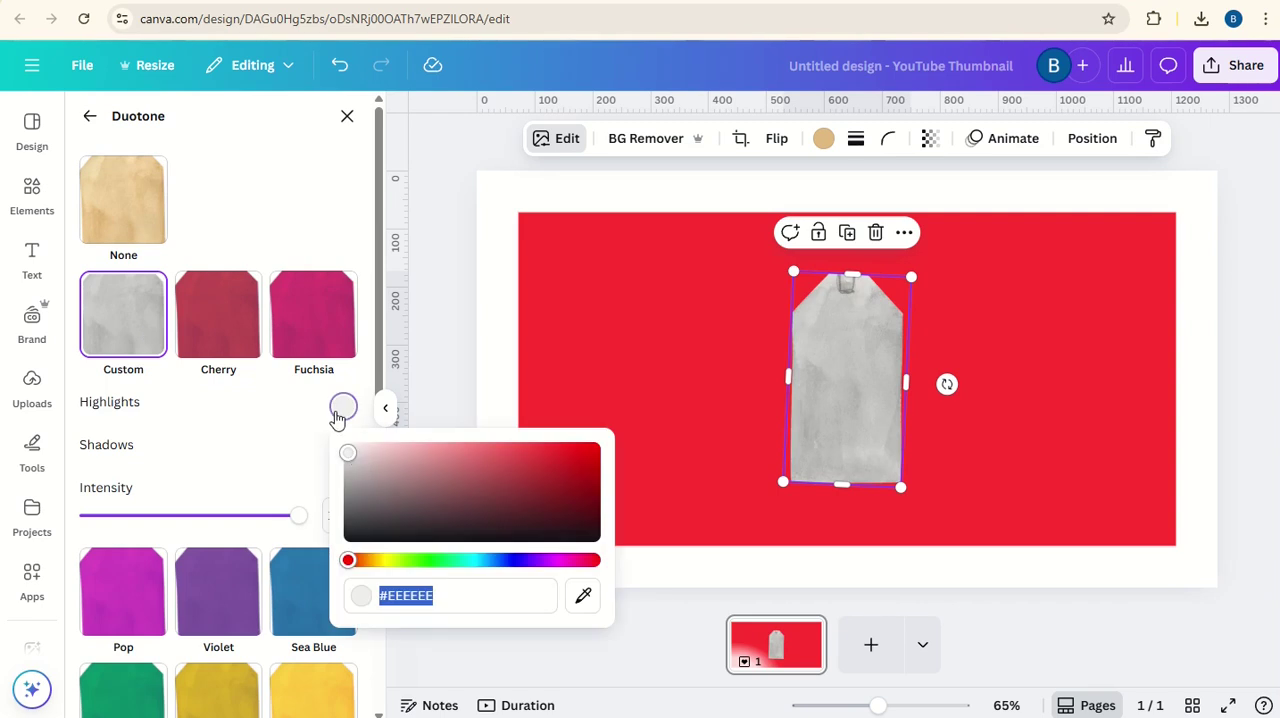
left_click(344, 448)
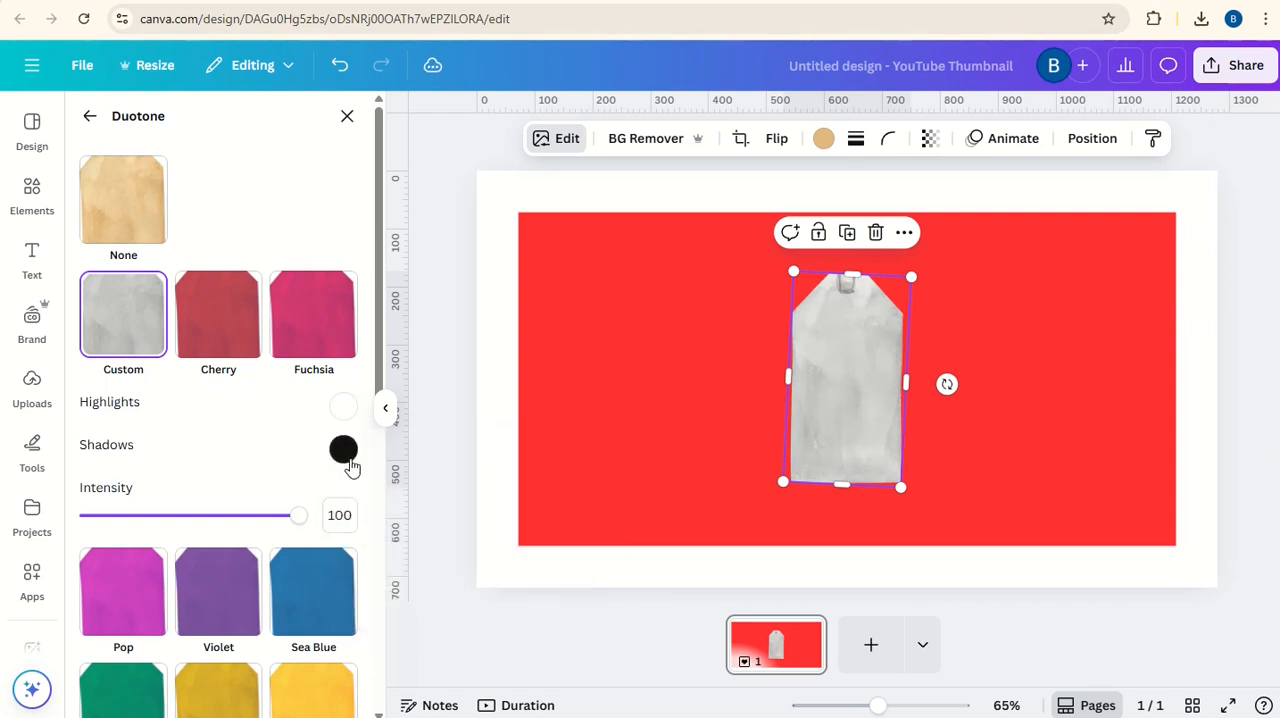
left_click(344, 448)
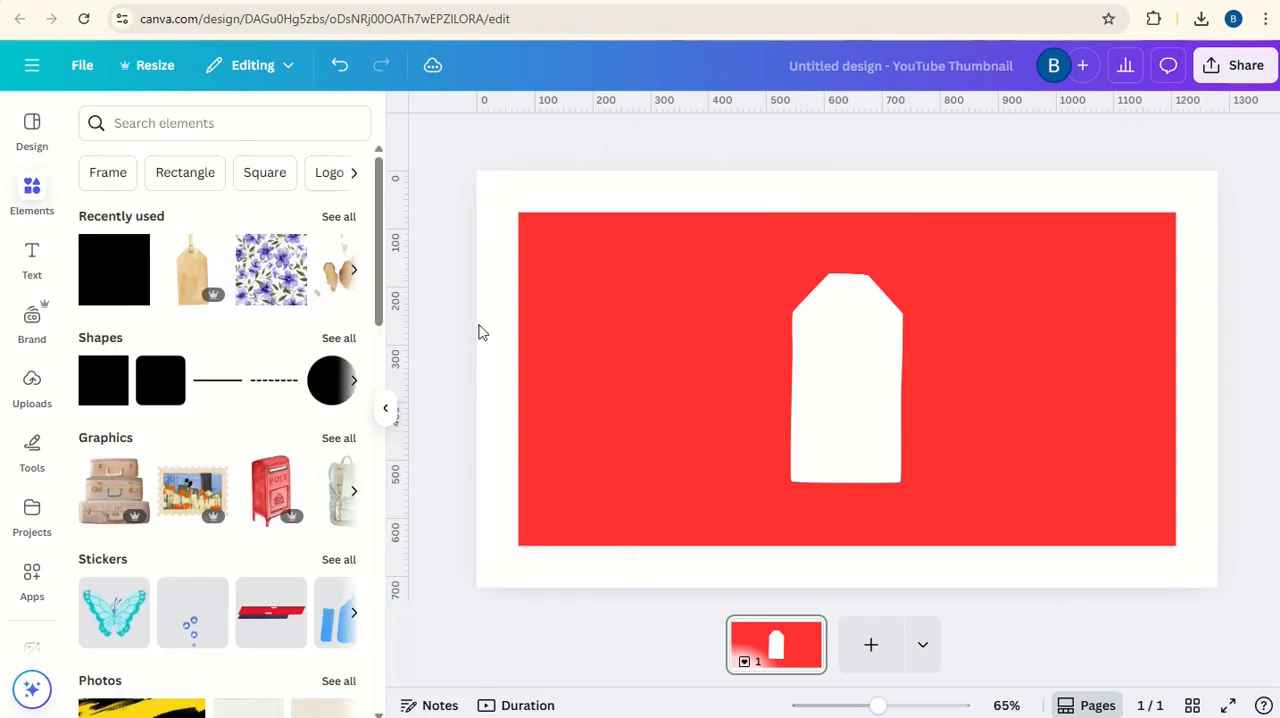
- Download the design as a PNG at 2.375× size (3,040 × 1,710 px)
left_click(1244, 64)
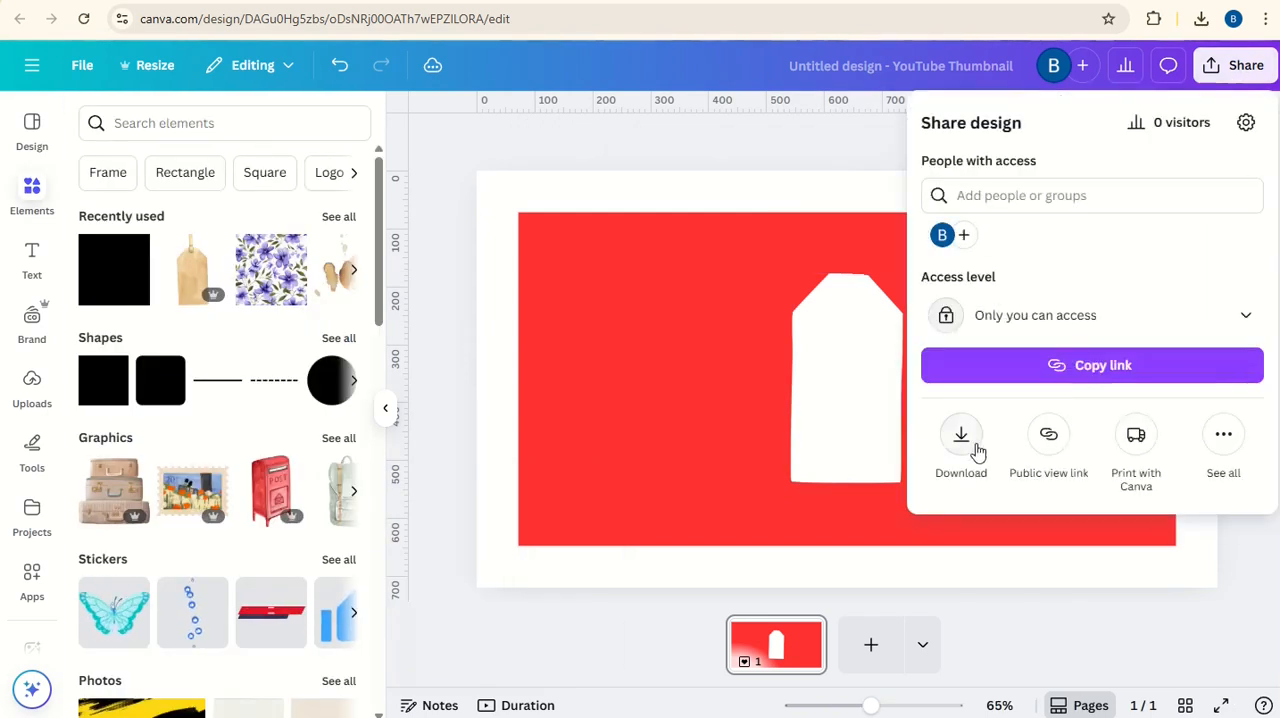
left_click(960, 440)
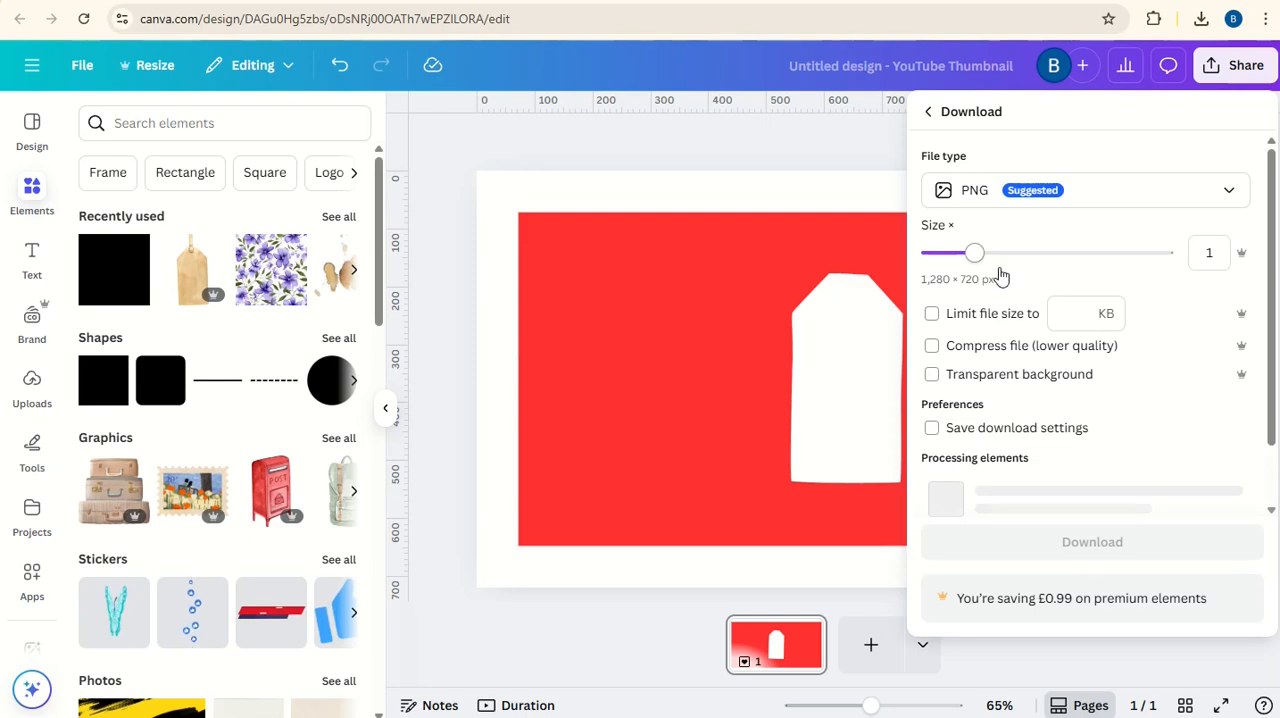
left_click_drag(976, 252, 1098, 252)
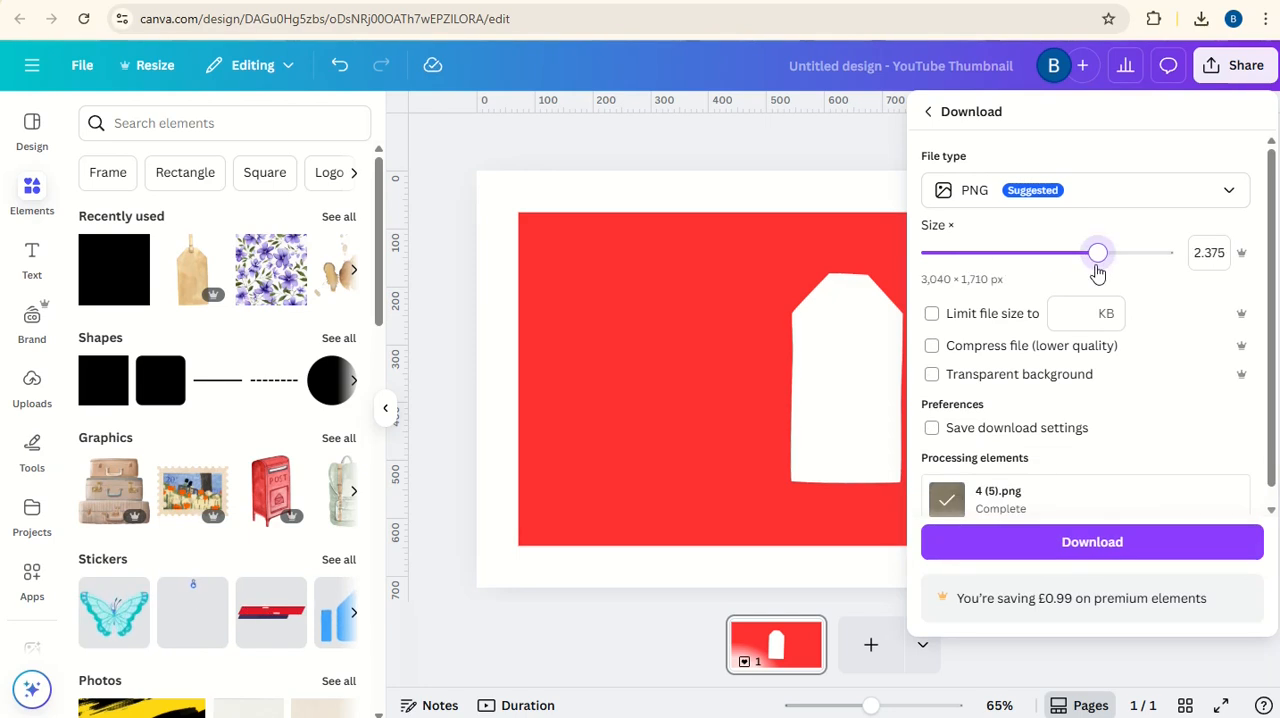
mouse_move(1092, 542)
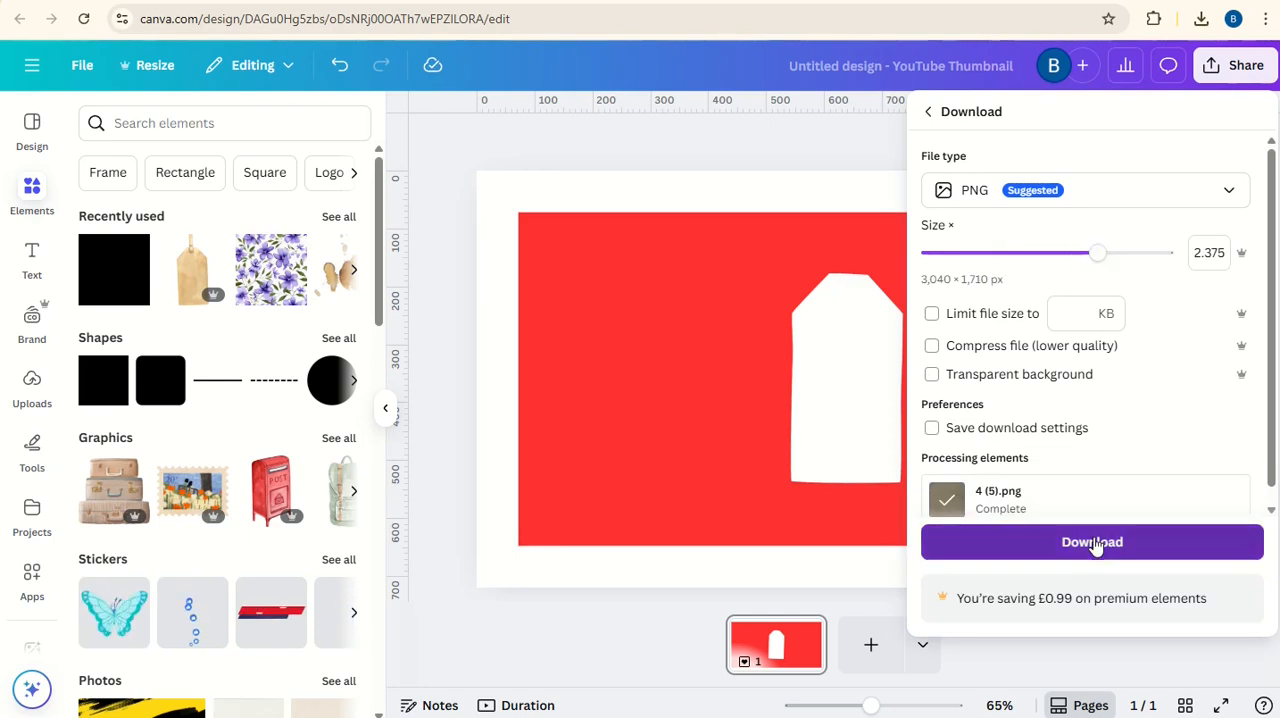
left_click(1092, 542)
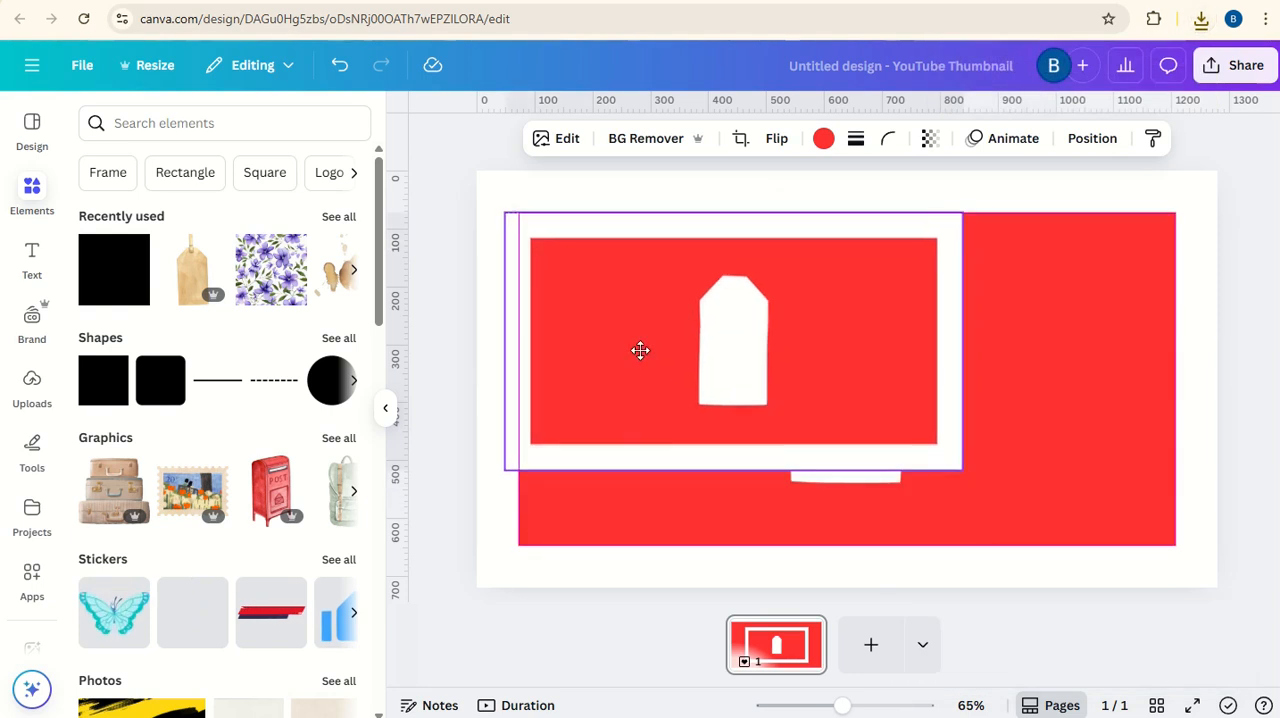
- Enlarge the downloaded tag image until it fills the whole page
left_click_drag(962, 476, 1008, 472)
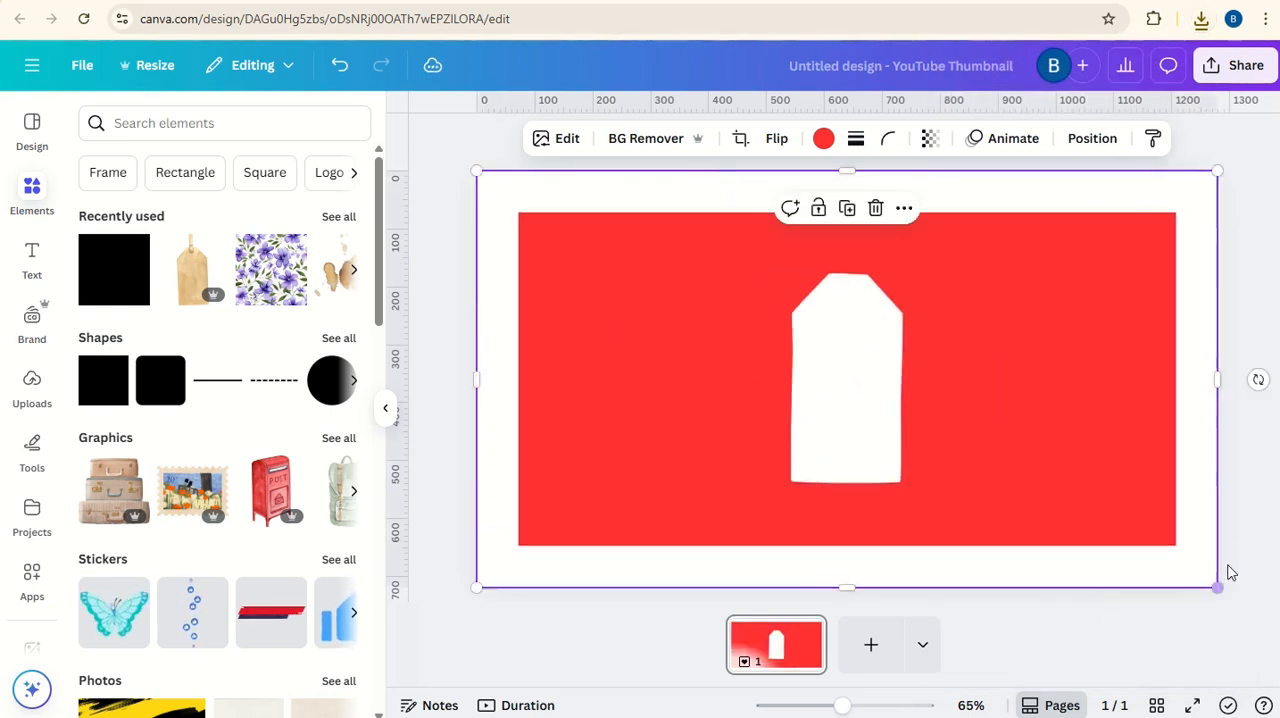
mouse_move(644, 138)
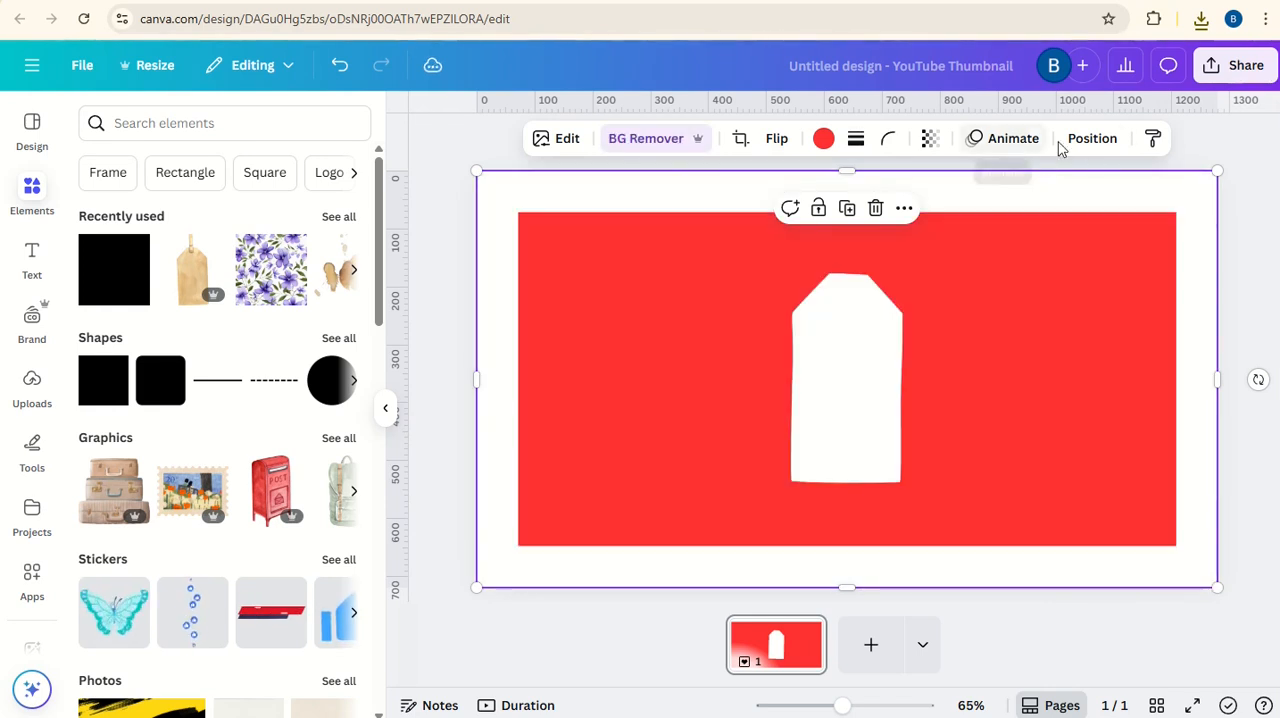
- Delete the original red rectangle layer from the Layers list
left_click(1092, 138)
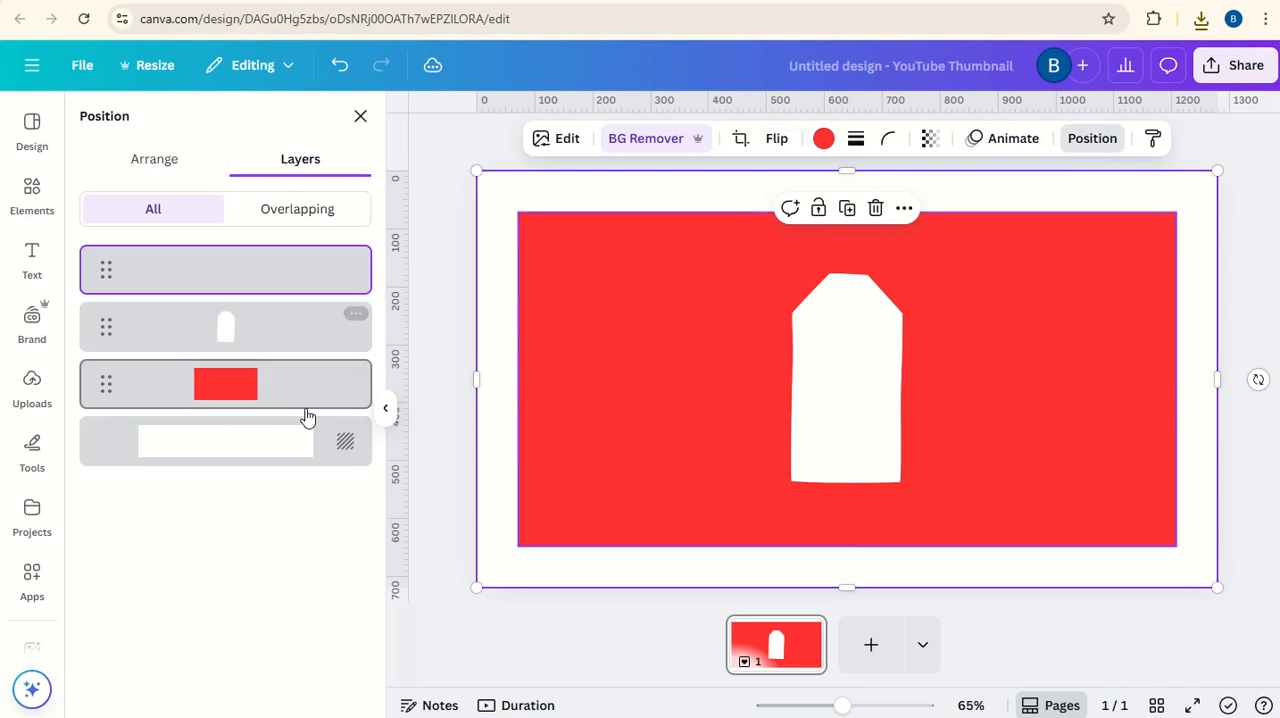
left_click(356, 372)
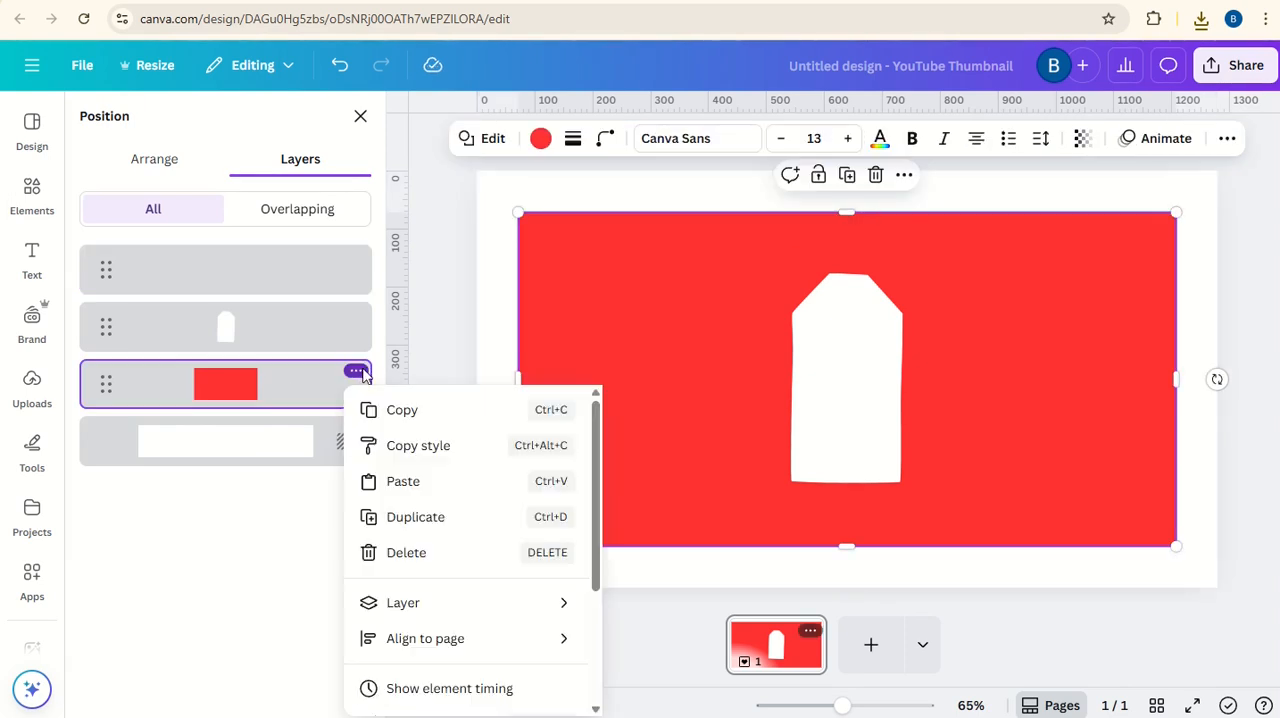
mouse_move(424, 552)
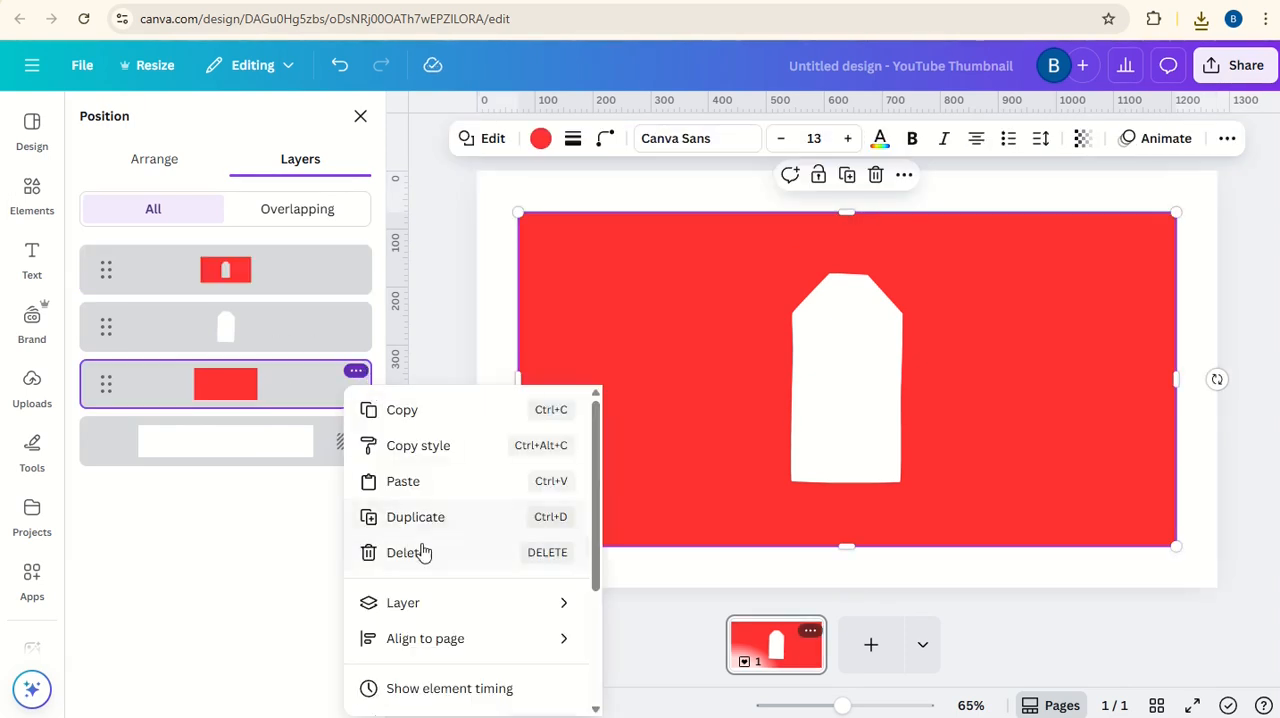
left_click(408, 552)
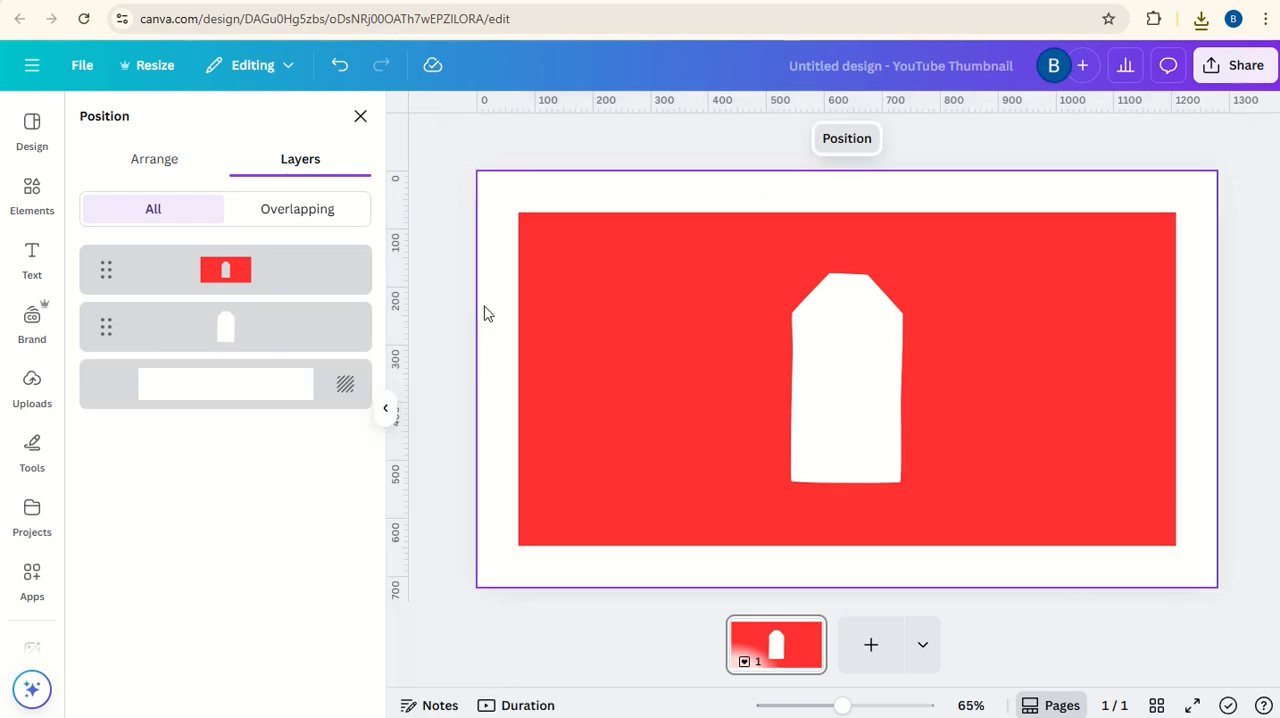
mouse_move(630, 324)
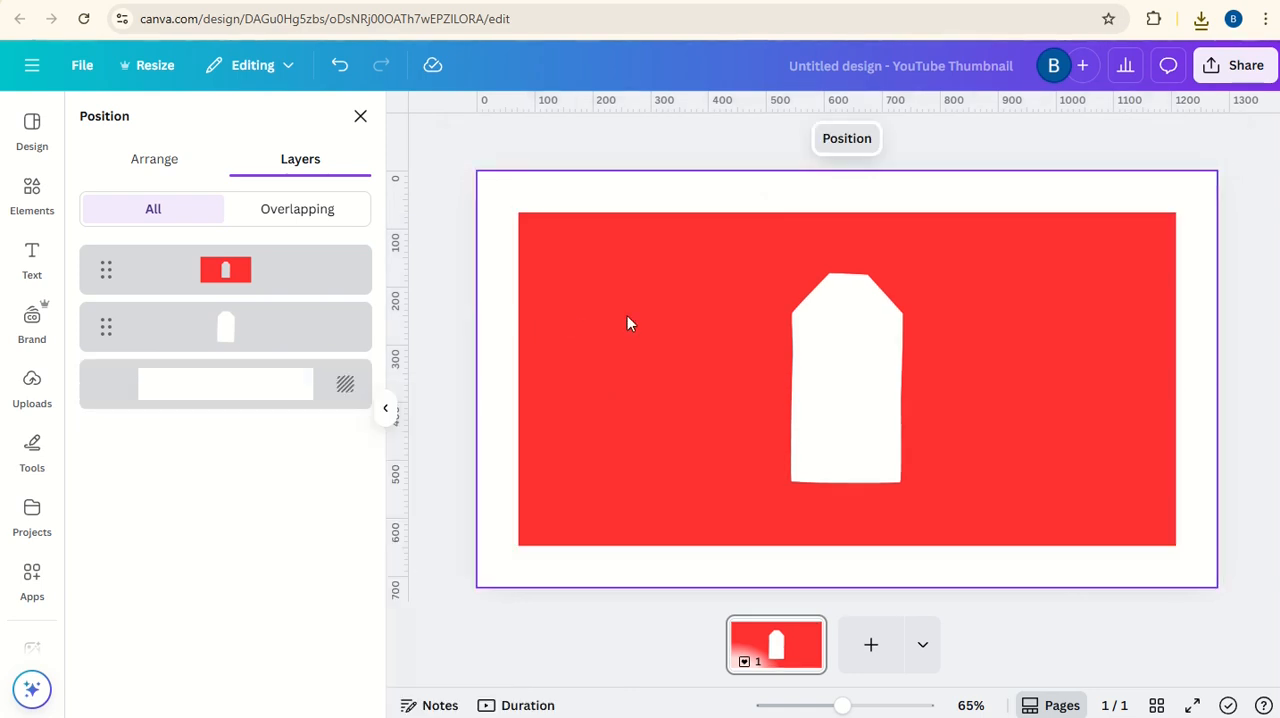
- Add square shapes stretched into bars covering the page margins around the red tag image
left_click(224, 268)
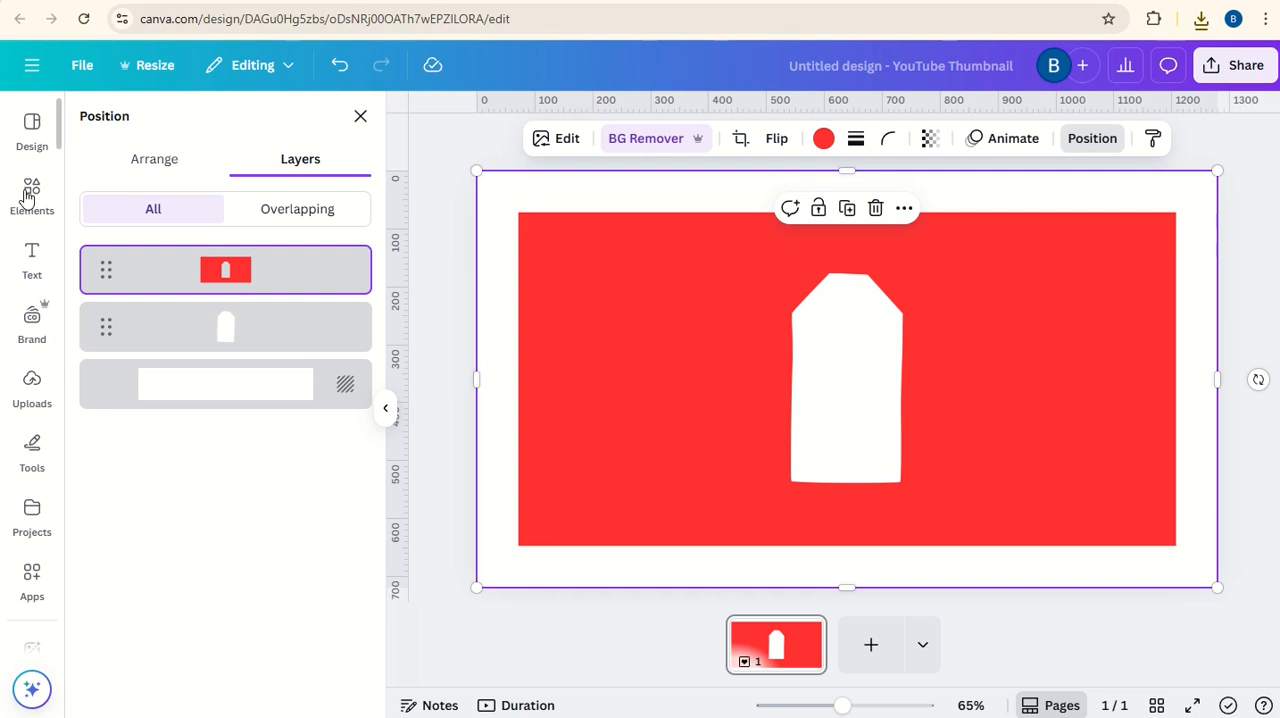
left_click(32, 196)
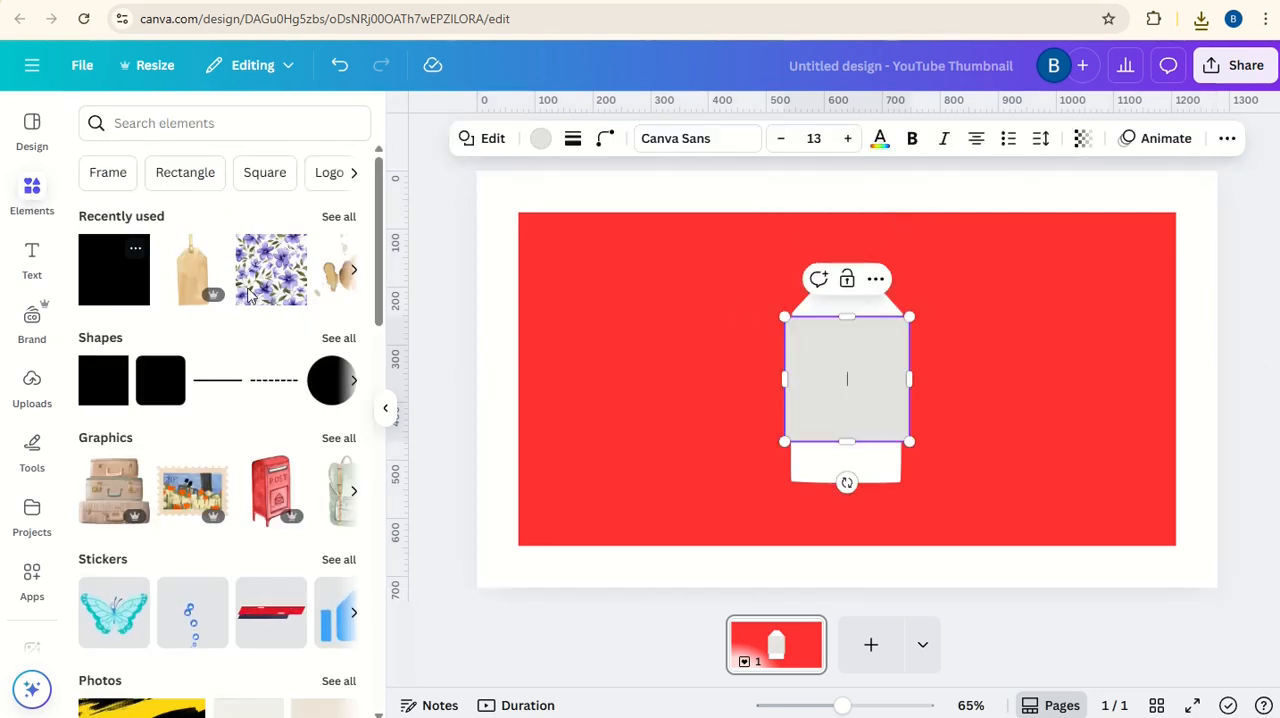
left_click_drag(848, 378, 538, 200)
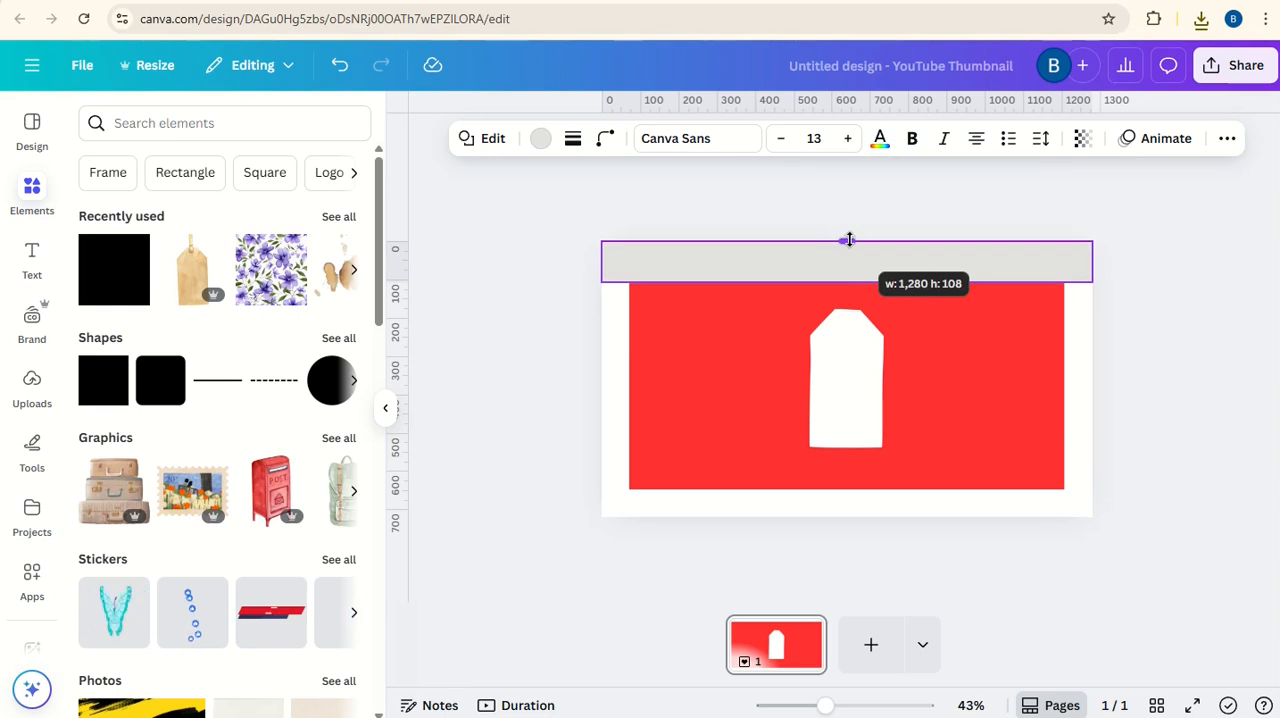
left_click_drag(848, 240, 856, 504)
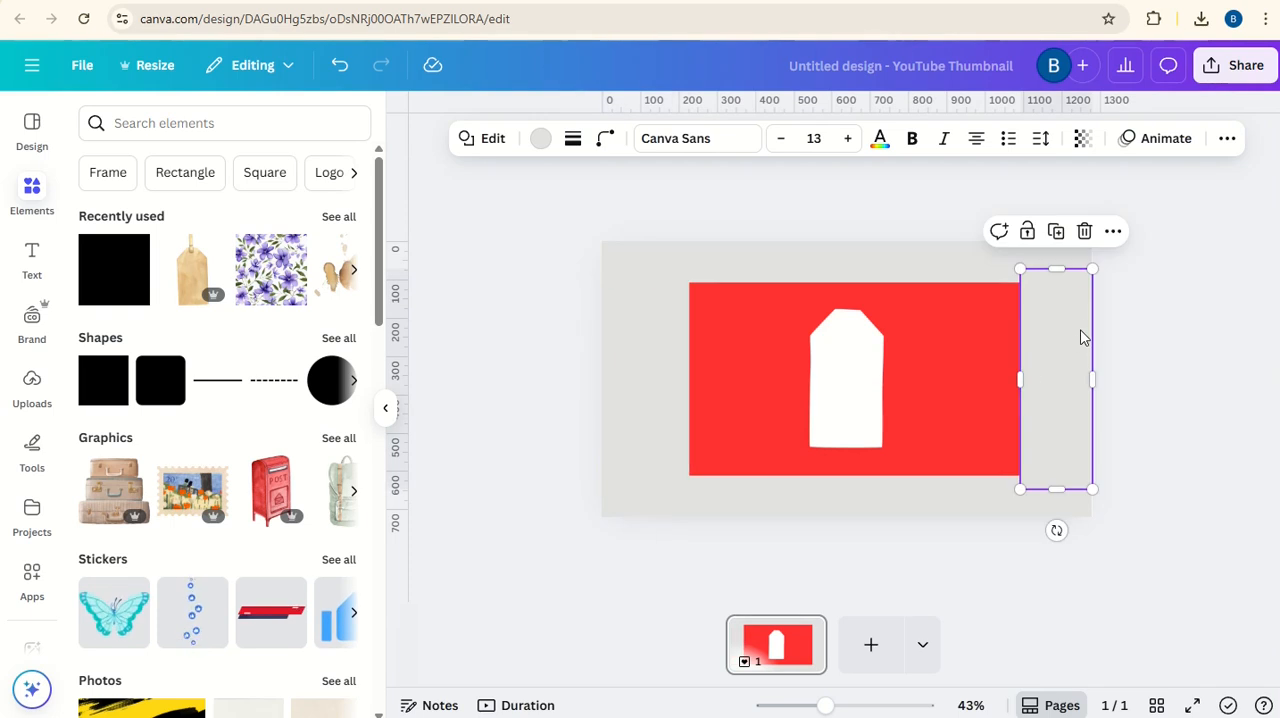
mouse_move(936, 152)
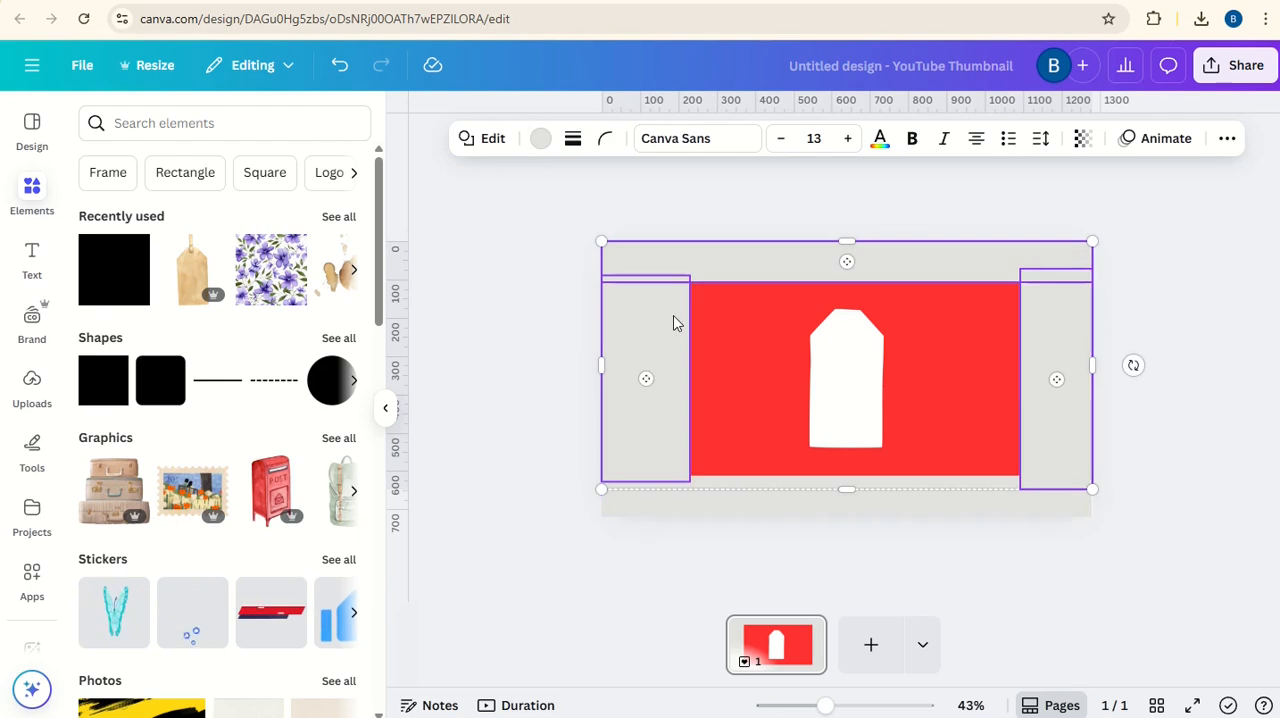
left_click(756, 344)
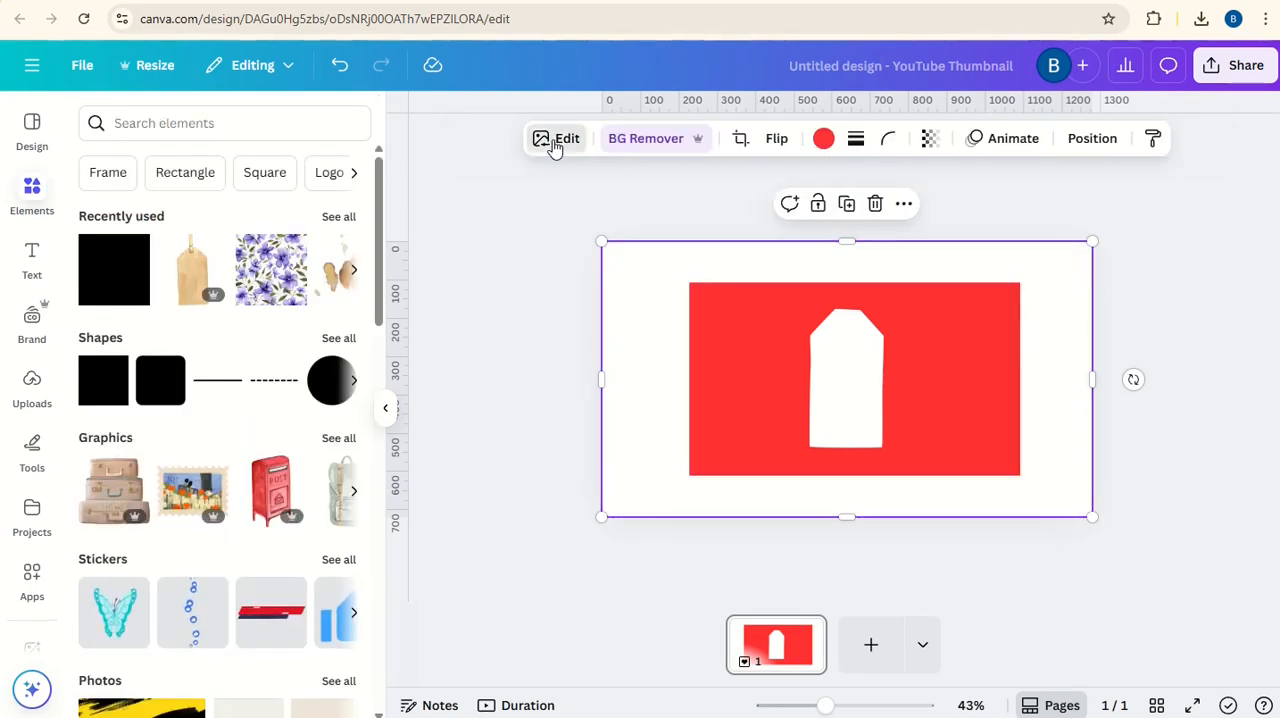
- Apply a custom duotone with lightened shadows so the red tag image turns almost white
left_click(556, 138)
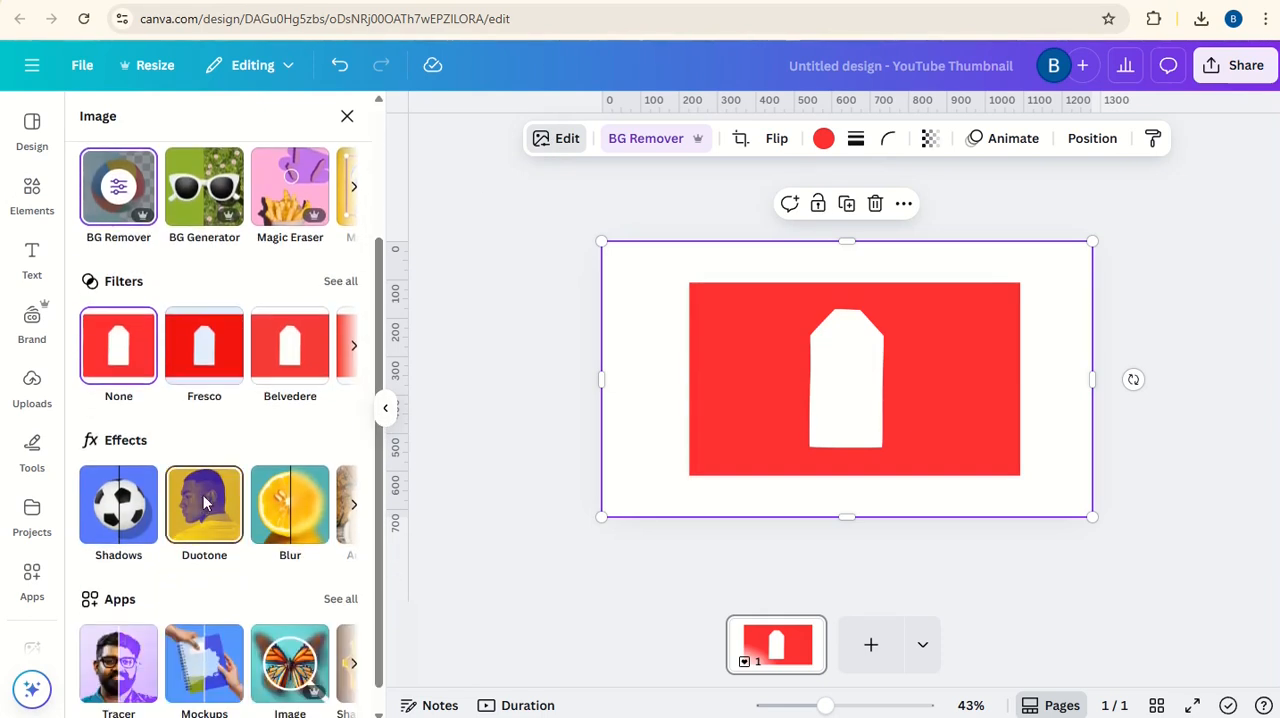
left_click(204, 504)
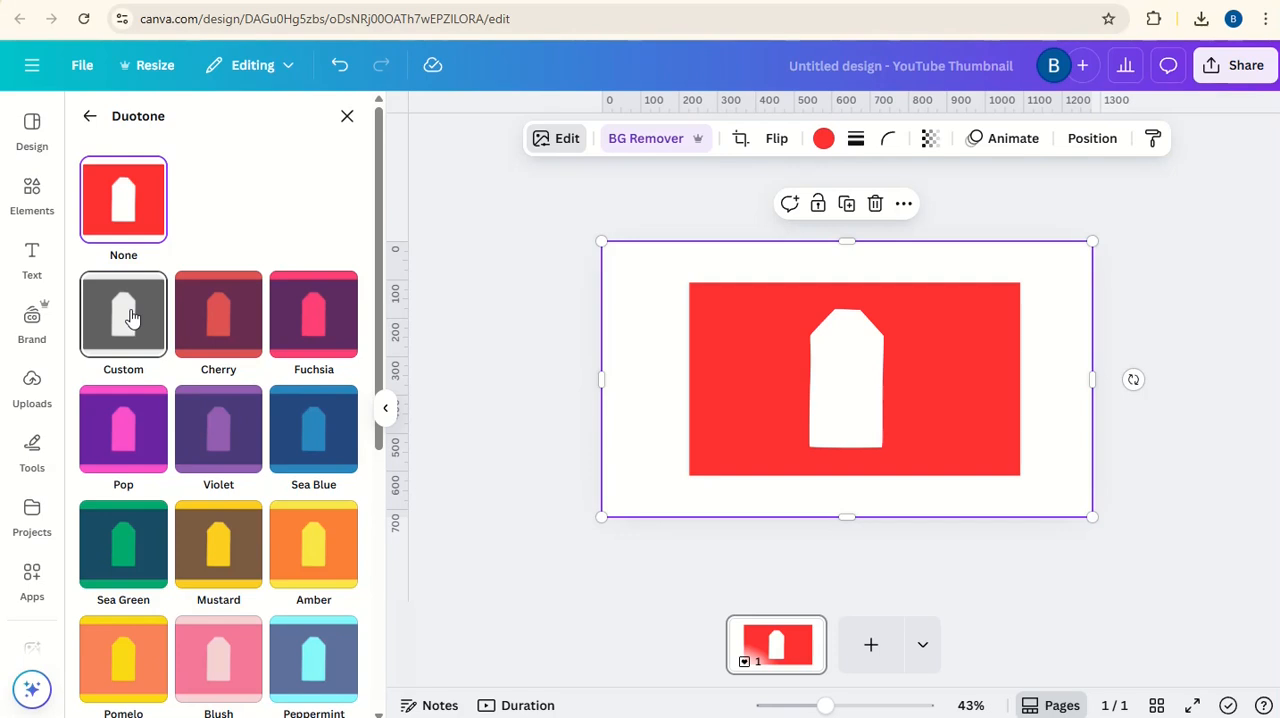
left_click(124, 316)
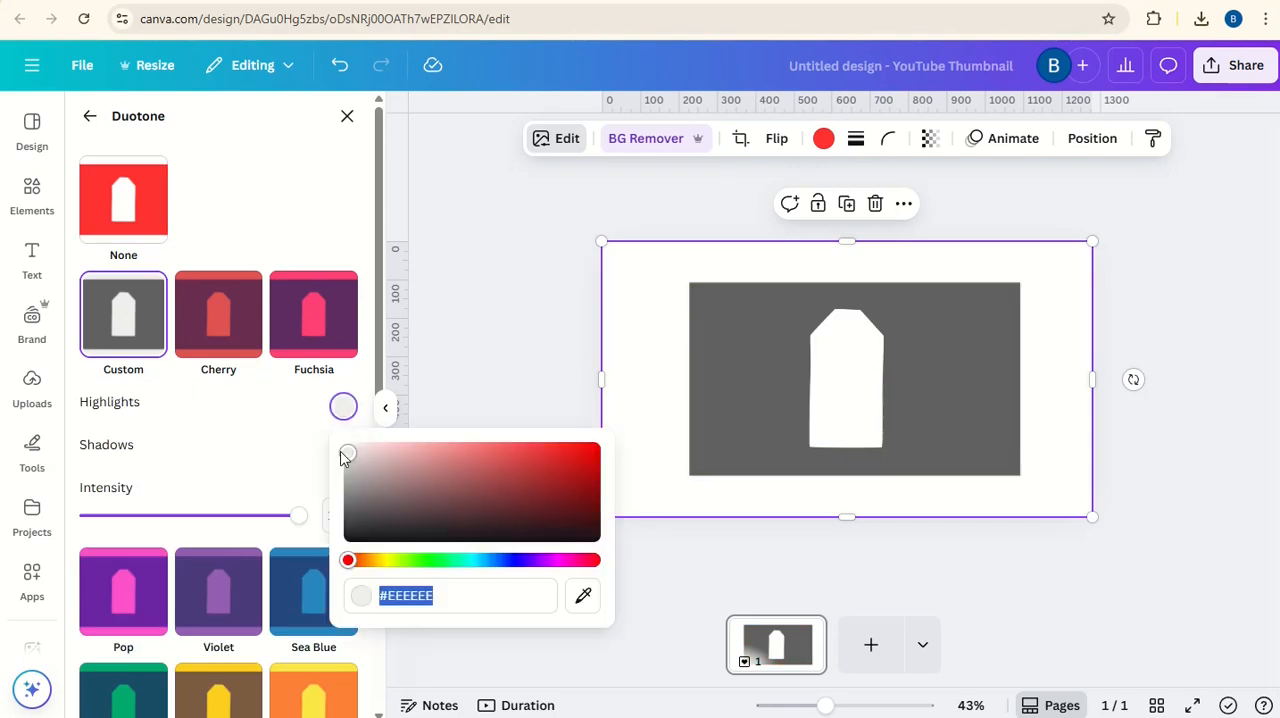
left_click(344, 448)
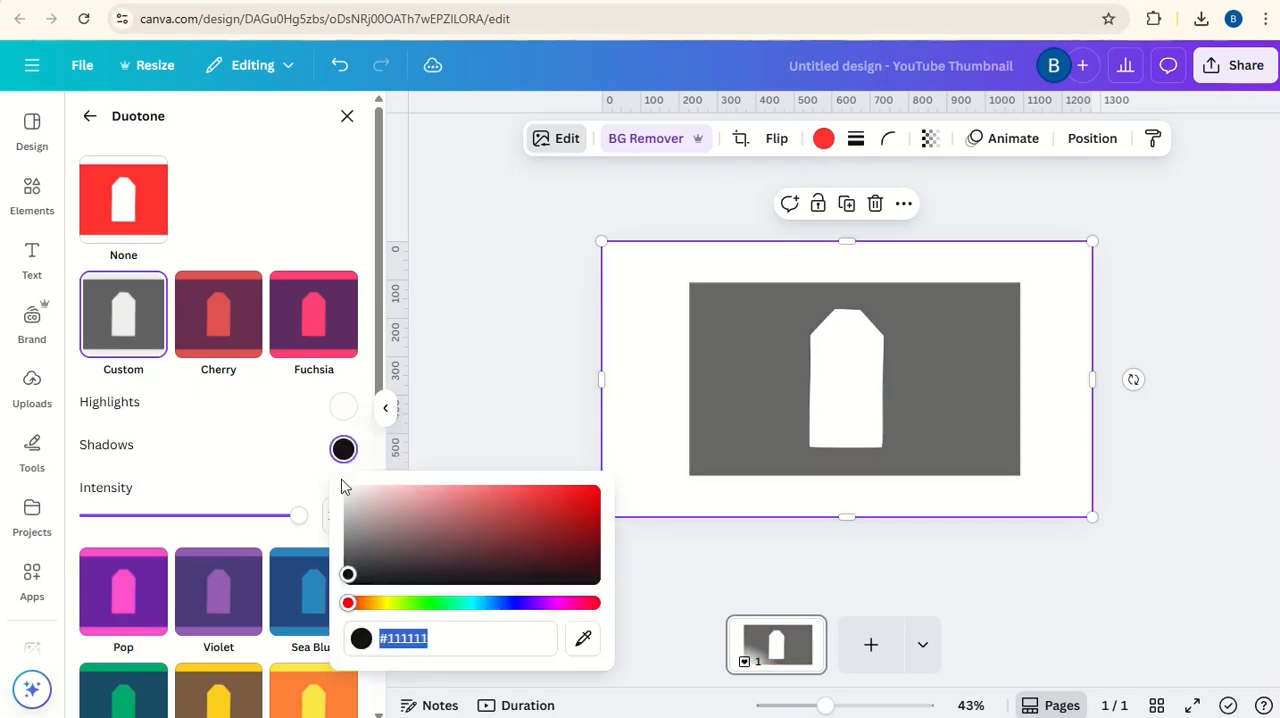
left_click_drag(348, 572, 348, 490)
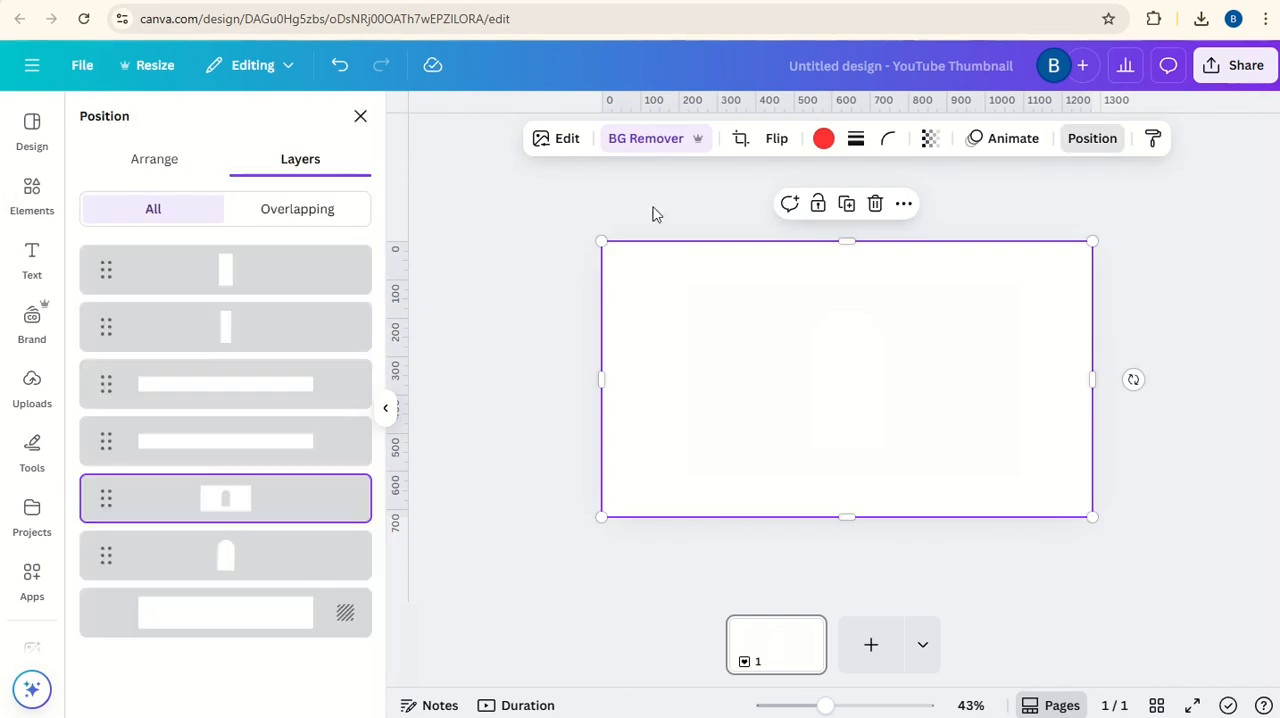
mouse_move(490, 480)
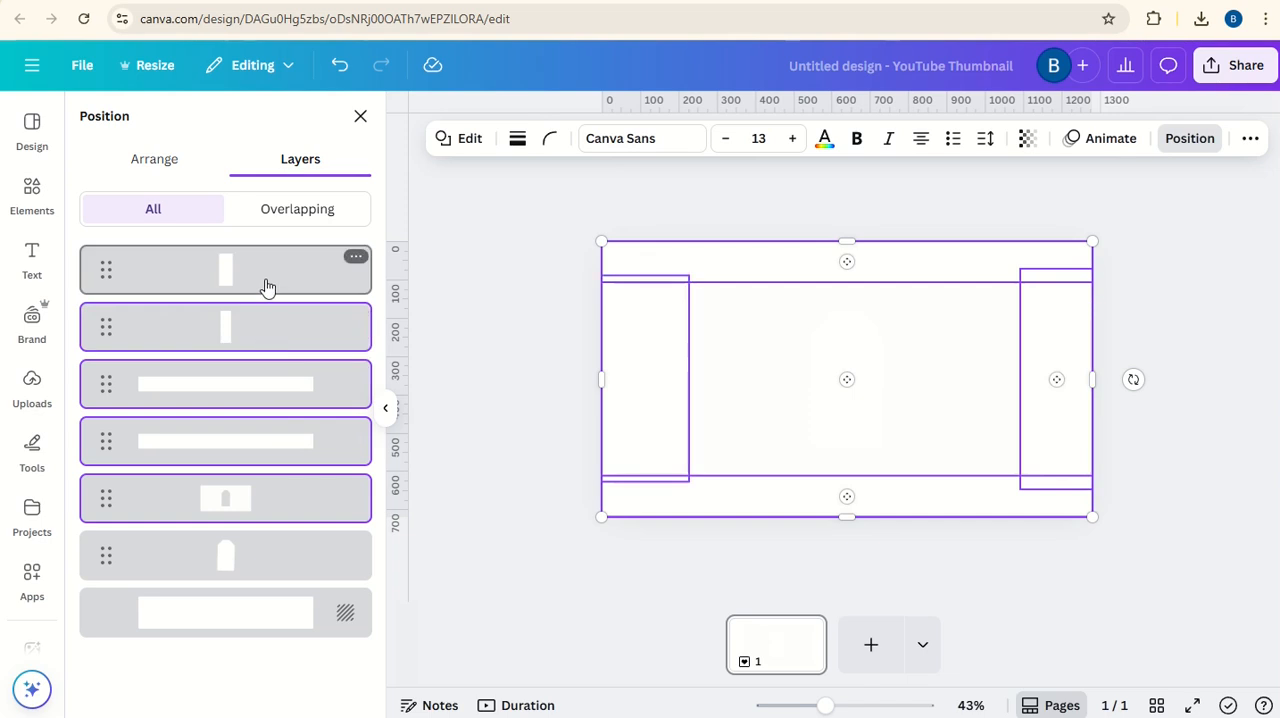
- Download only the selected frame outlines as a 2.625× PNG with transparent background
right_click(848, 380)
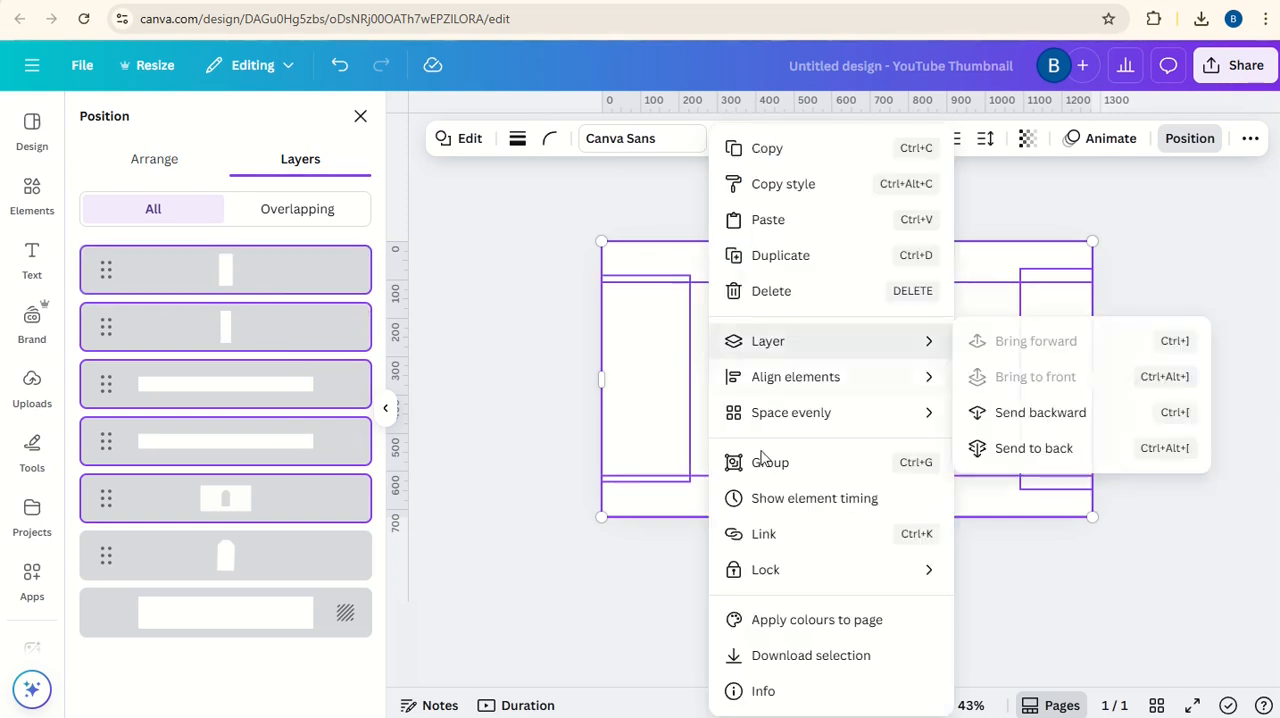
mouse_move(796, 662)
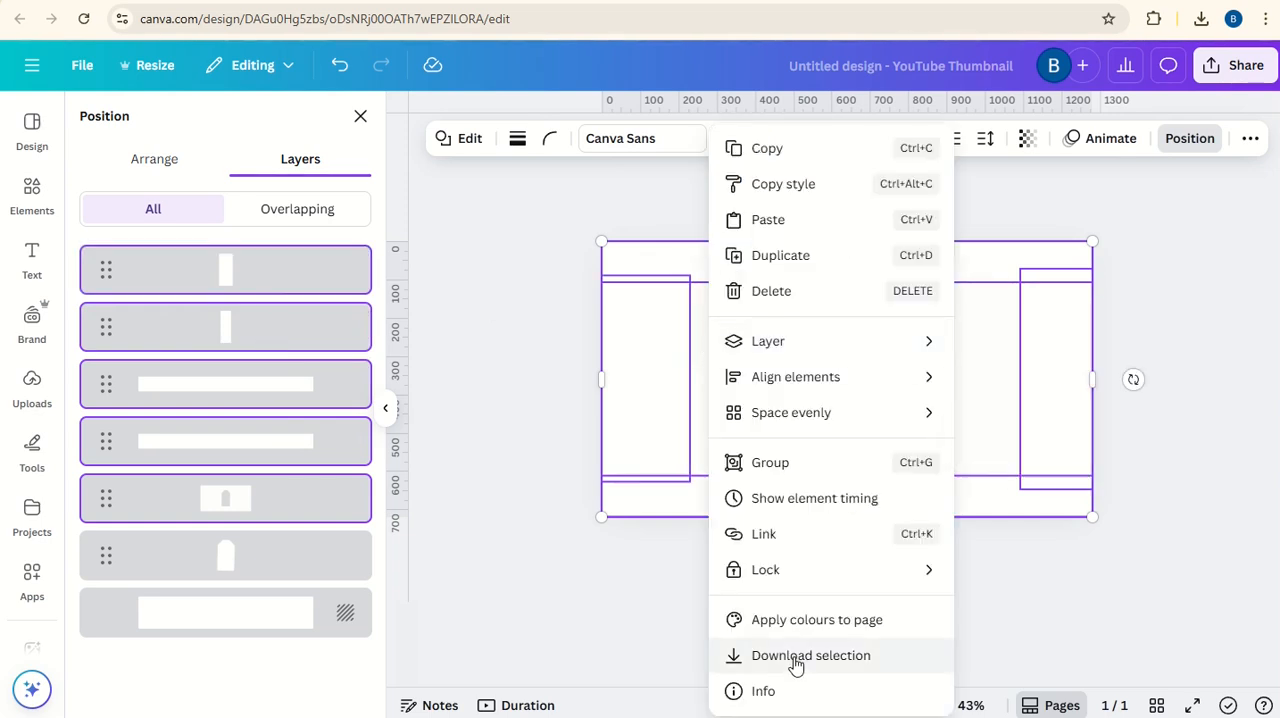
left_click(810, 656)
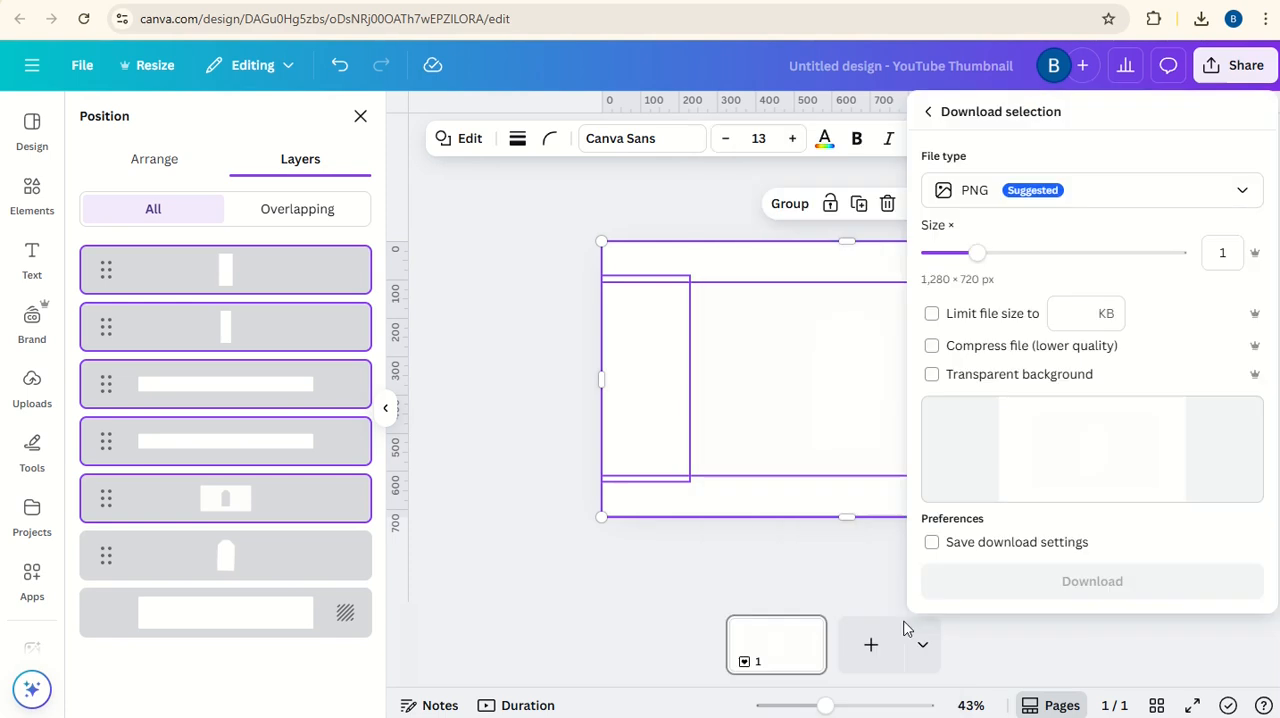
left_click_drag(976, 252, 1120, 252)
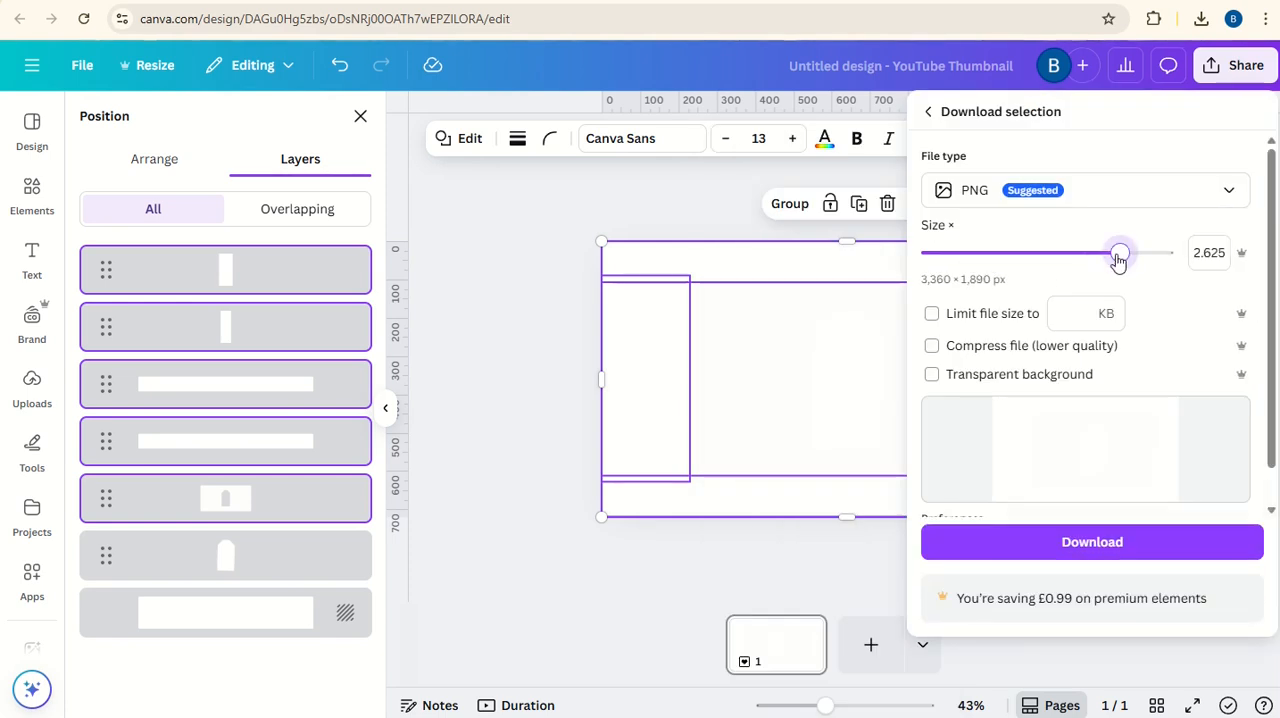
left_click(932, 372)
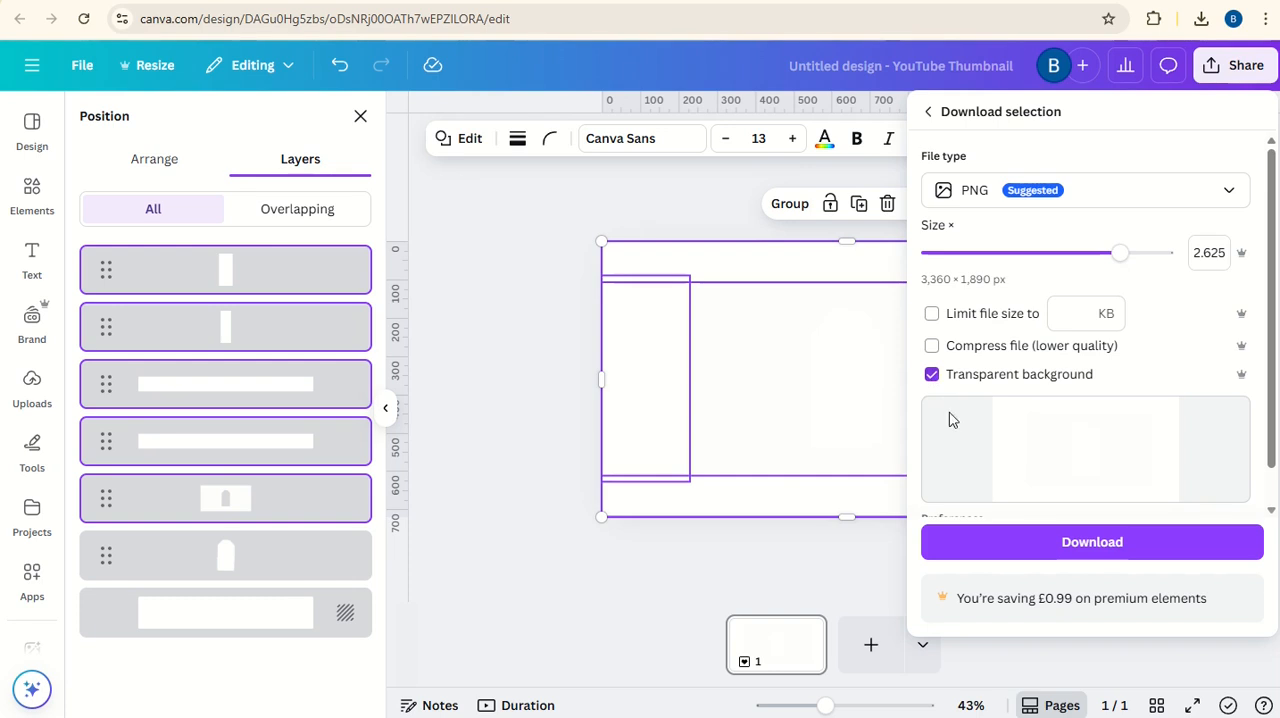
left_click(1092, 540)
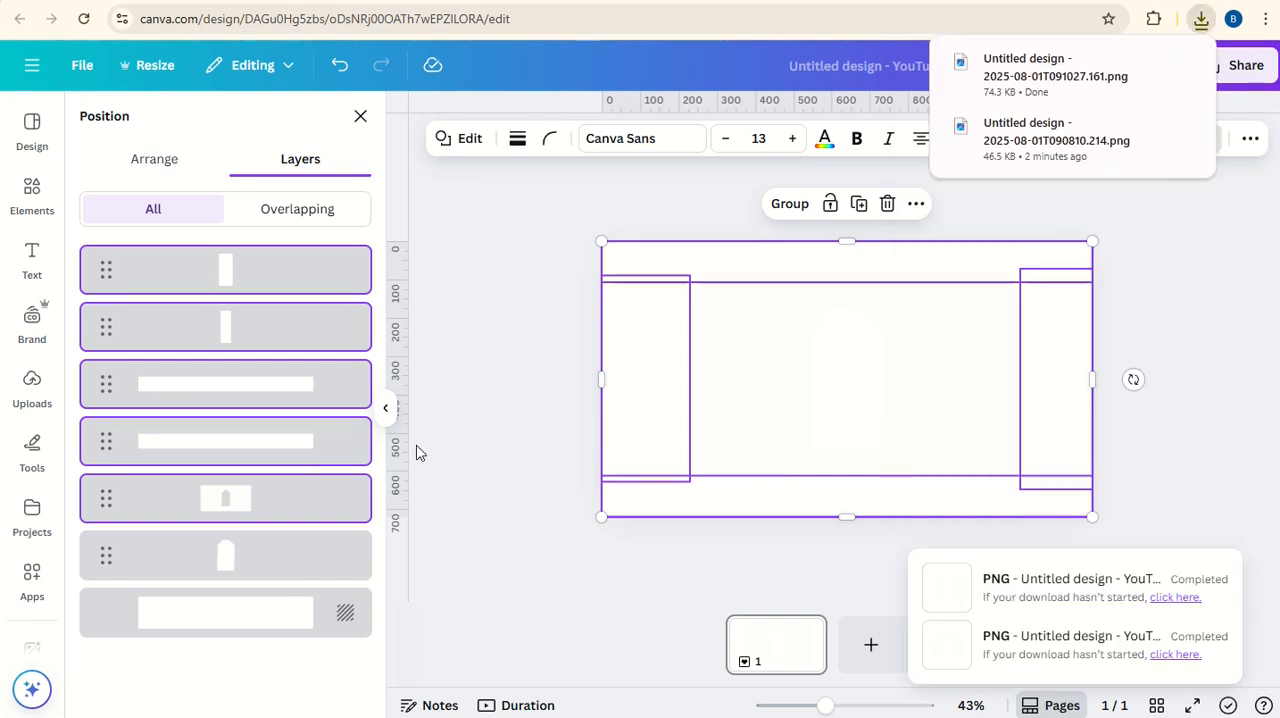
mouse_move(340, 276)
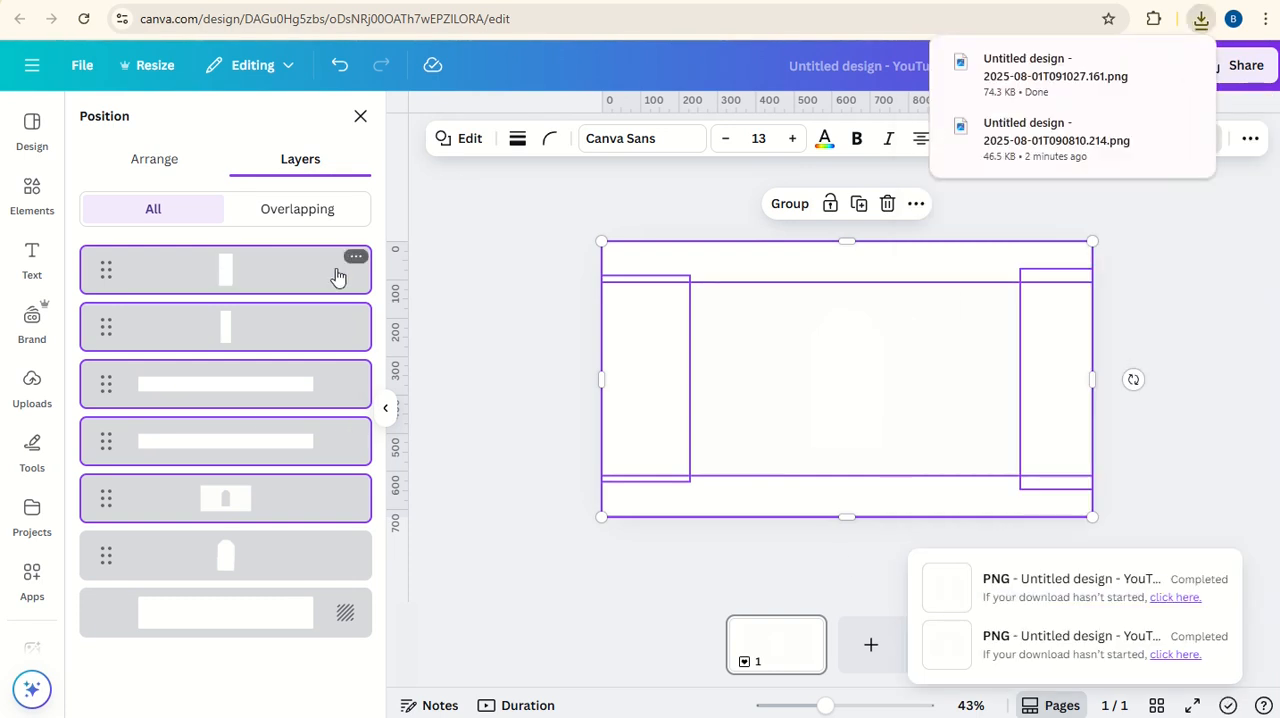
- Delete the frame outline layers and place the downloaded cutout PNG on the page
left_click(444, 292)
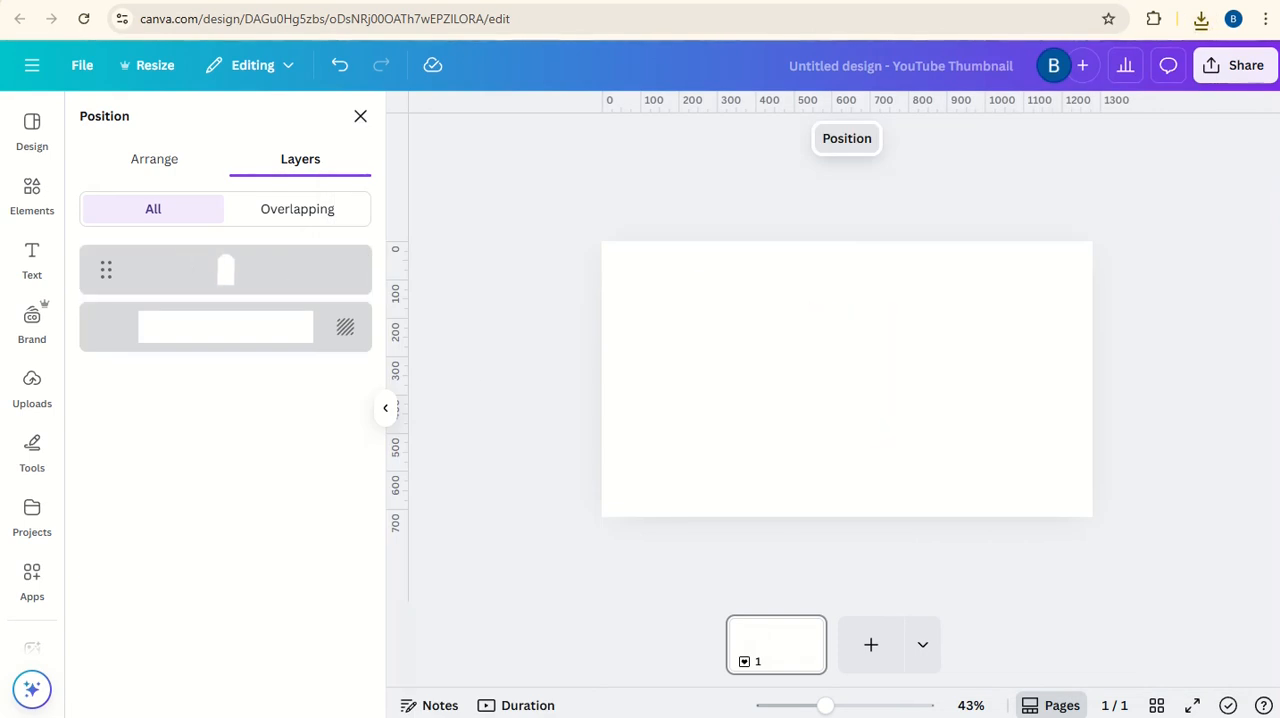
left_click(1200, 18)
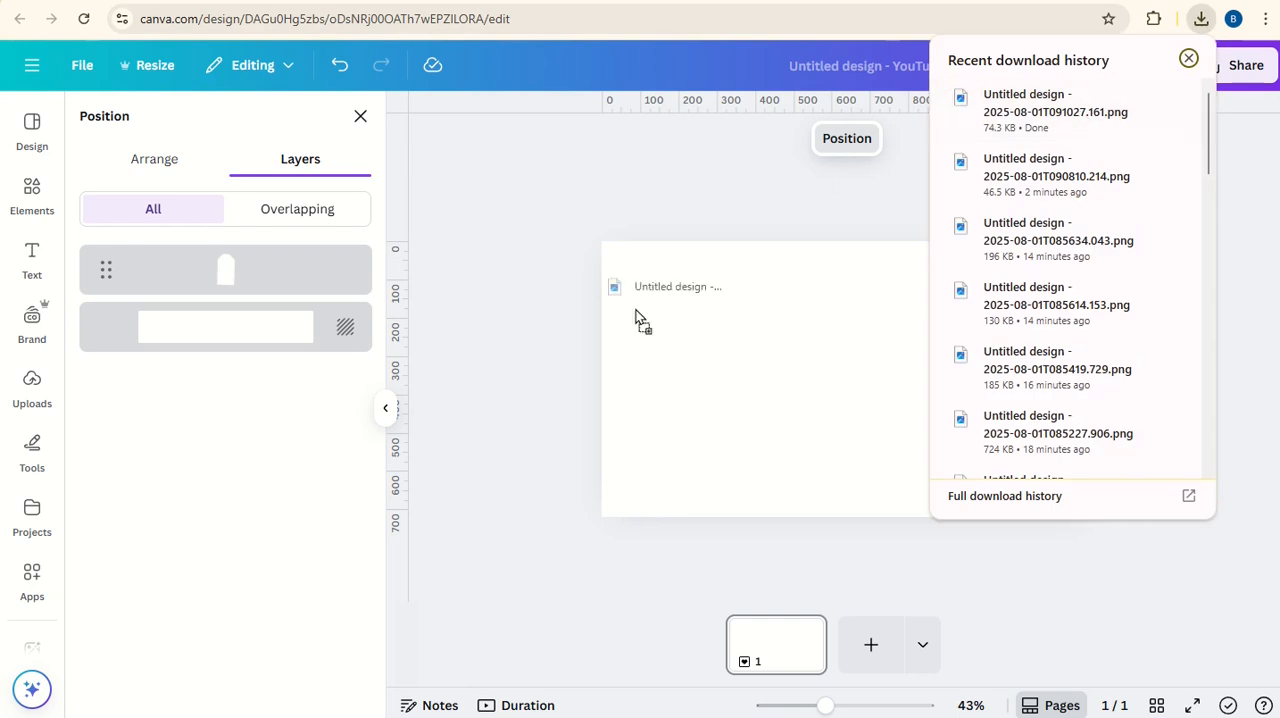
left_click(764, 380)
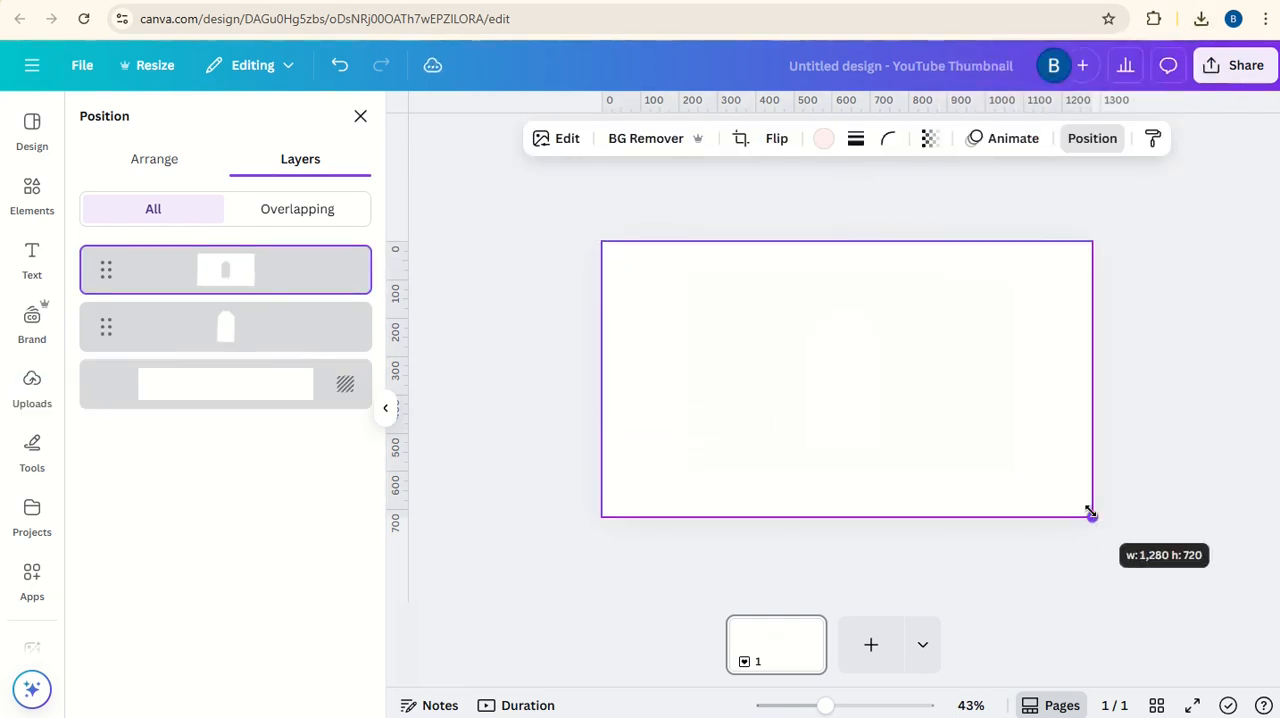
- Set the luggage tag's Duotone effect to None so it shows its natural tan paper
left_click(224, 328)
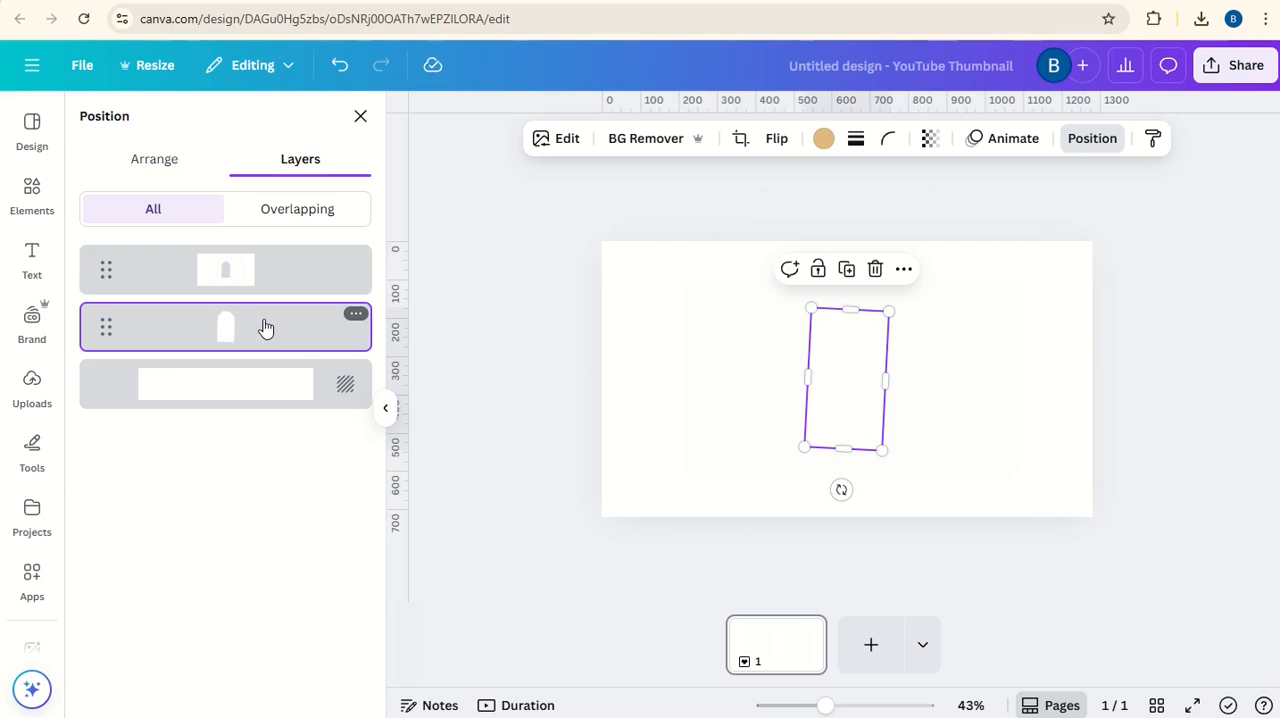
left_click(568, 138)
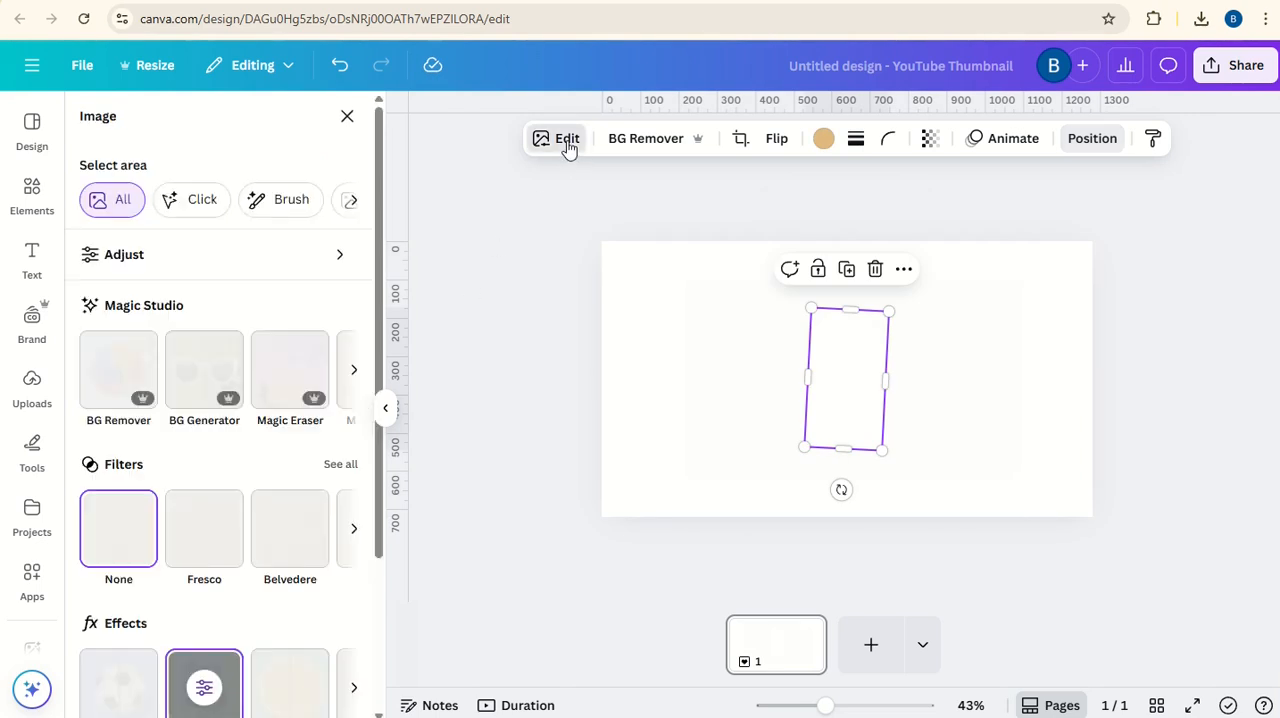
scroll("down", 3)
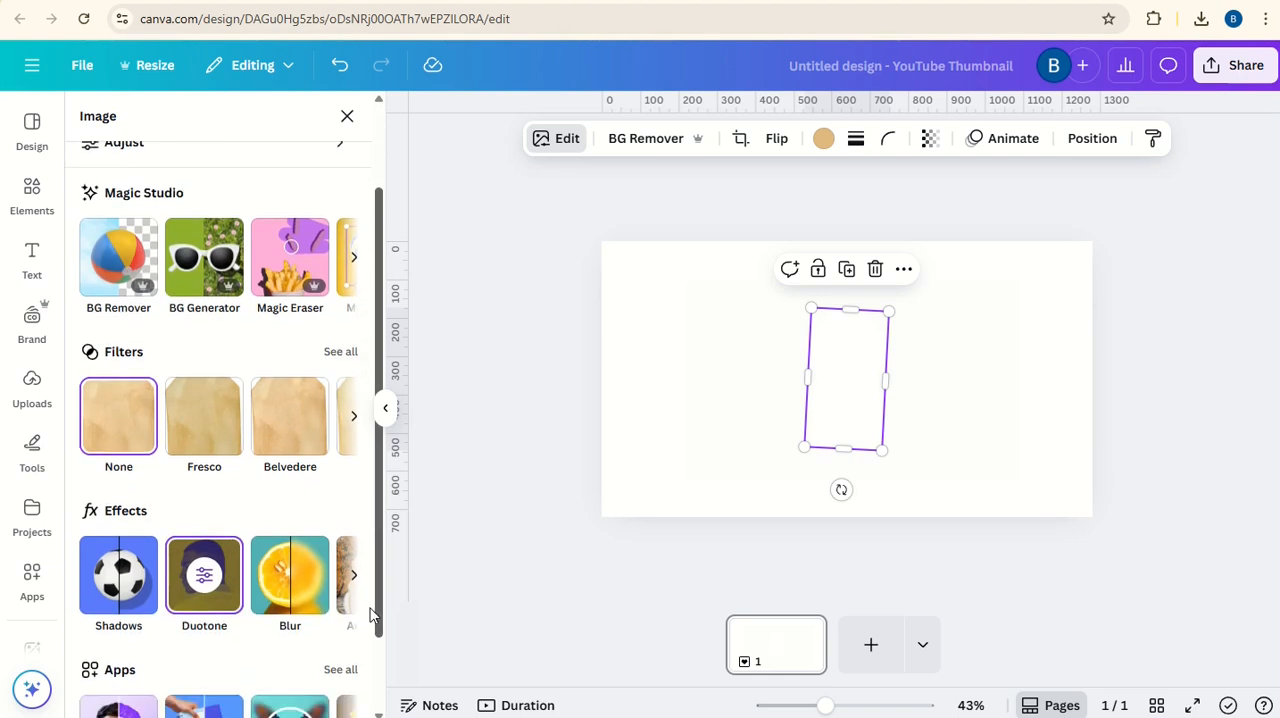
left_click(204, 574)
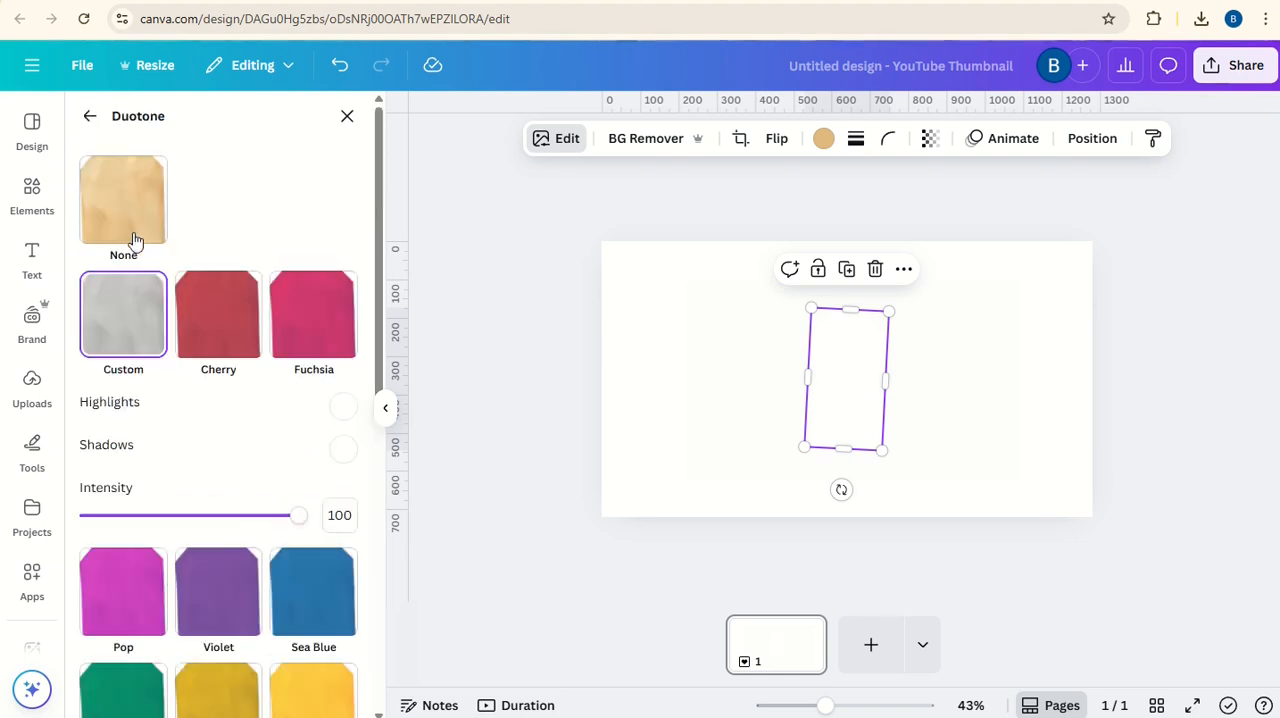
left_click(124, 198)
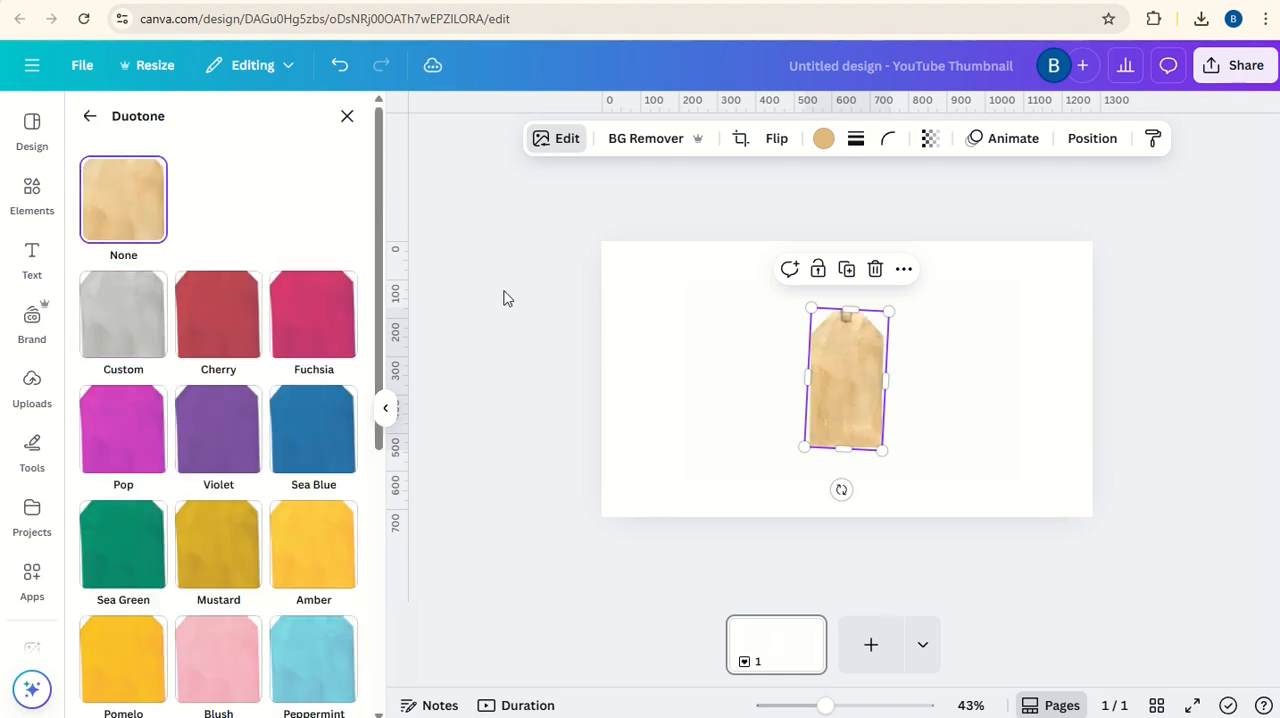
left_click(32, 196)
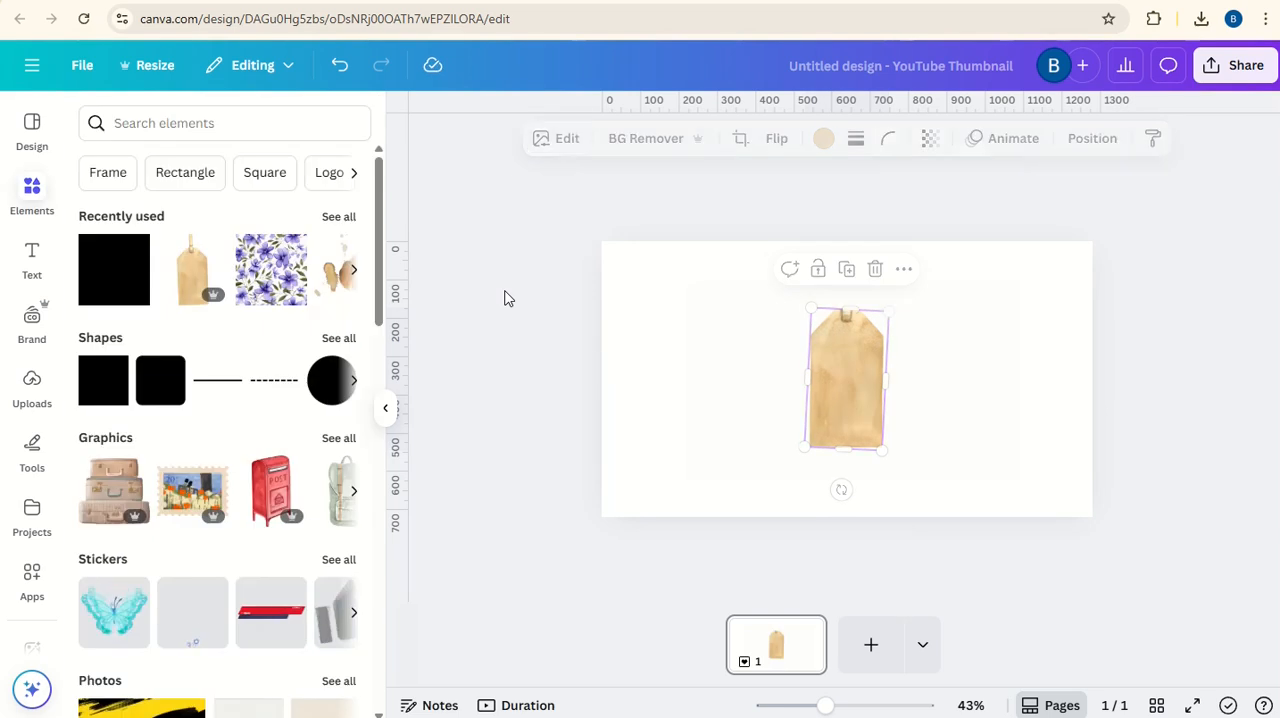
- Add the purple floral paper from Recently used and layer it beneath the tag
left_click(504, 290)
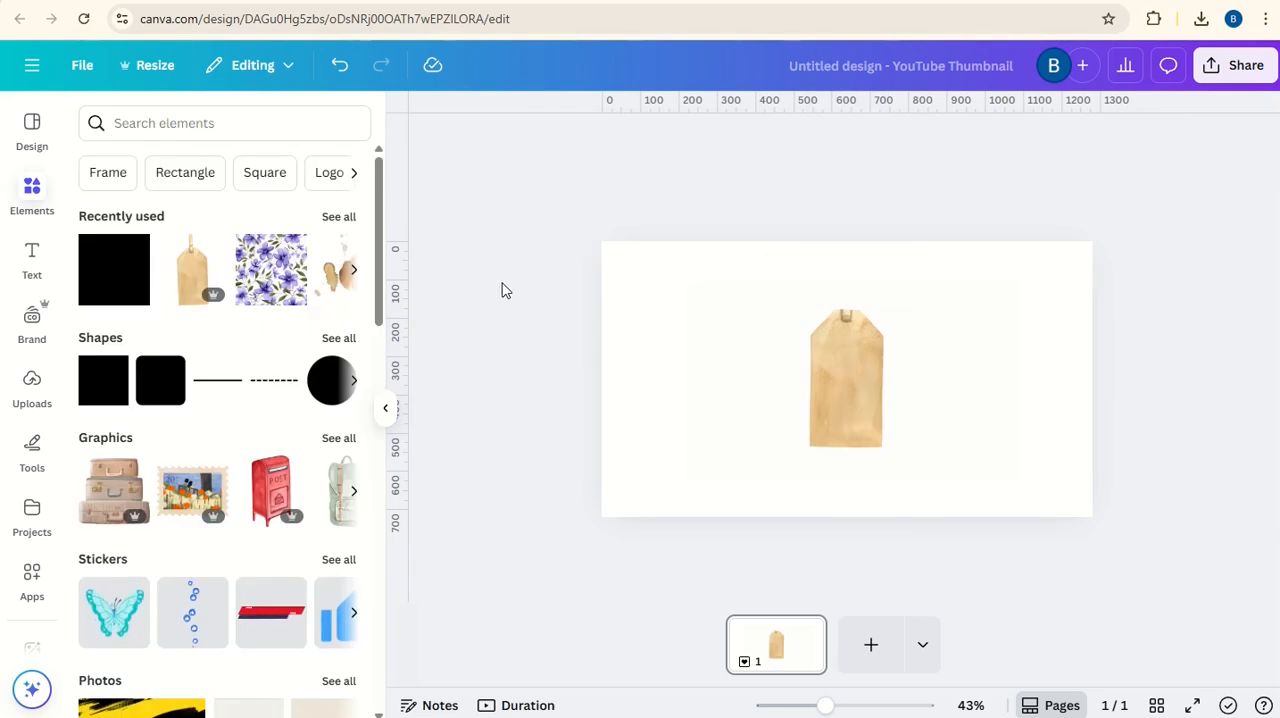
mouse_move(268, 284)
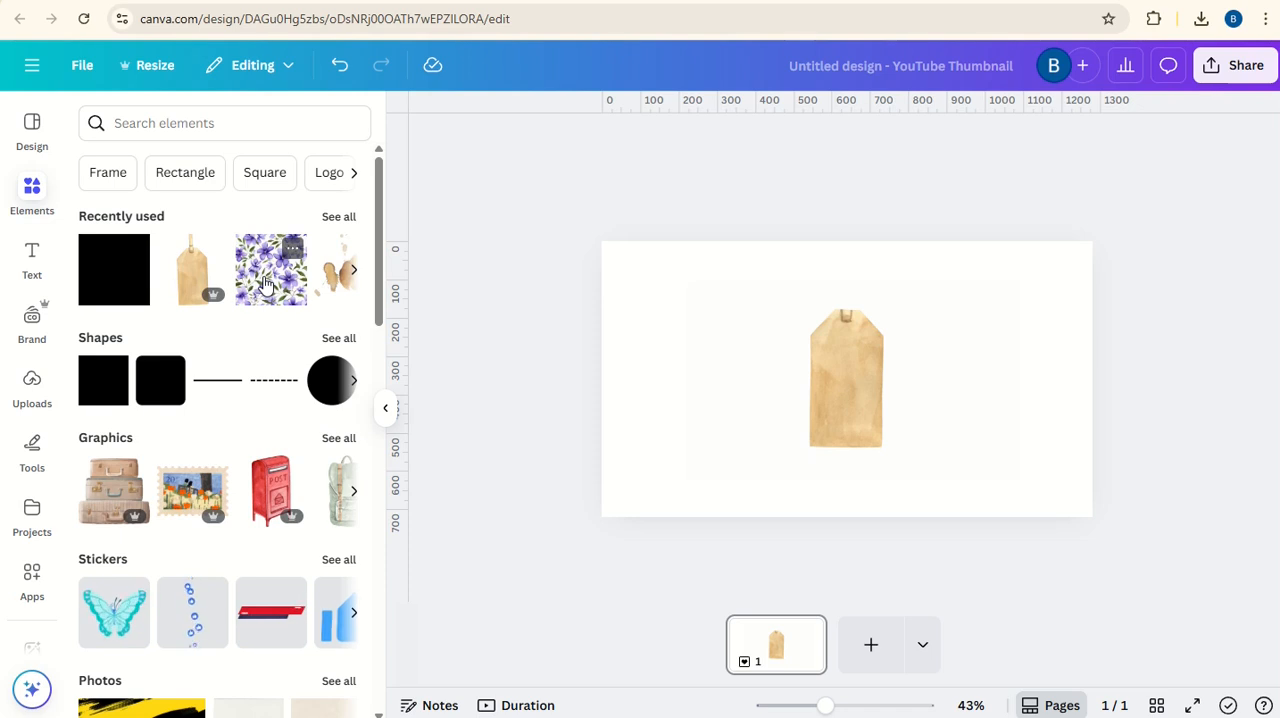
left_click(270, 268)
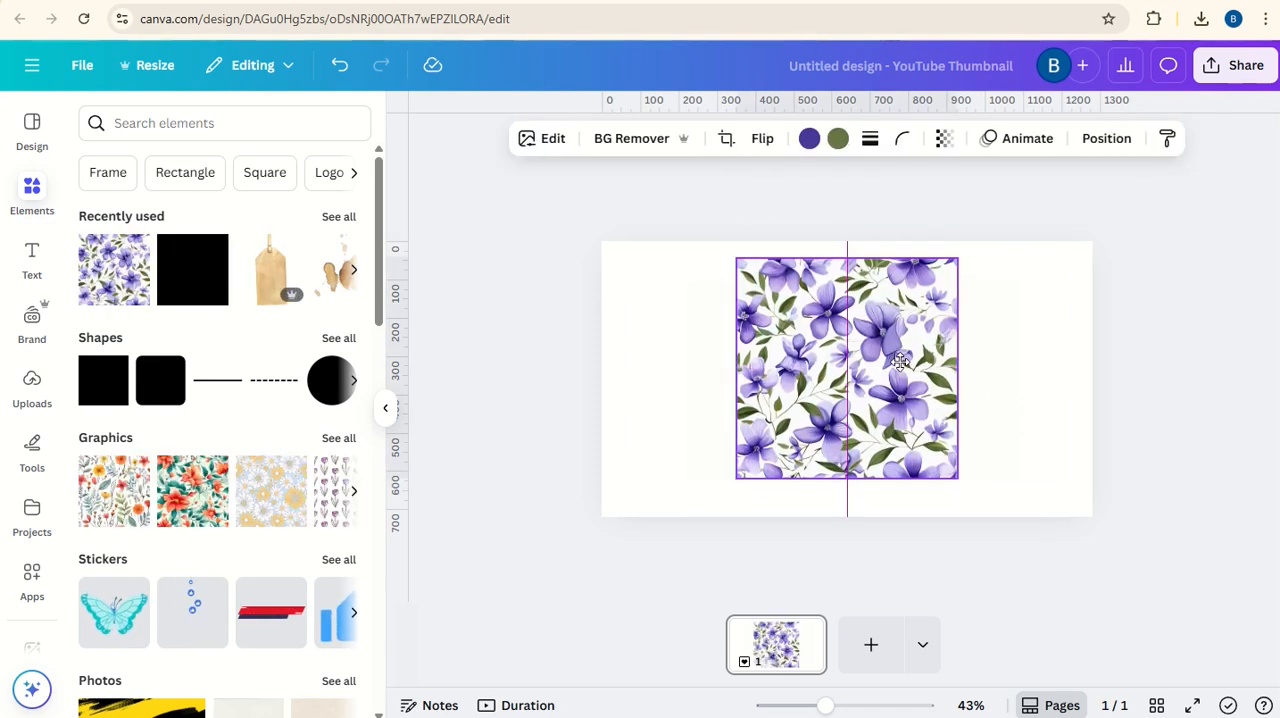
left_click(848, 368)
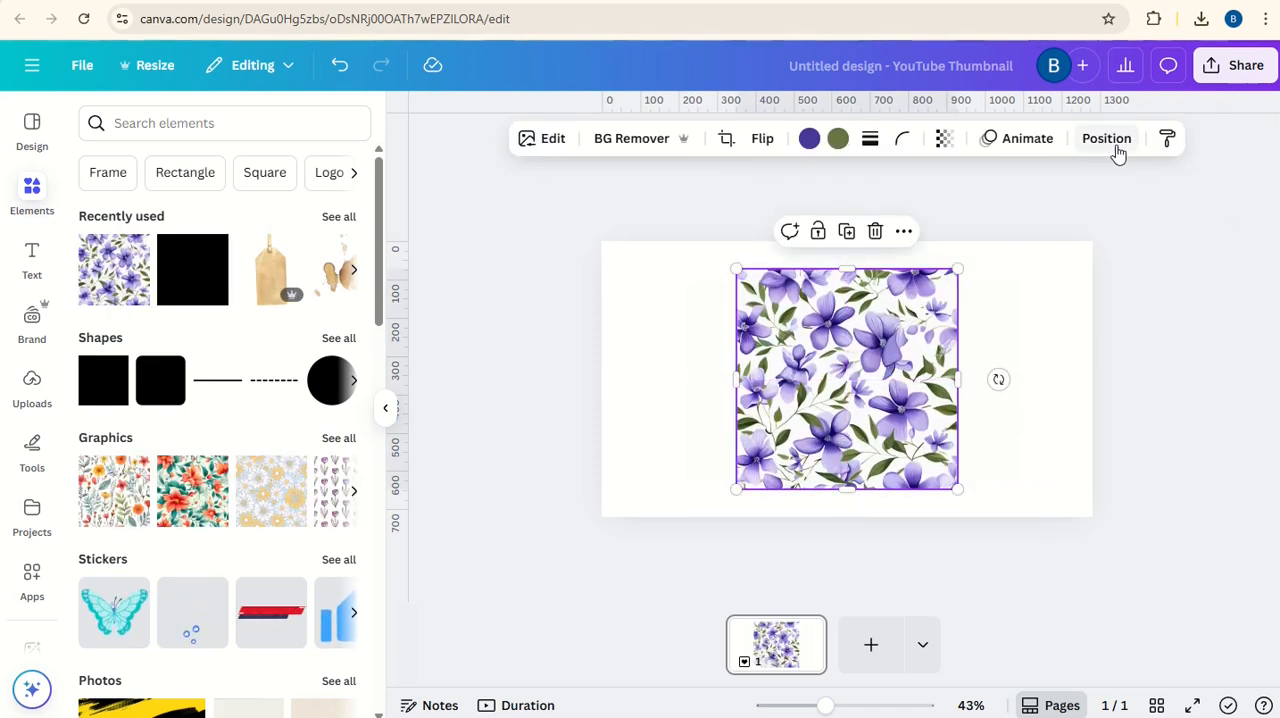
left_click(1106, 138)
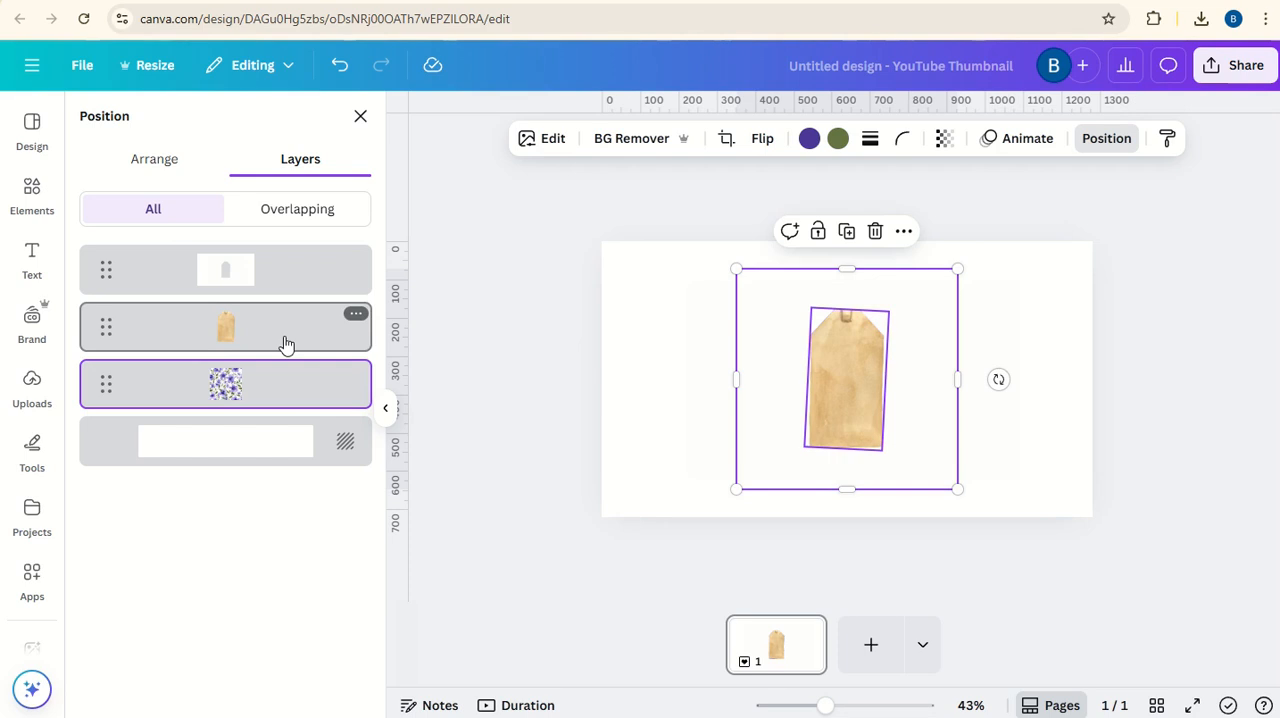
- Set the tag's transparency to about 47 so the florals show through
left_click(224, 328)
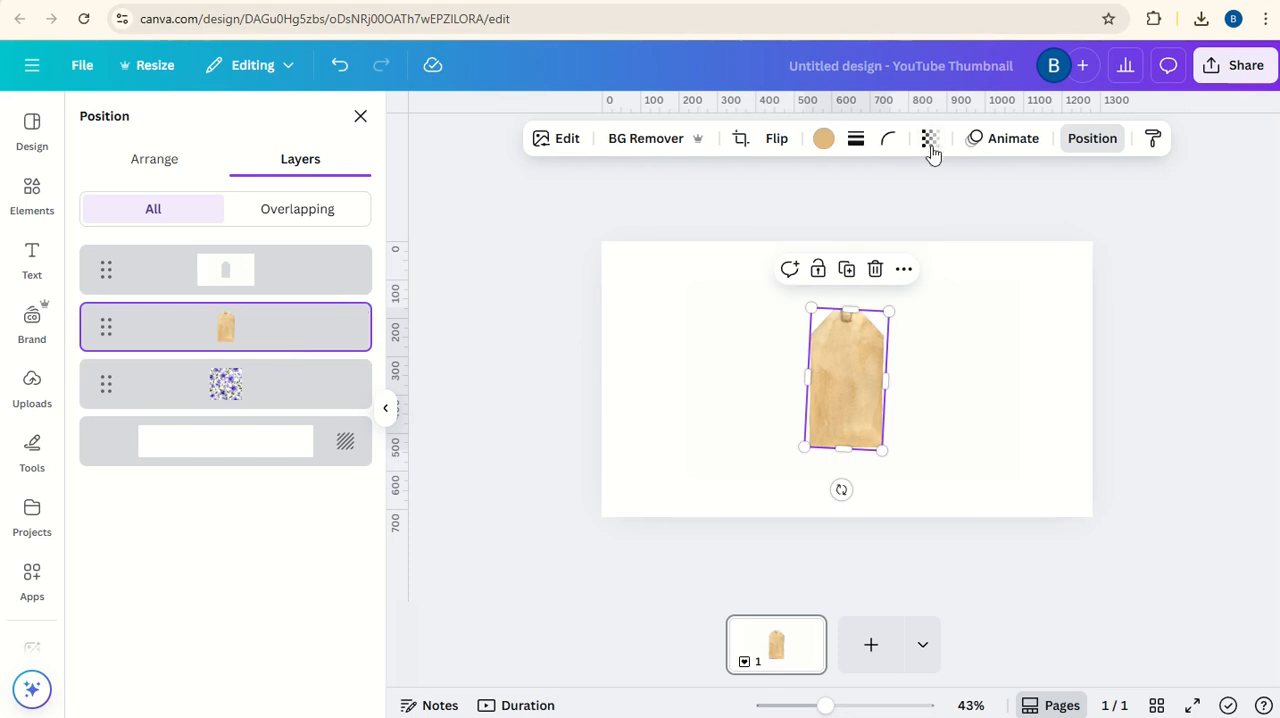
left_click(928, 138)
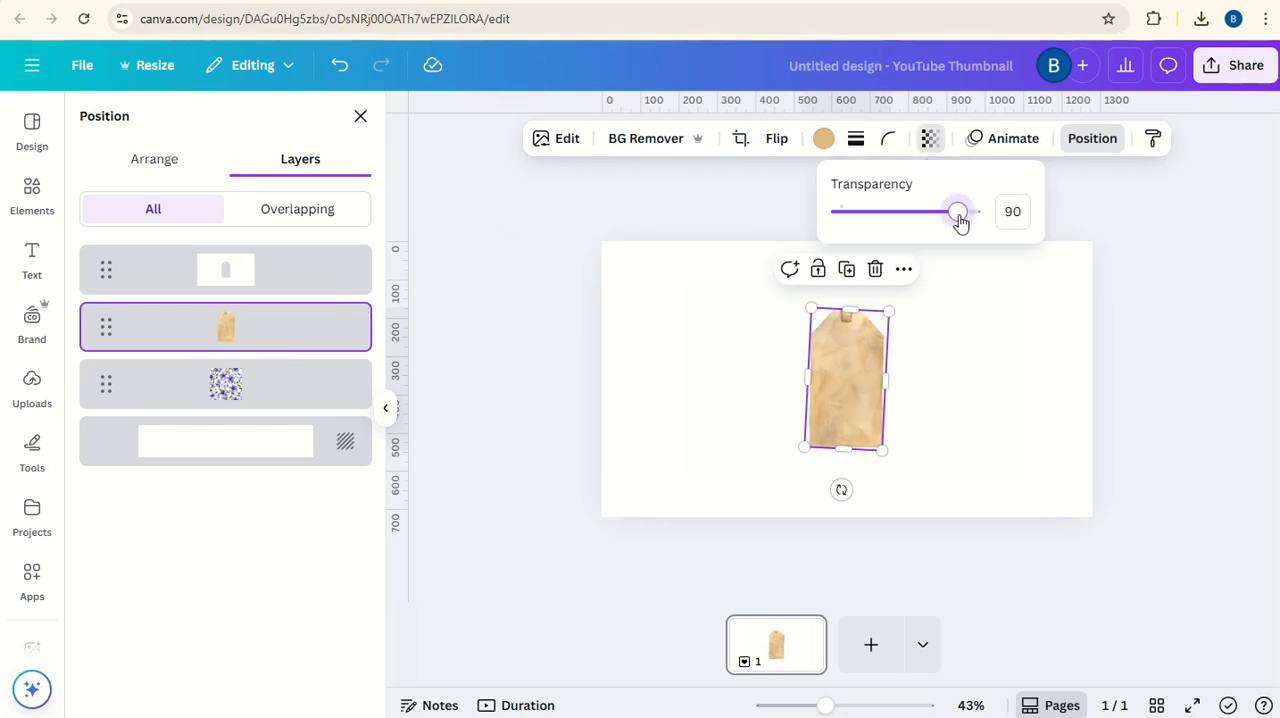
left_click_drag(958, 212, 904, 212)
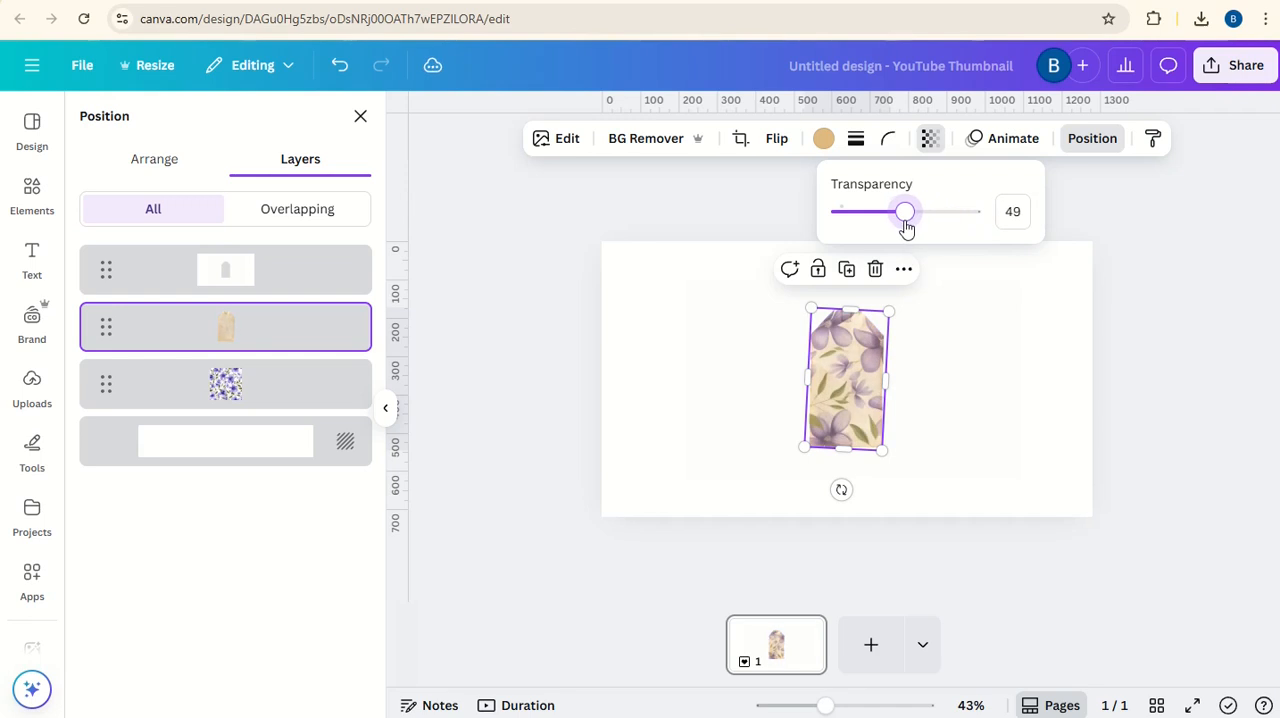
left_click_drag(904, 212, 908, 212)
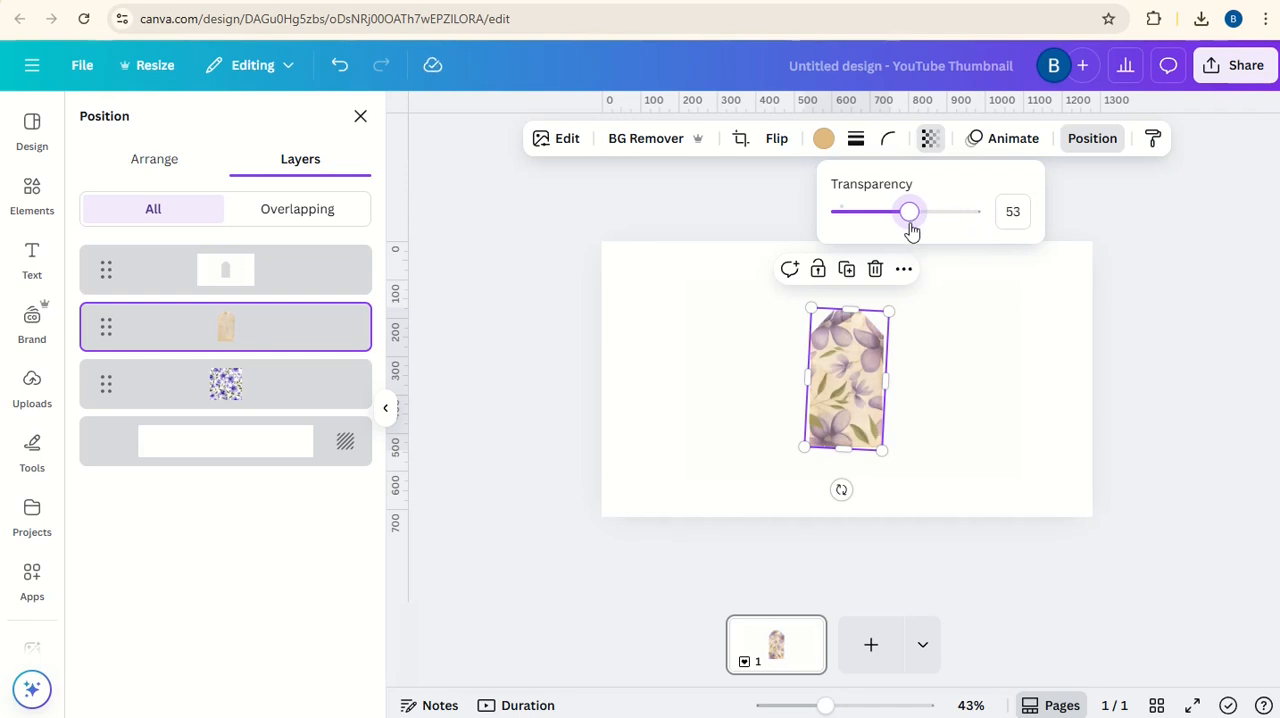
left_click_drag(908, 212, 900, 212)
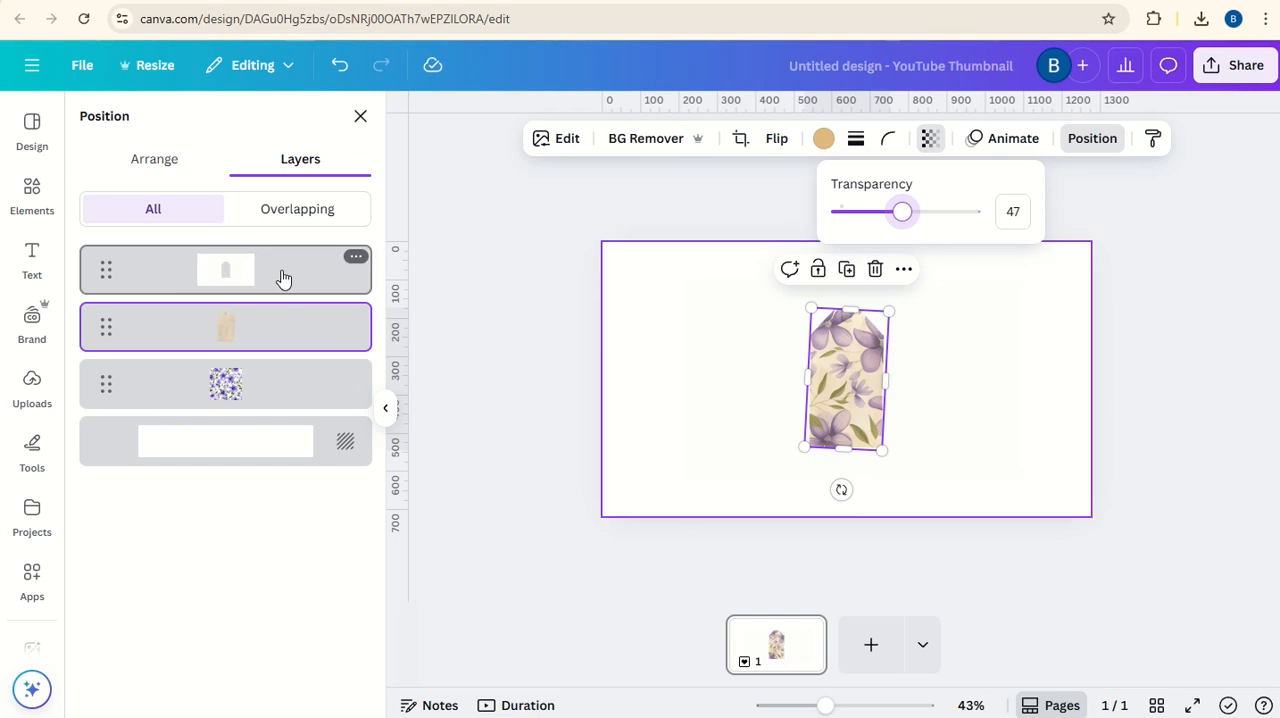
- Add a shadow to the white cutout frame and colour it dark brown (#442500)
left_click(224, 268)
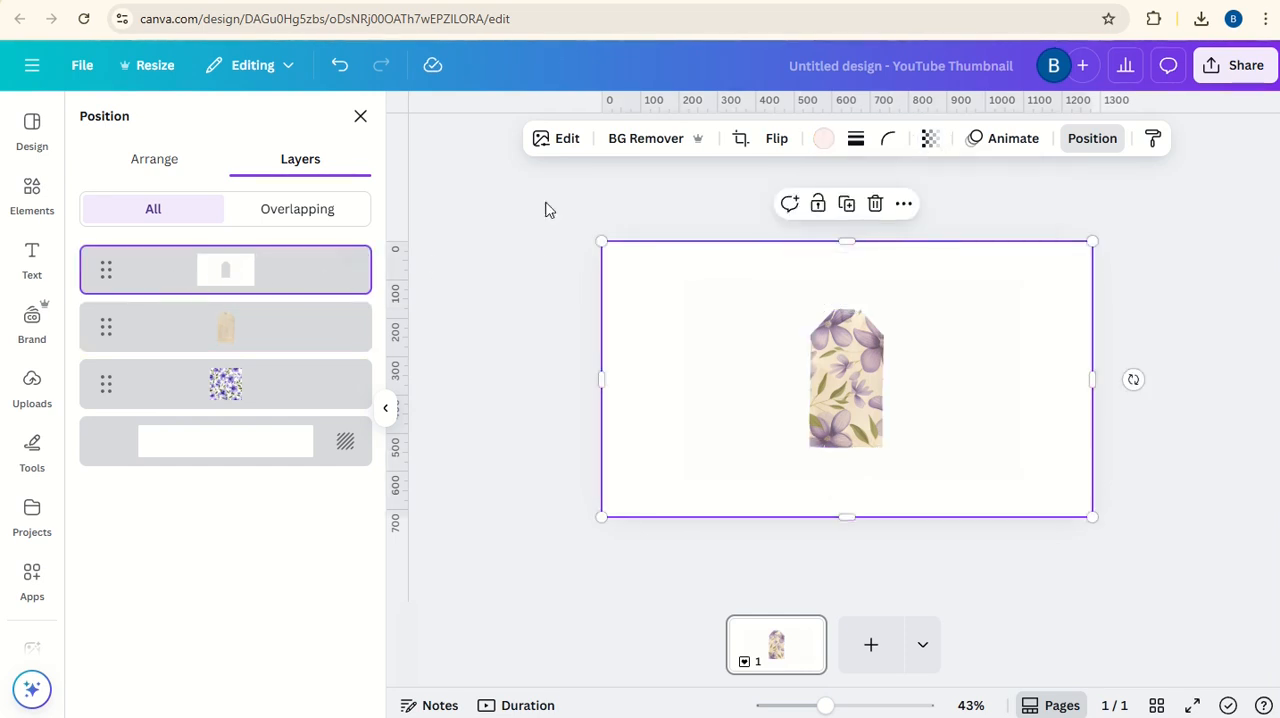
left_click(556, 138)
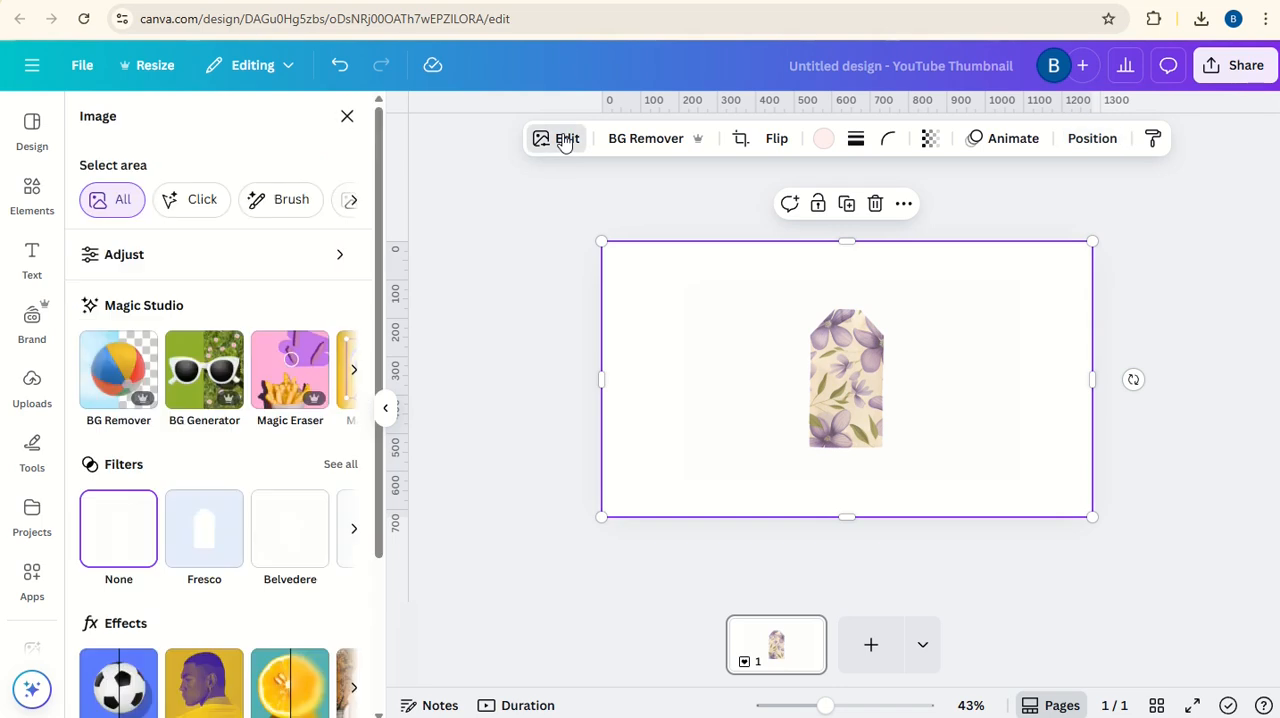
scroll("down", 3)
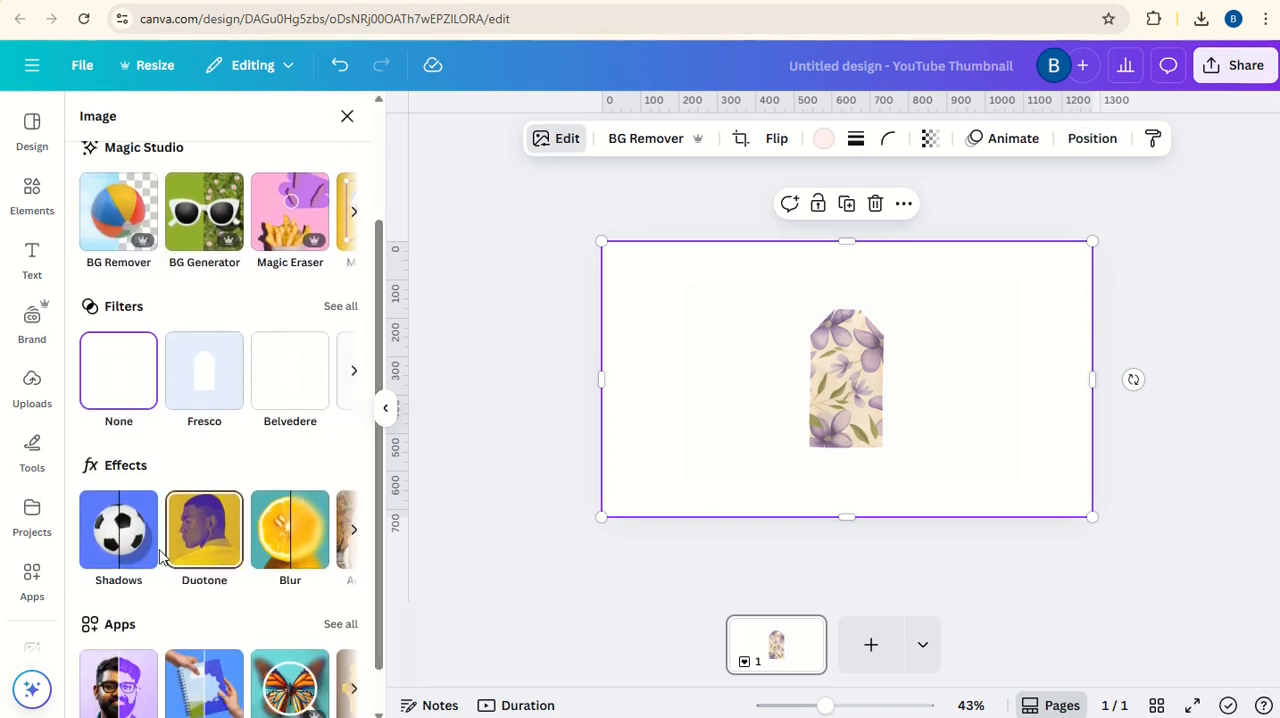
left_click(118, 530)
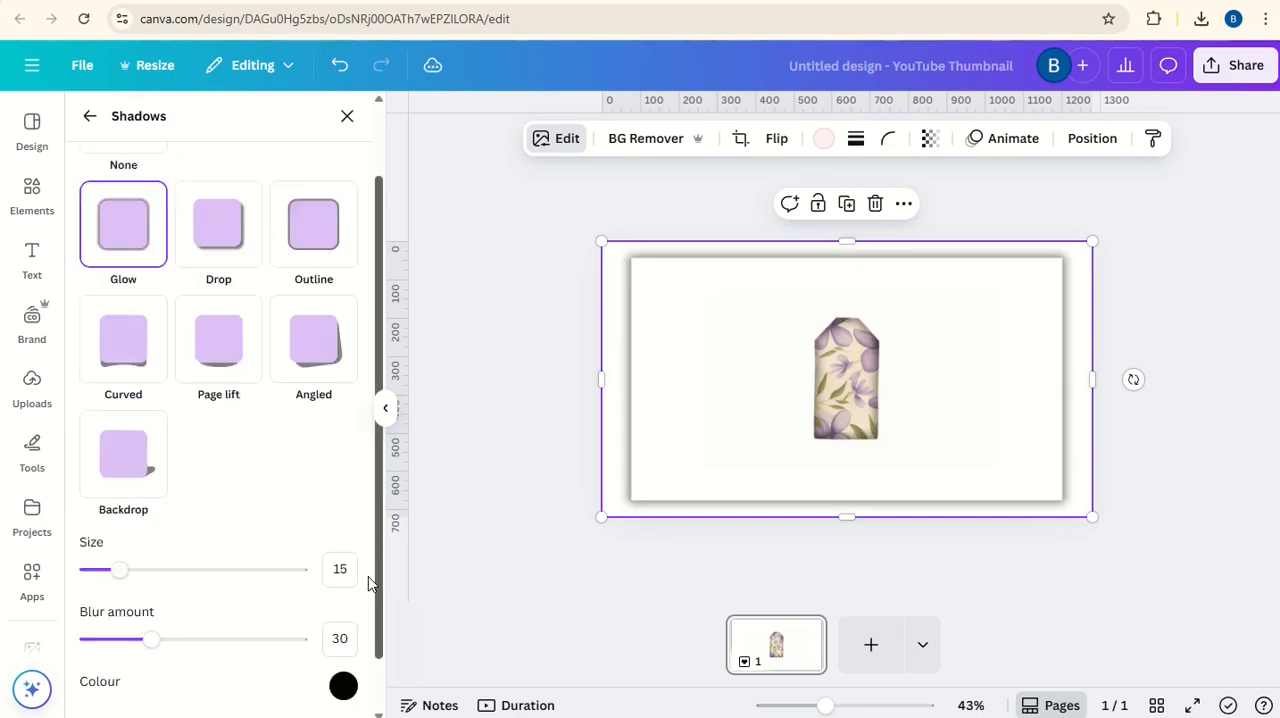
left_click(344, 684)
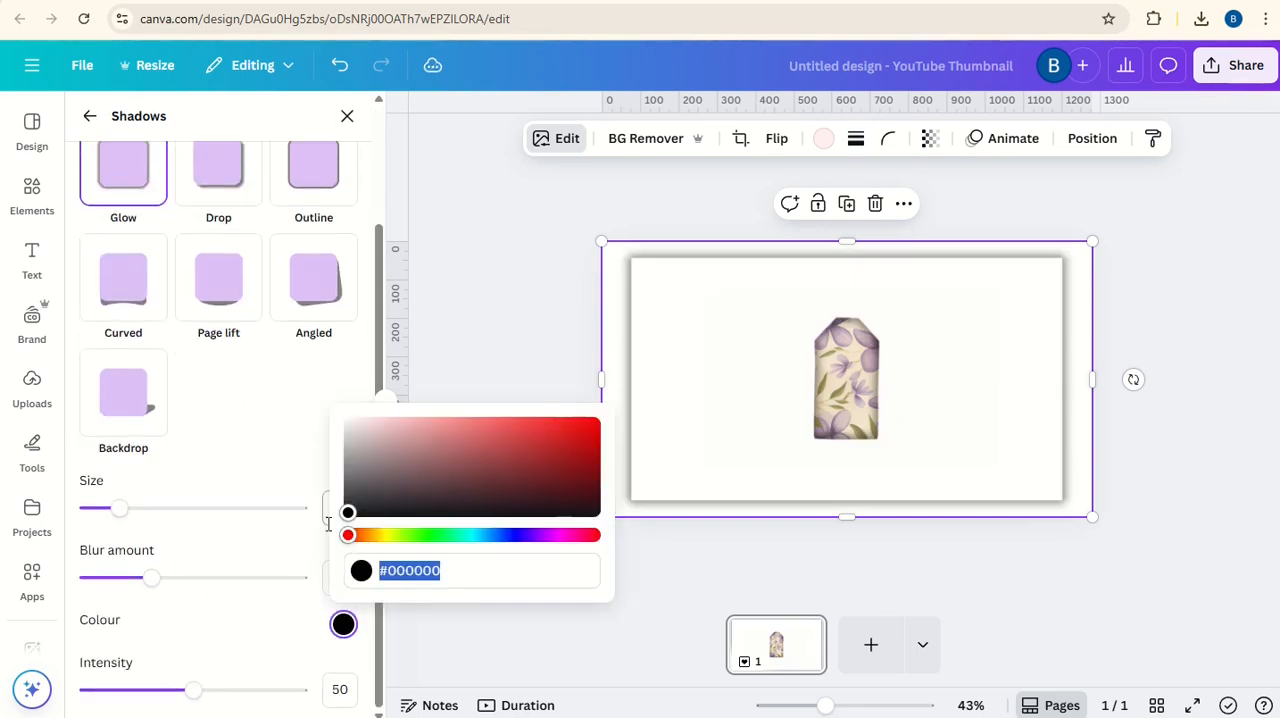
left_click_drag(348, 536, 370, 536)
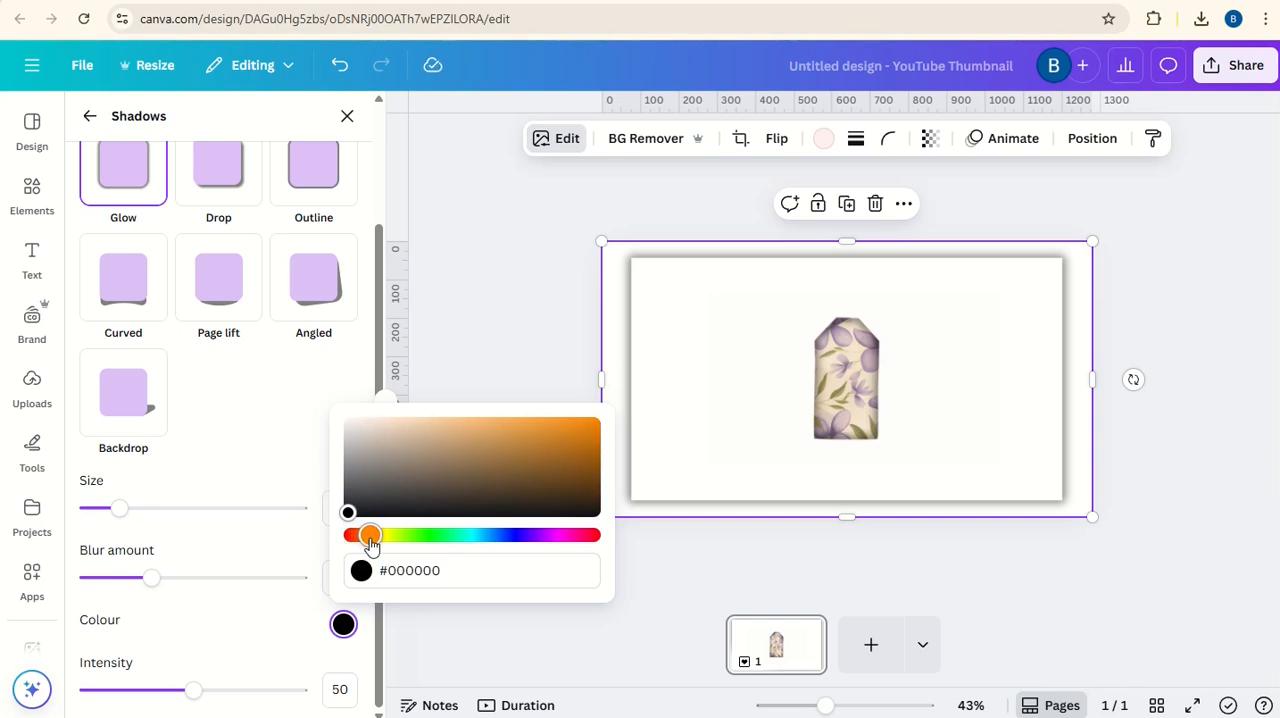
left_click(546, 480)
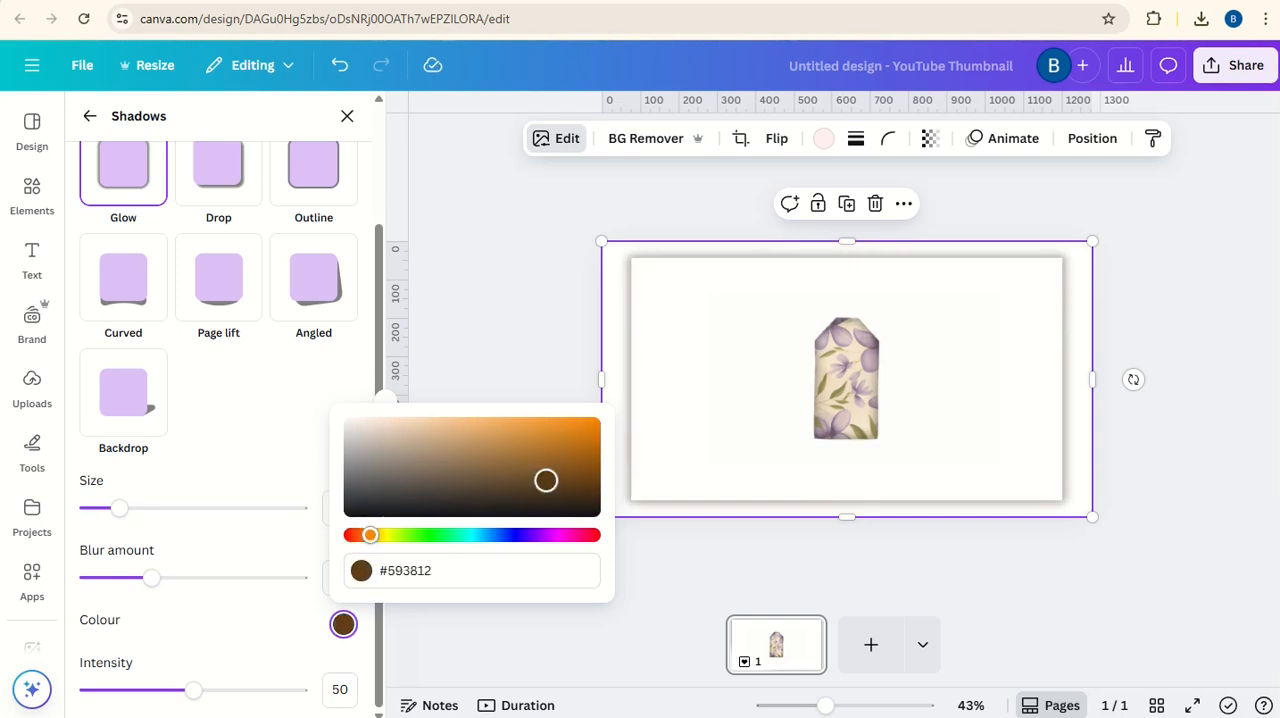
left_click_drag(546, 480, 596, 490)
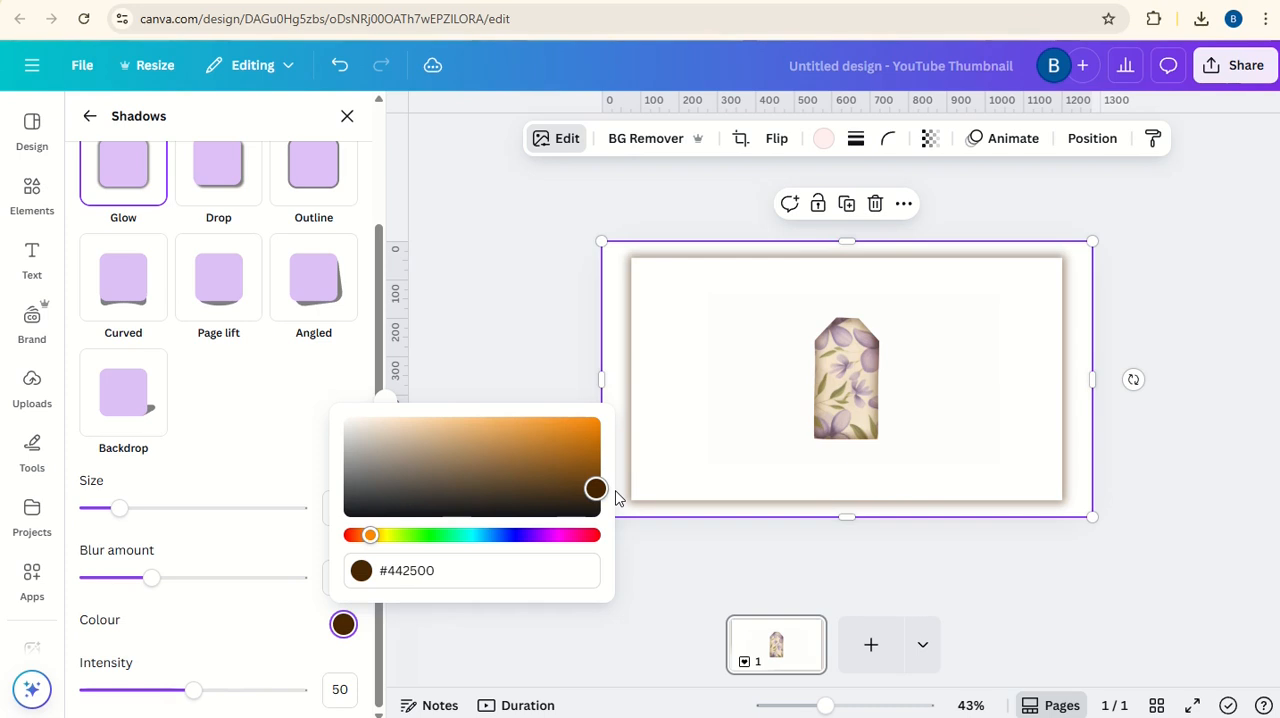
left_click_drag(596, 490, 596, 480)
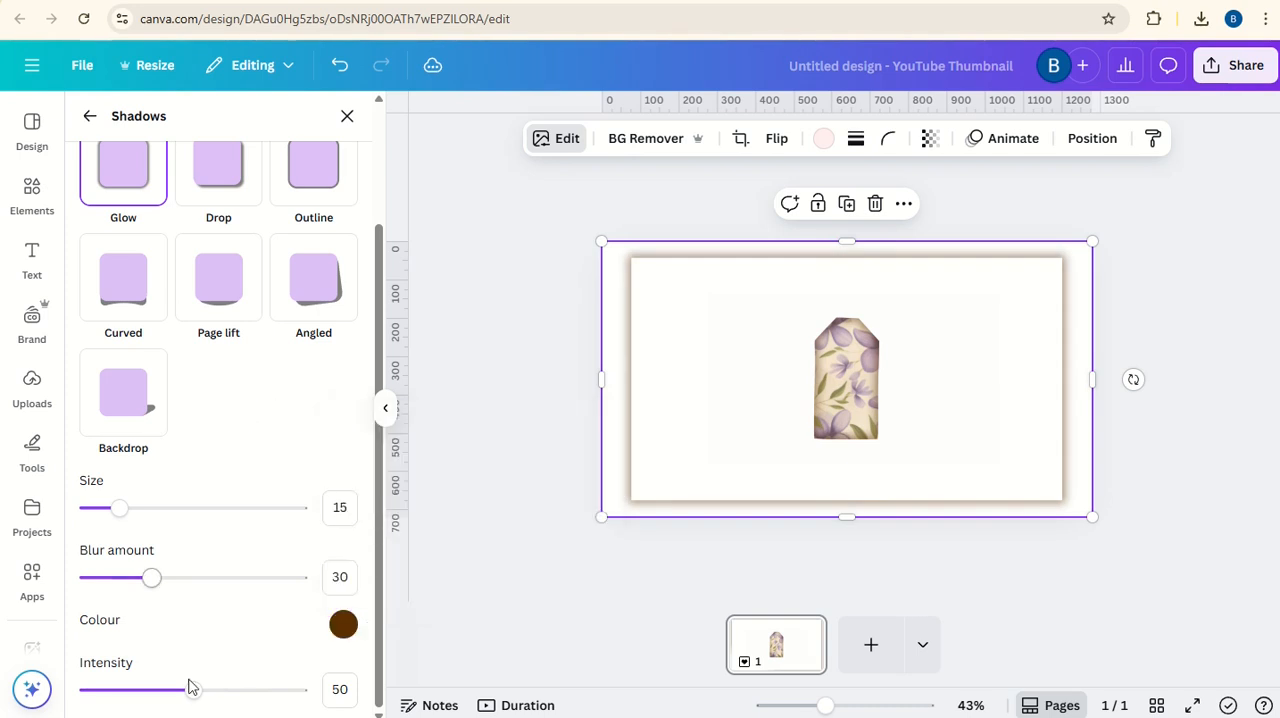
- Set the shadow to intensity 100, size 23 and blur about 28
left_click_drag(164, 690, 298, 690)
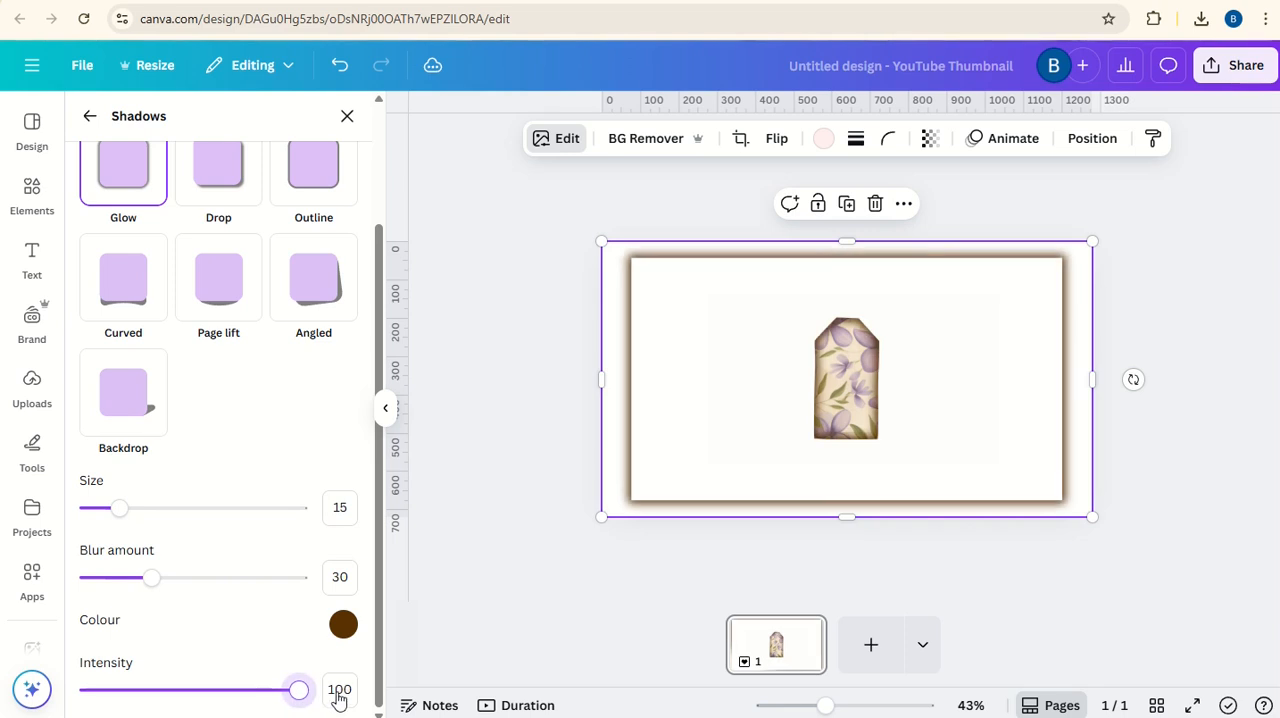
mouse_move(150, 578)
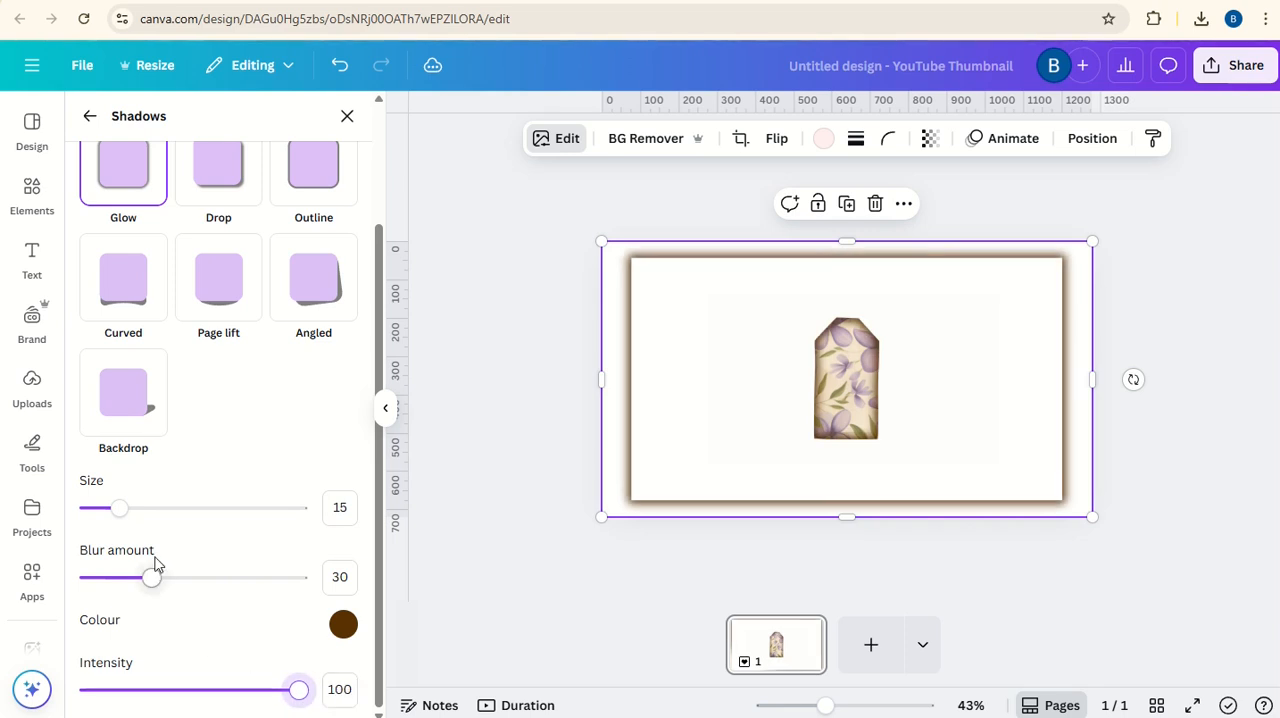
left_click_drag(120, 508, 136, 508)
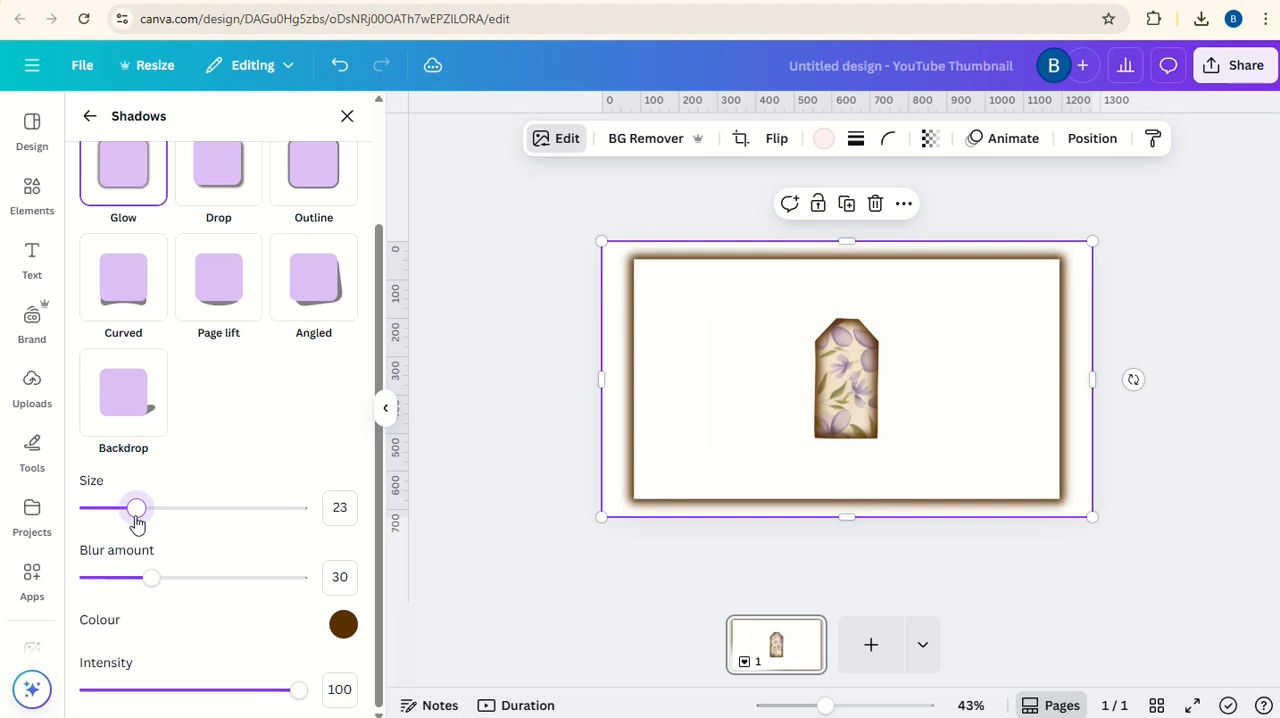
left_click_drag(150, 576, 168, 576)
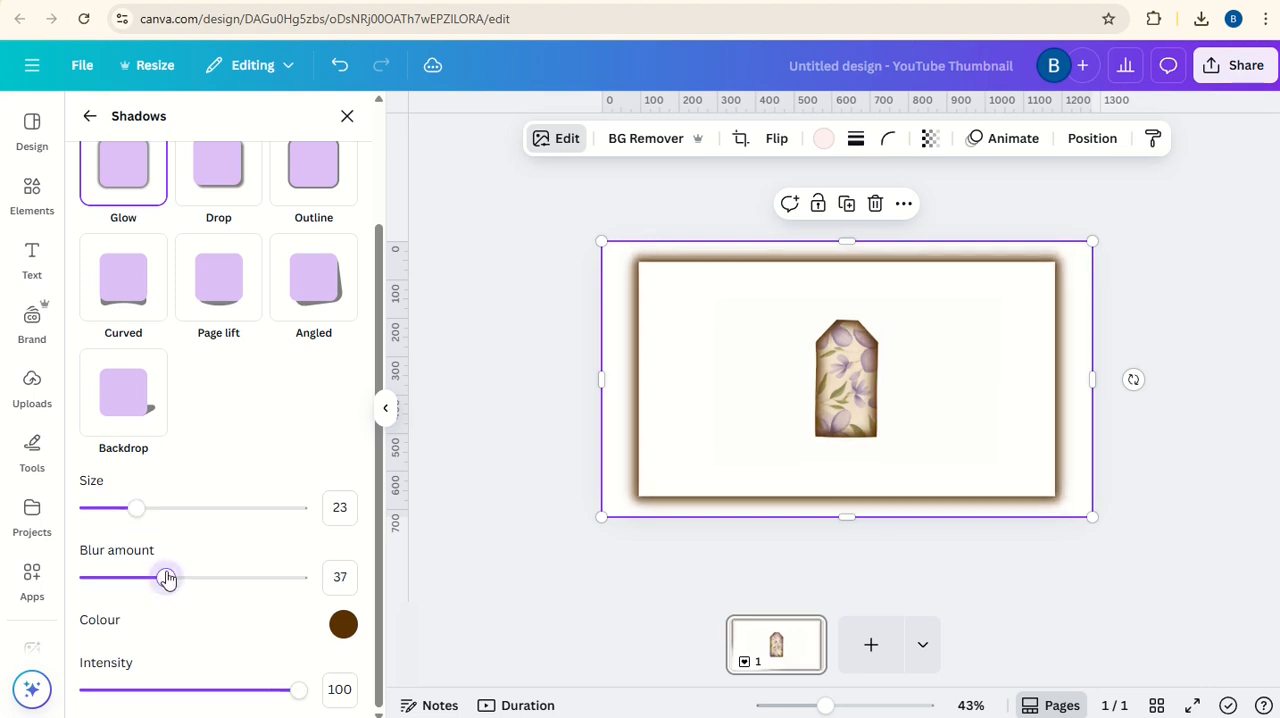
left_click_drag(168, 578, 148, 578)
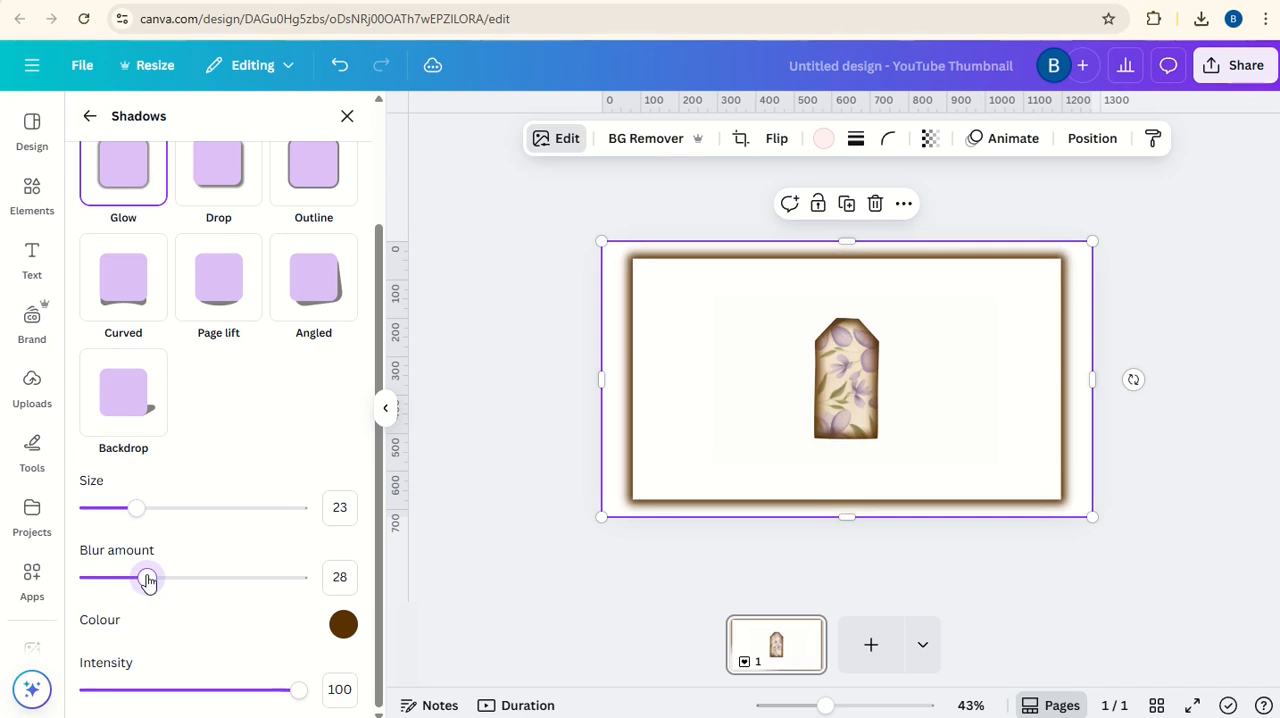
mouse_move(436, 428)
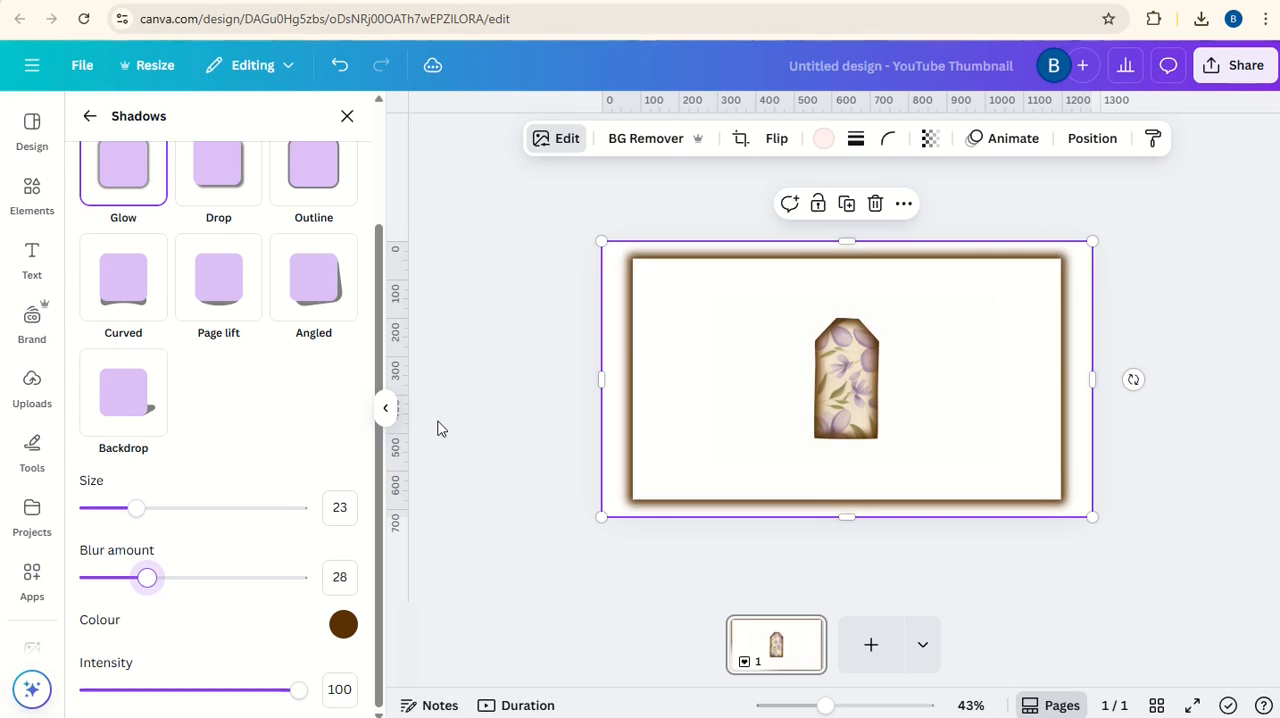
mouse_move(642, 214)
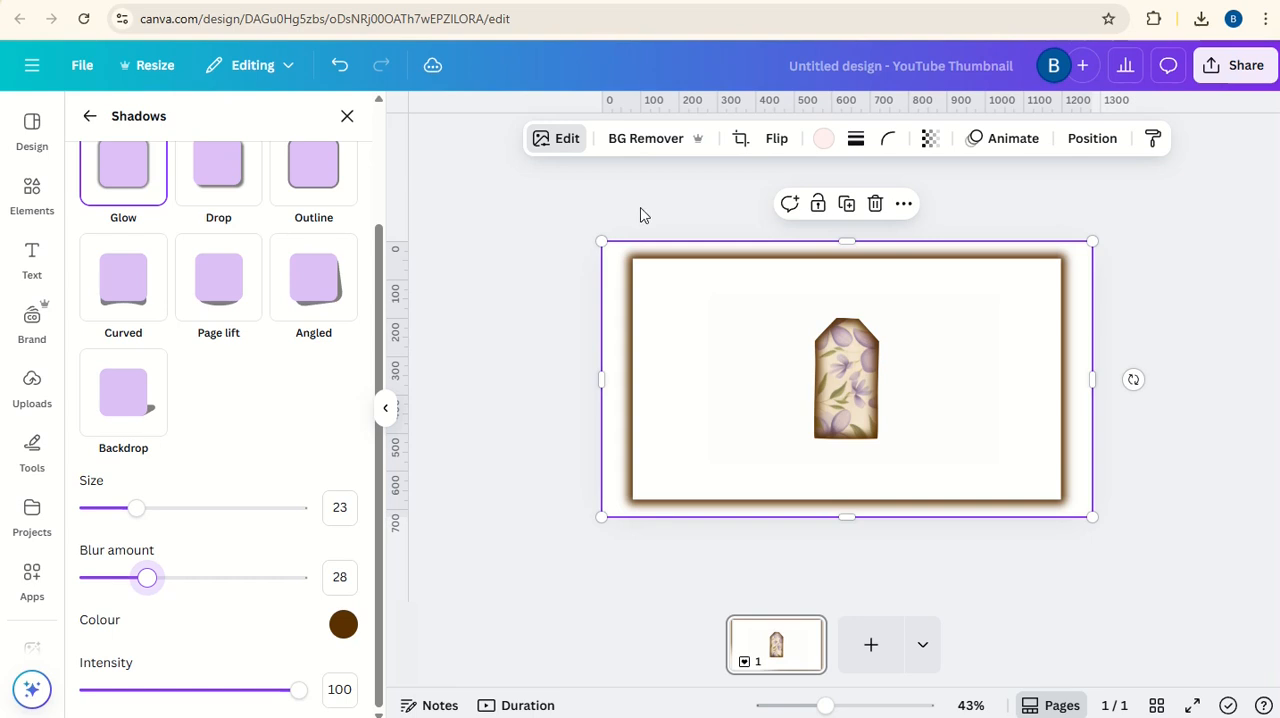
- Enlarge the shadowed frame from its top-left and bottom-right corners past the page edges
left_click_drag(600, 240, 592, 236)
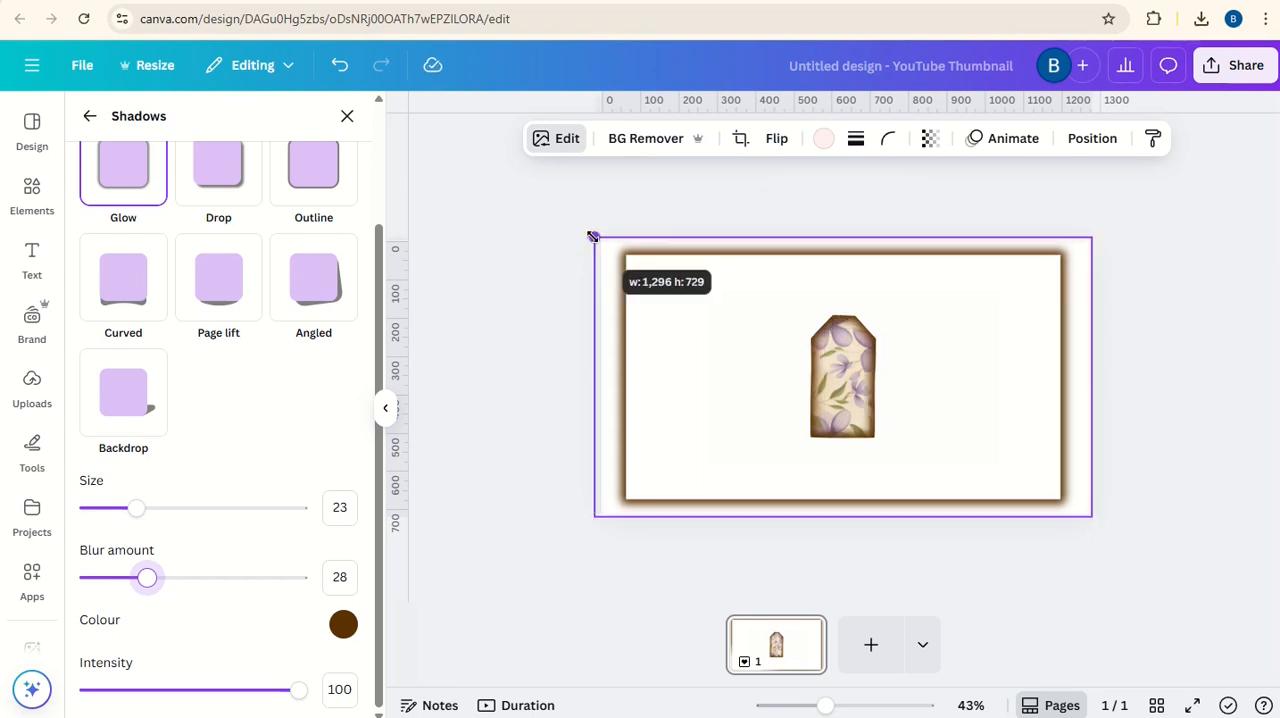
left_click_drag(592, 236, 568, 222)
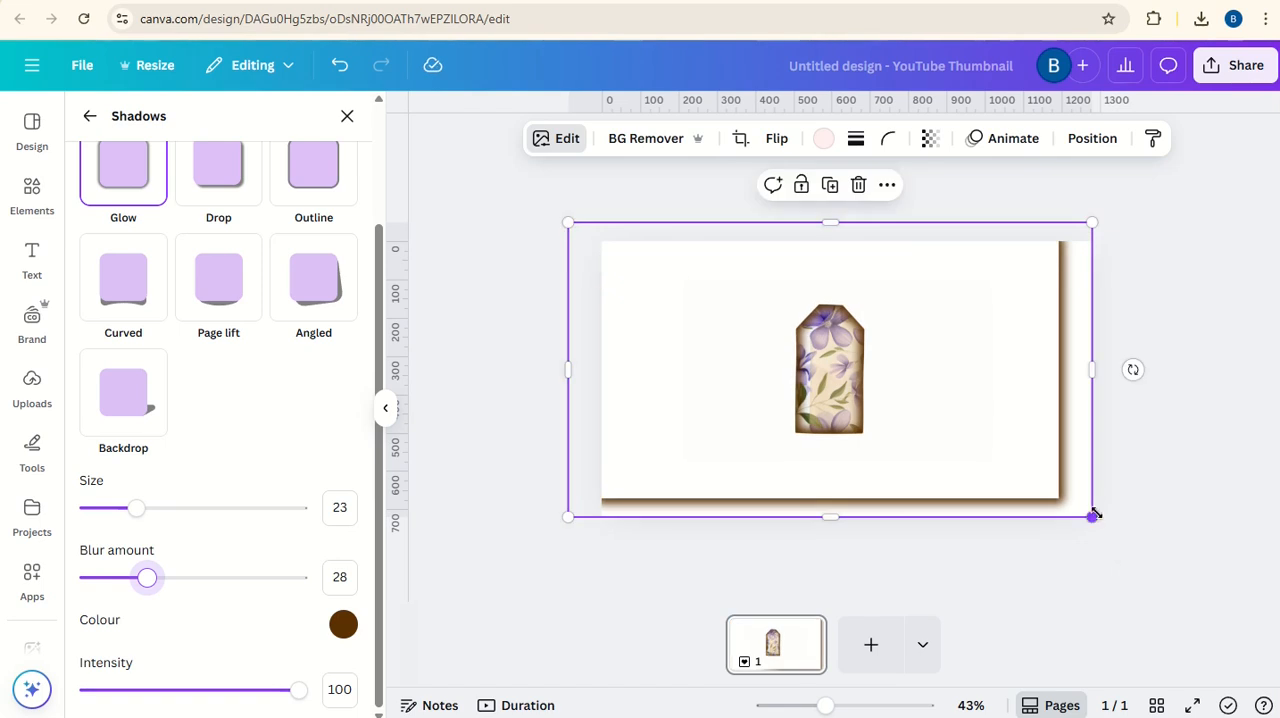
left_click_drag(1092, 516, 1104, 524)
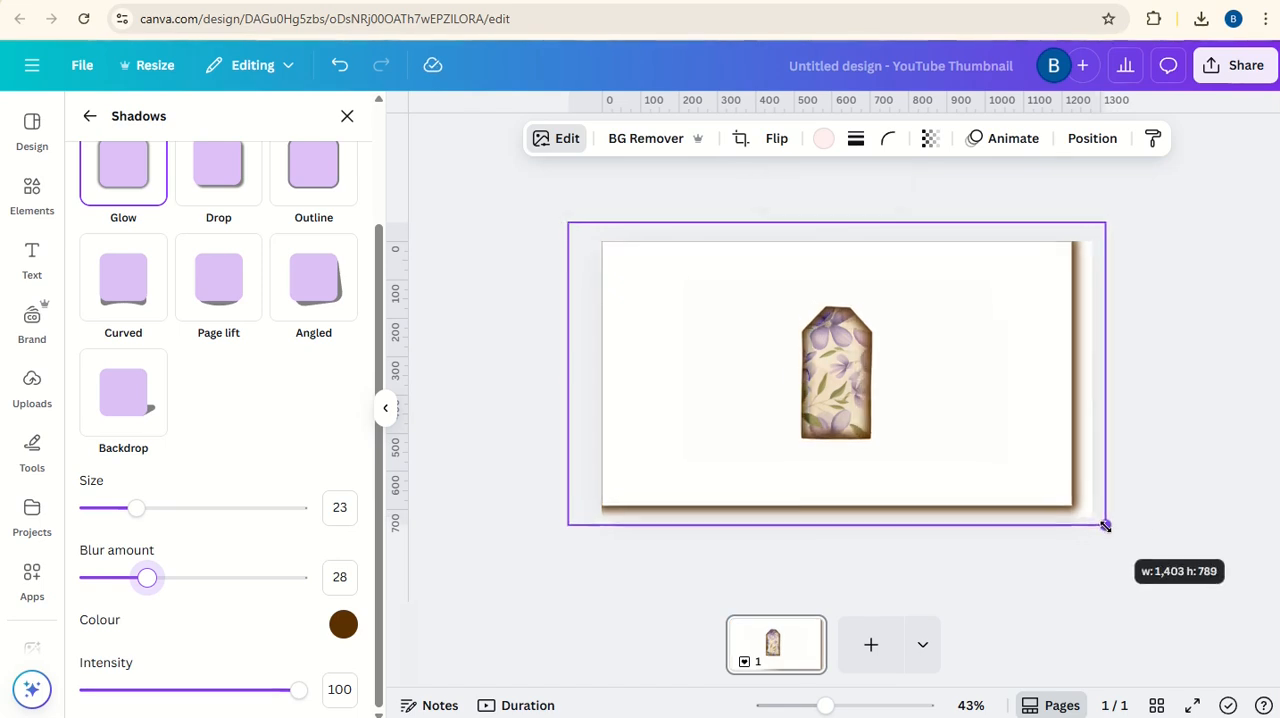
left_click_drag(1104, 524, 1124, 536)
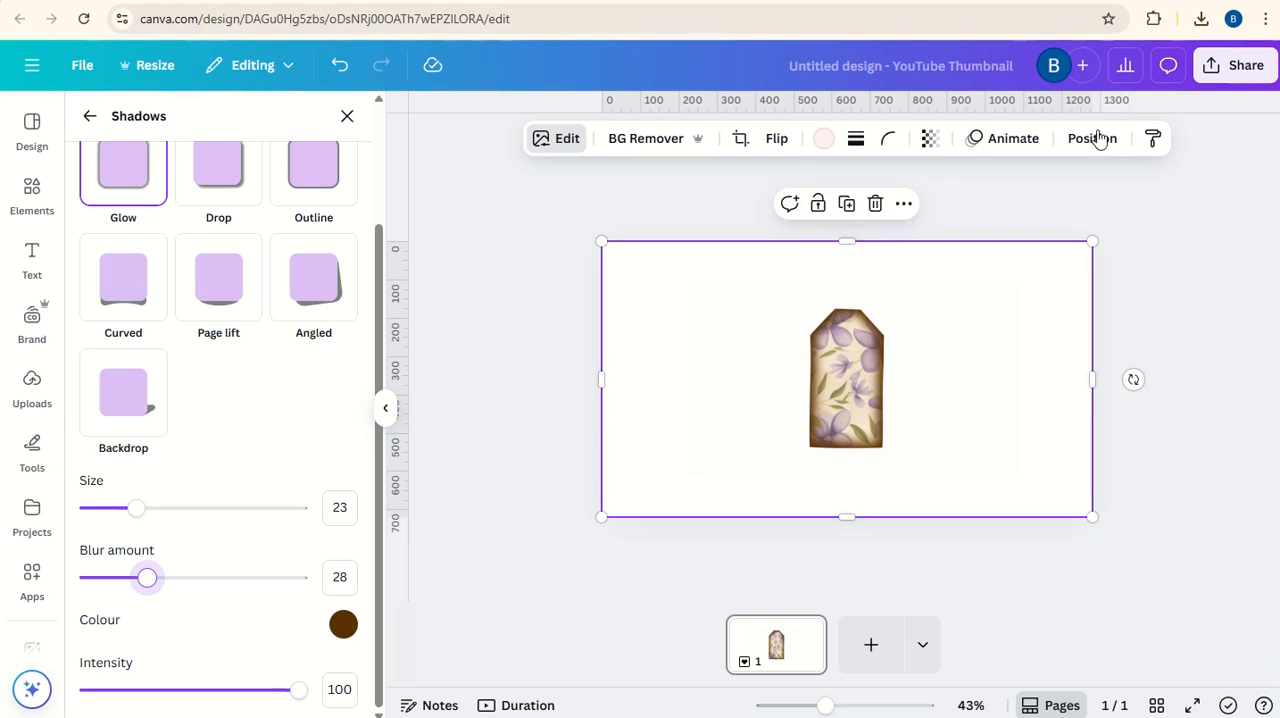
- Move the tag shape back to the centre of the page behind the window
left_click(1092, 138)
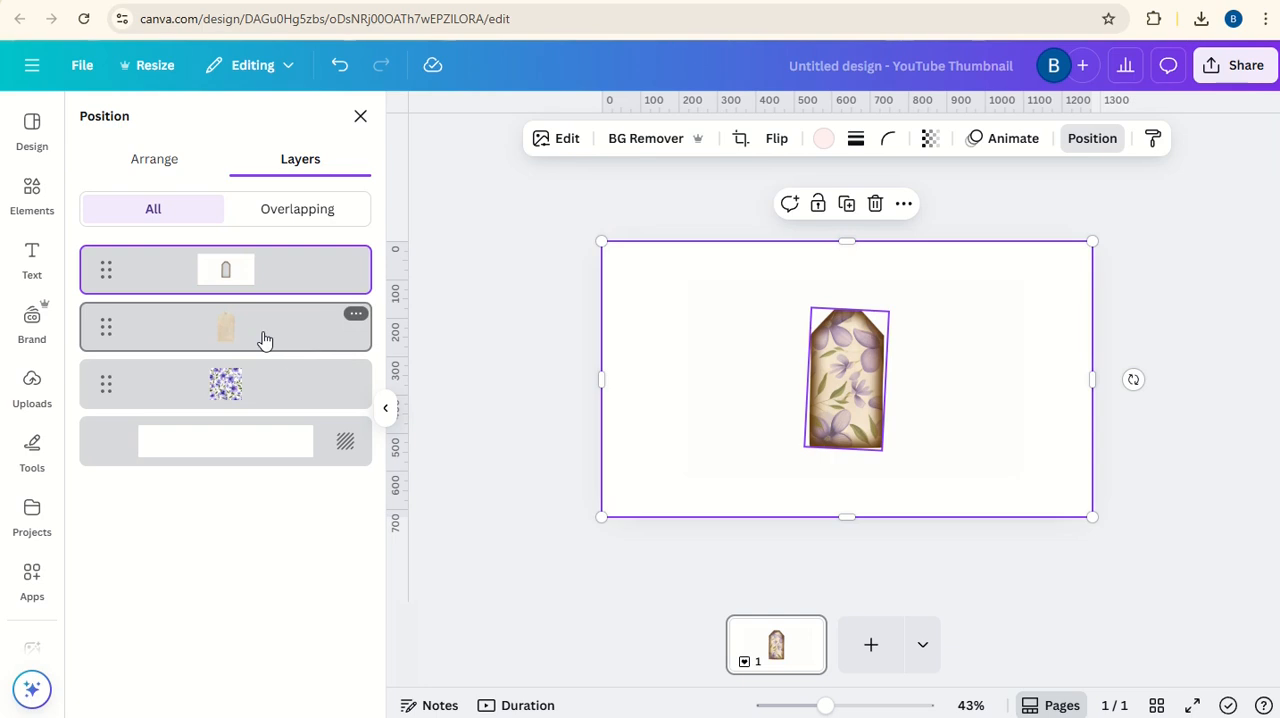
left_click(224, 328)
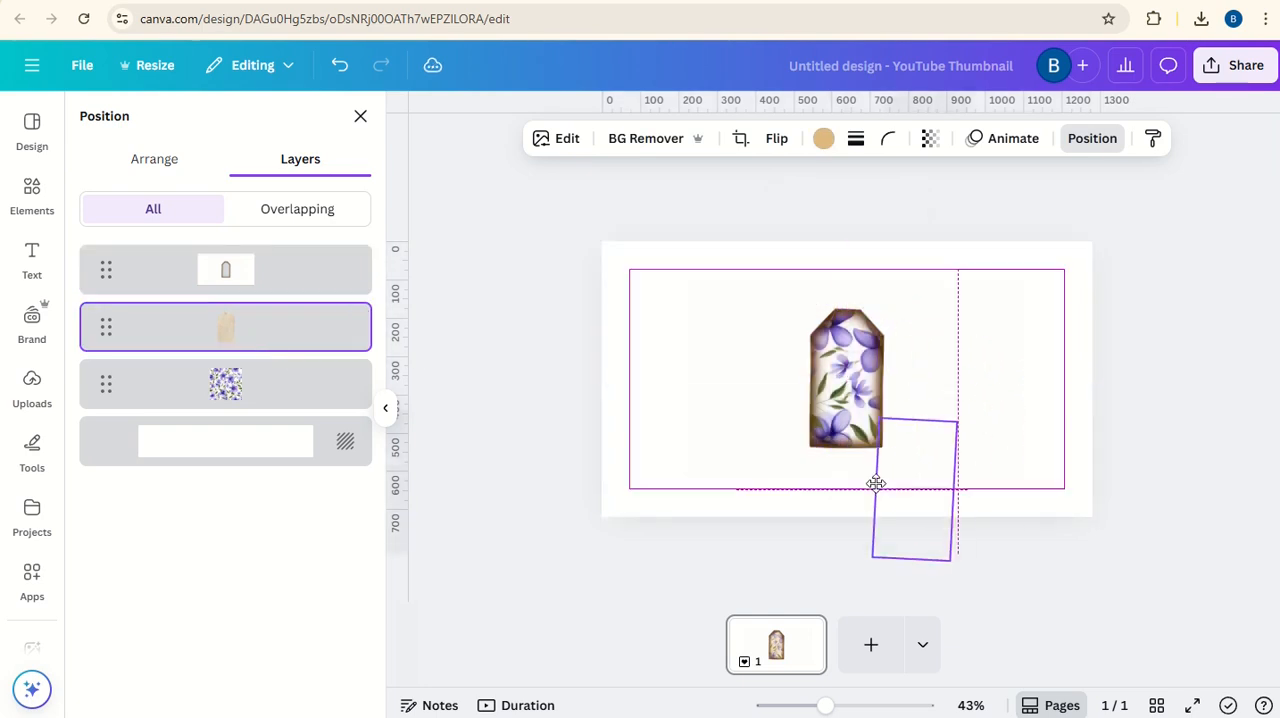
left_click_drag(912, 496, 796, 422)
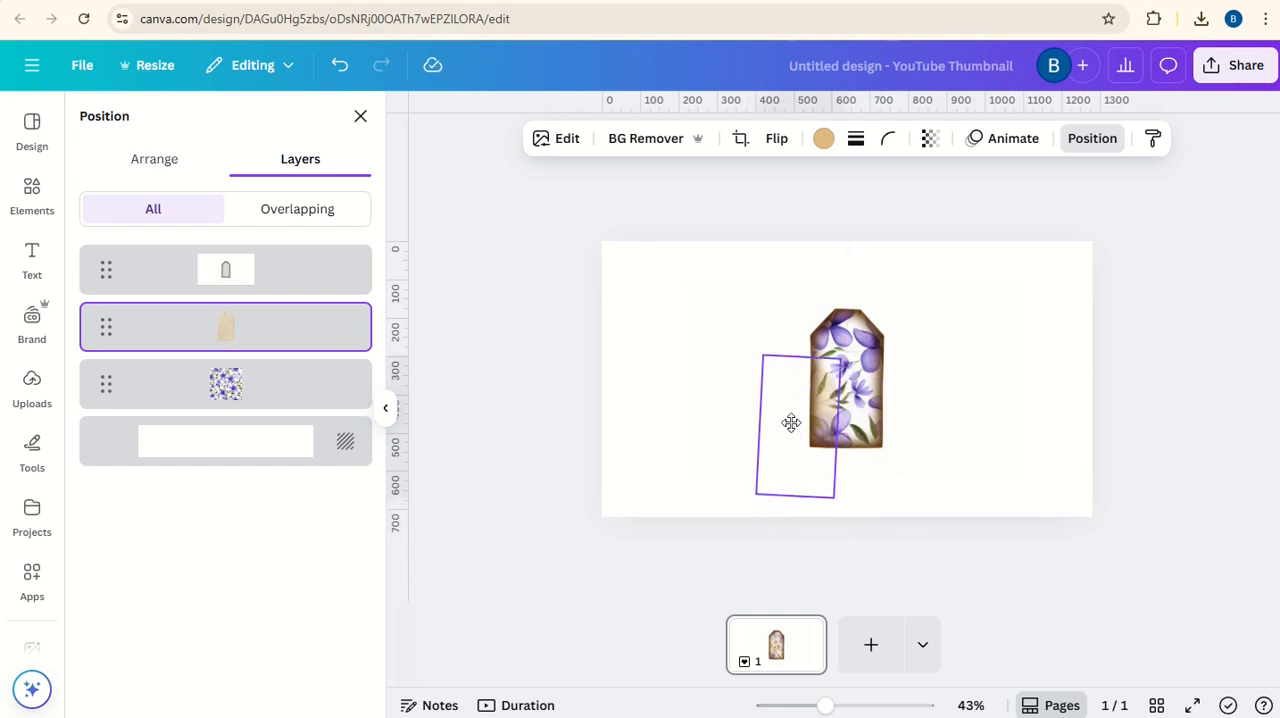
left_click_drag(796, 420, 846, 378)
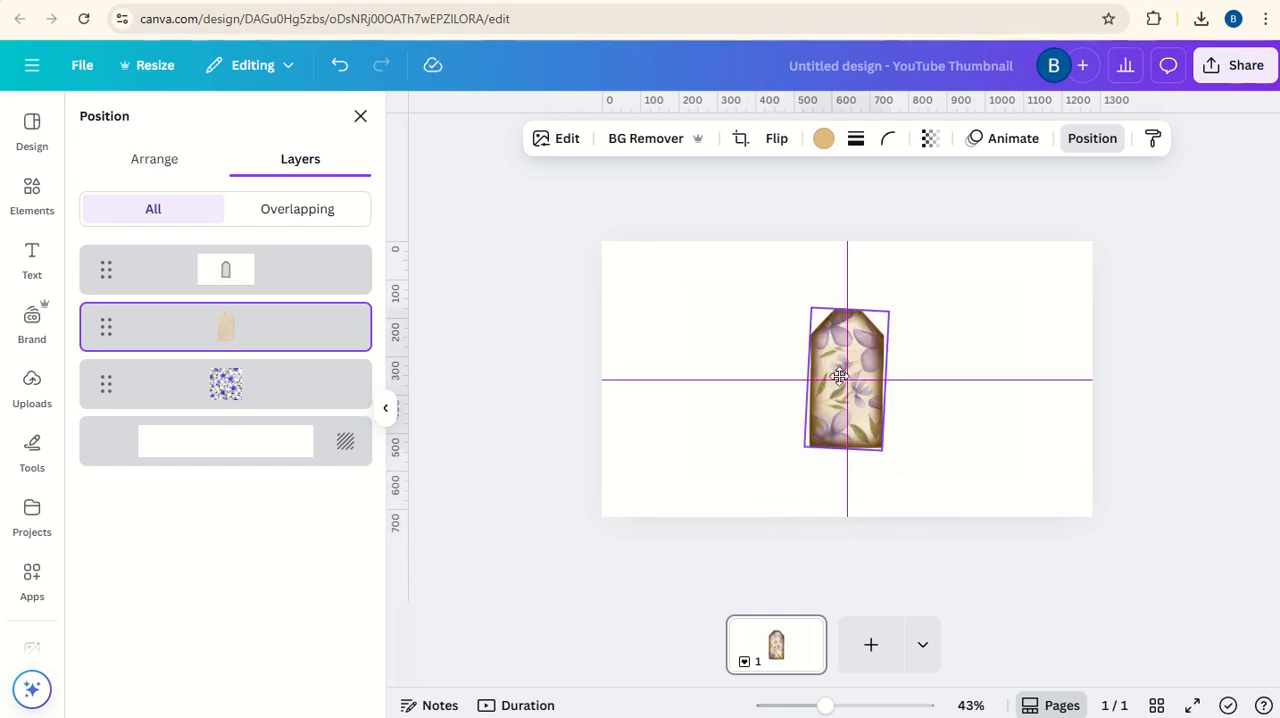
left_click(848, 378)
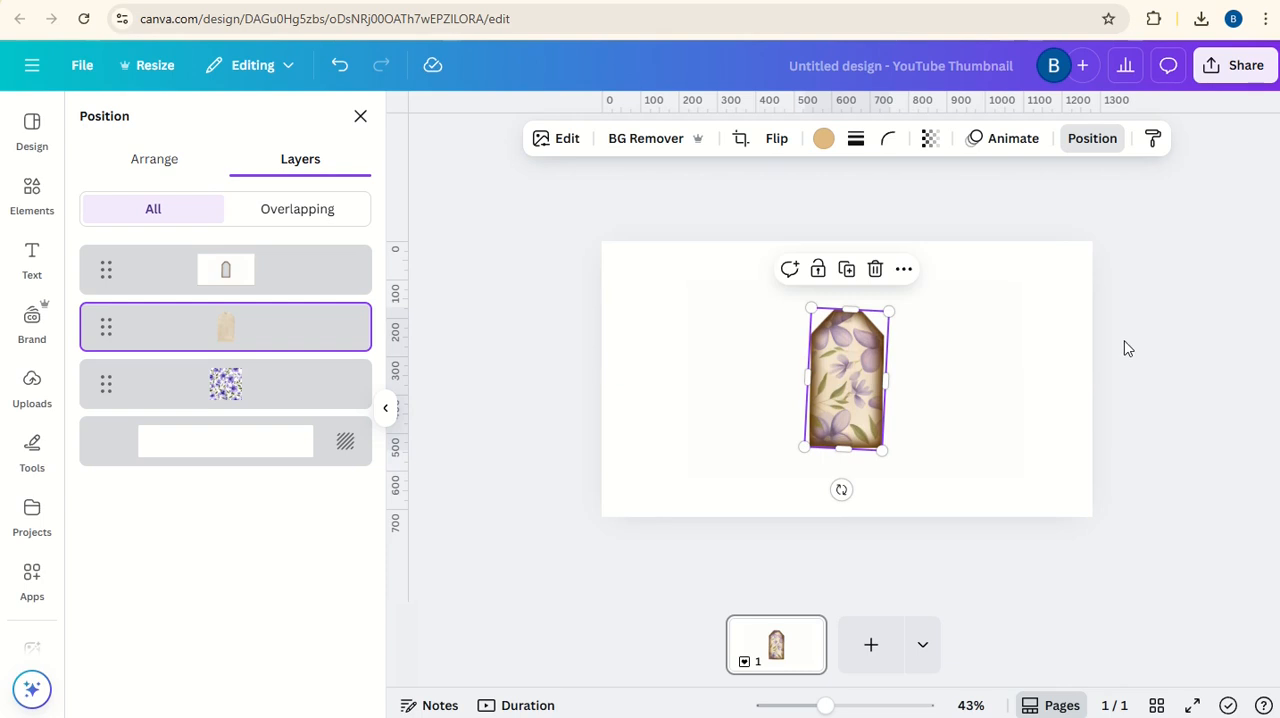
mouse_move(1130, 348)
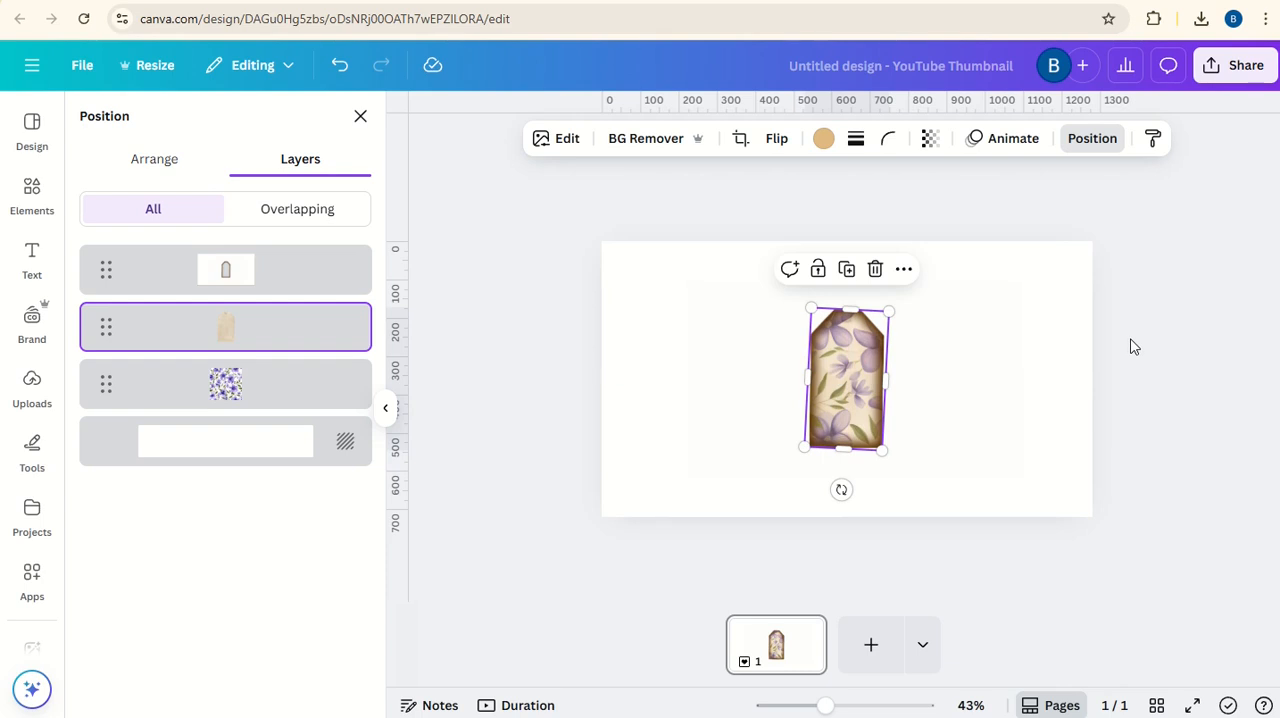
mouse_move(276, 332)
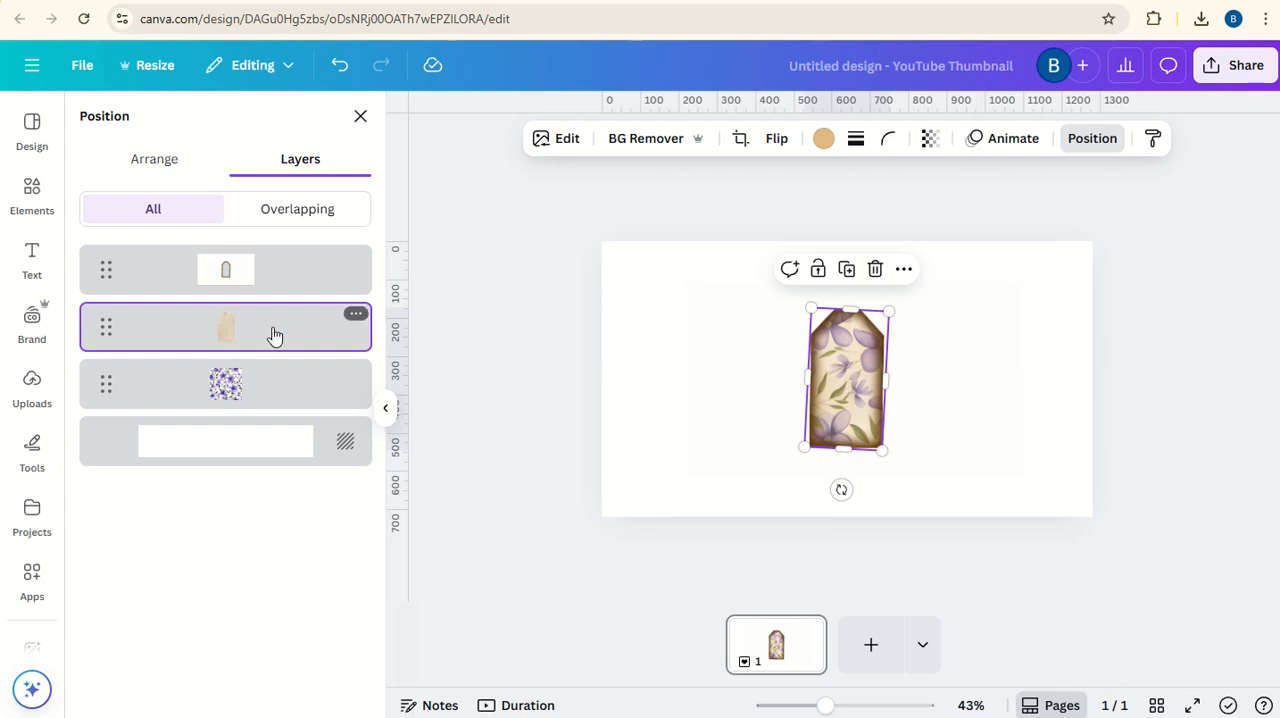
- Select the tag shape and window frame layers together for export
left_click(224, 270)
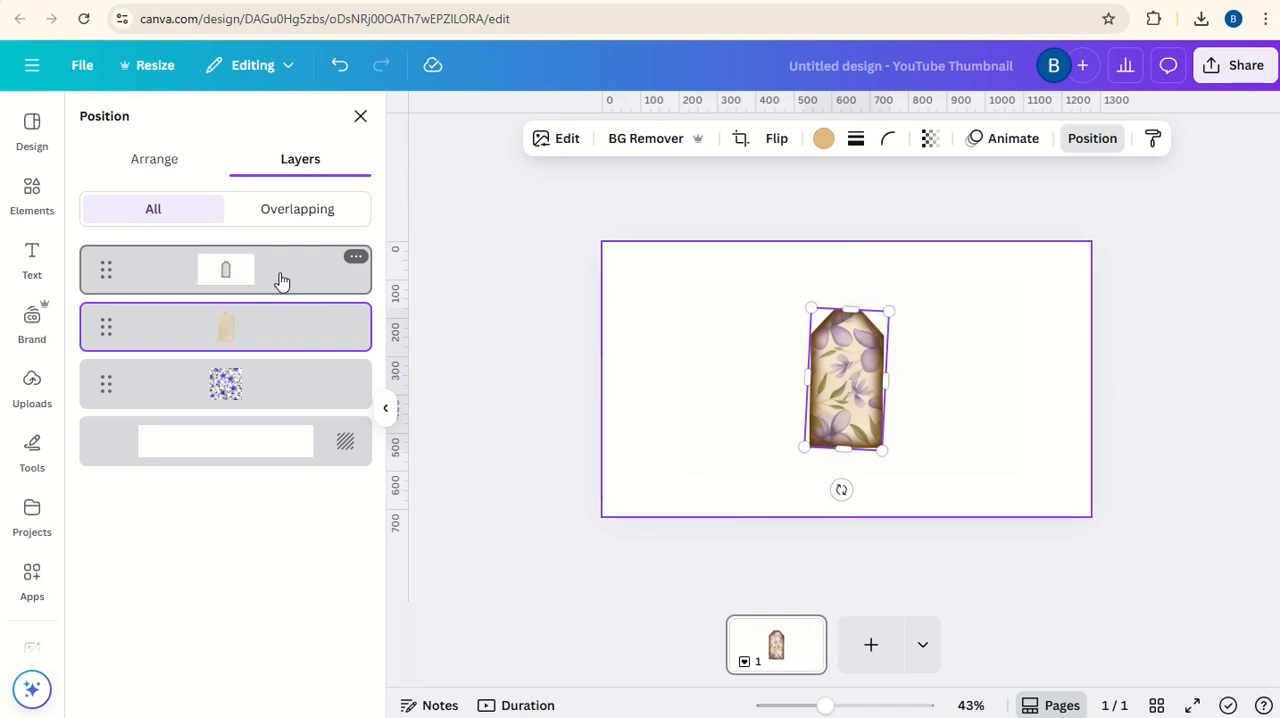
left_click(224, 268)
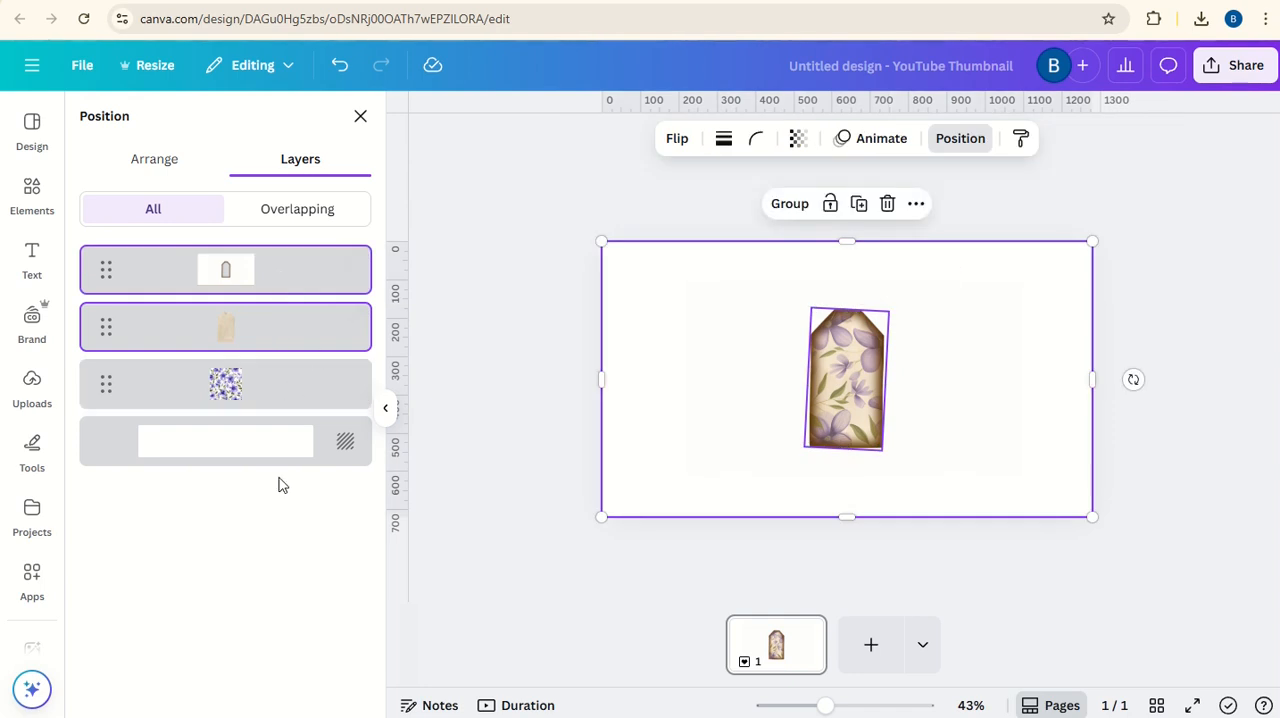
mouse_move(676, 350)
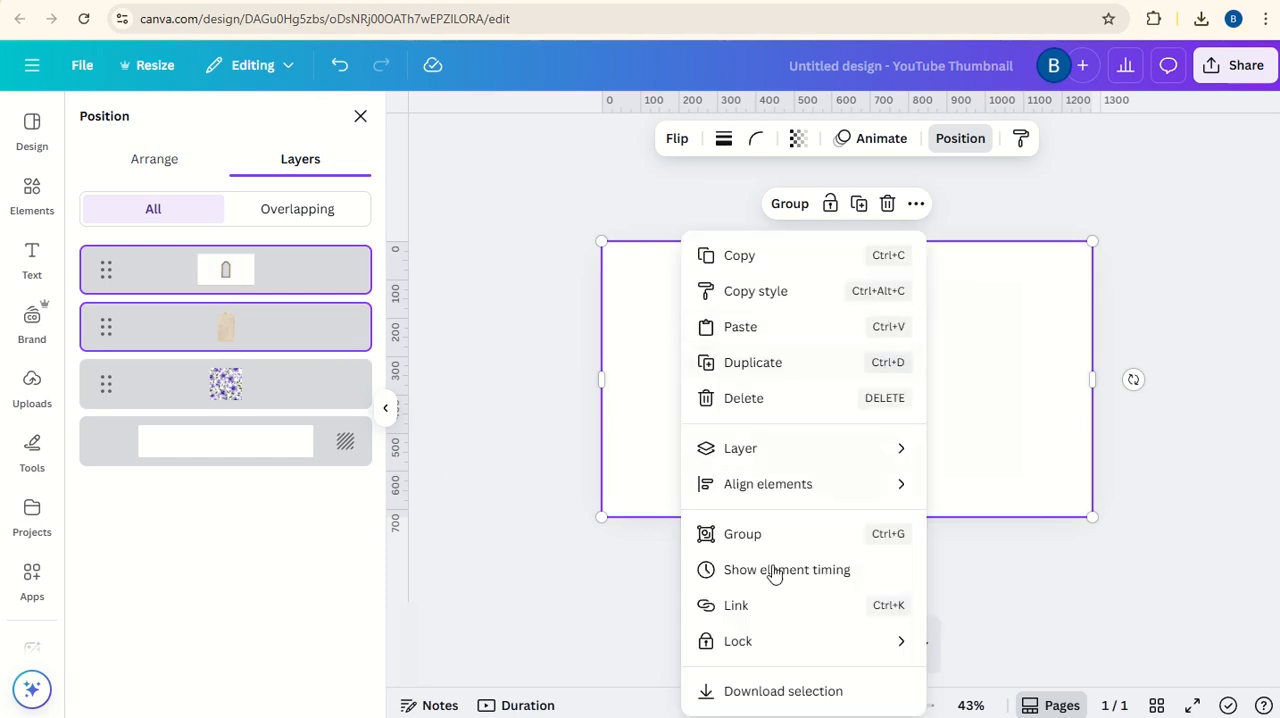
- Download the selected frame and tag as a 2.5× PNG with transparent background
left_click(784, 692)
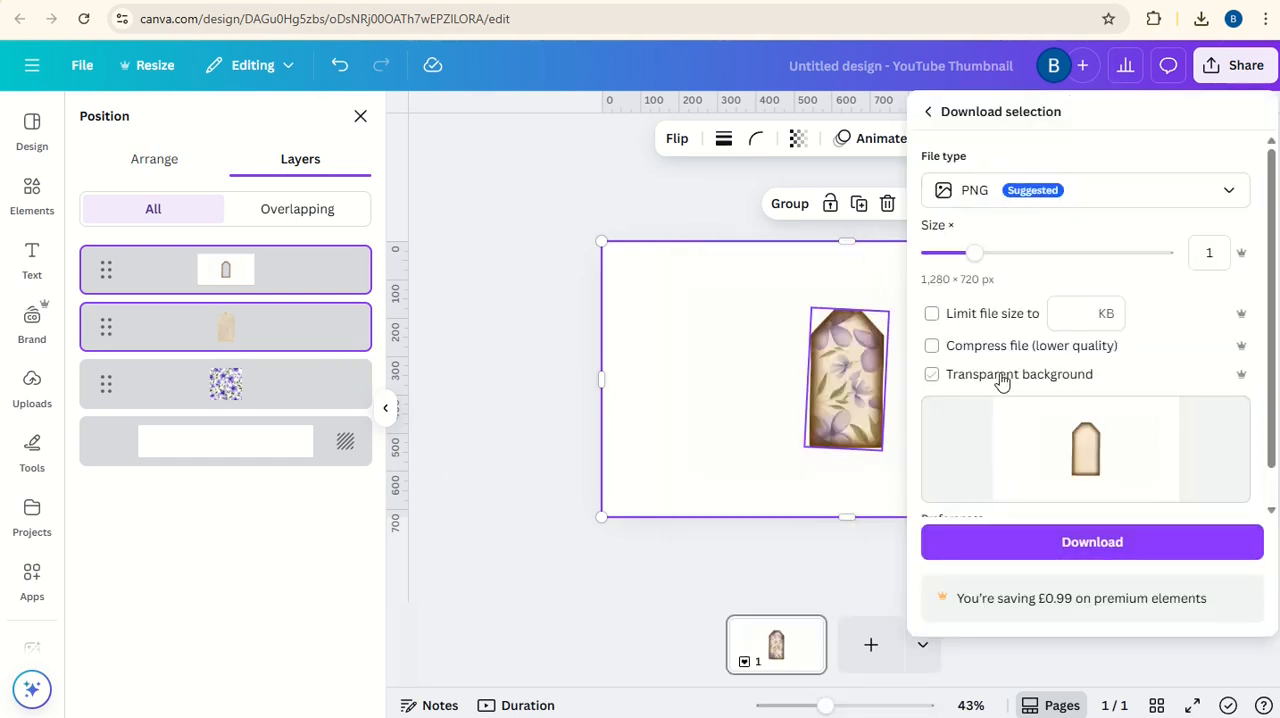
left_click(932, 374)
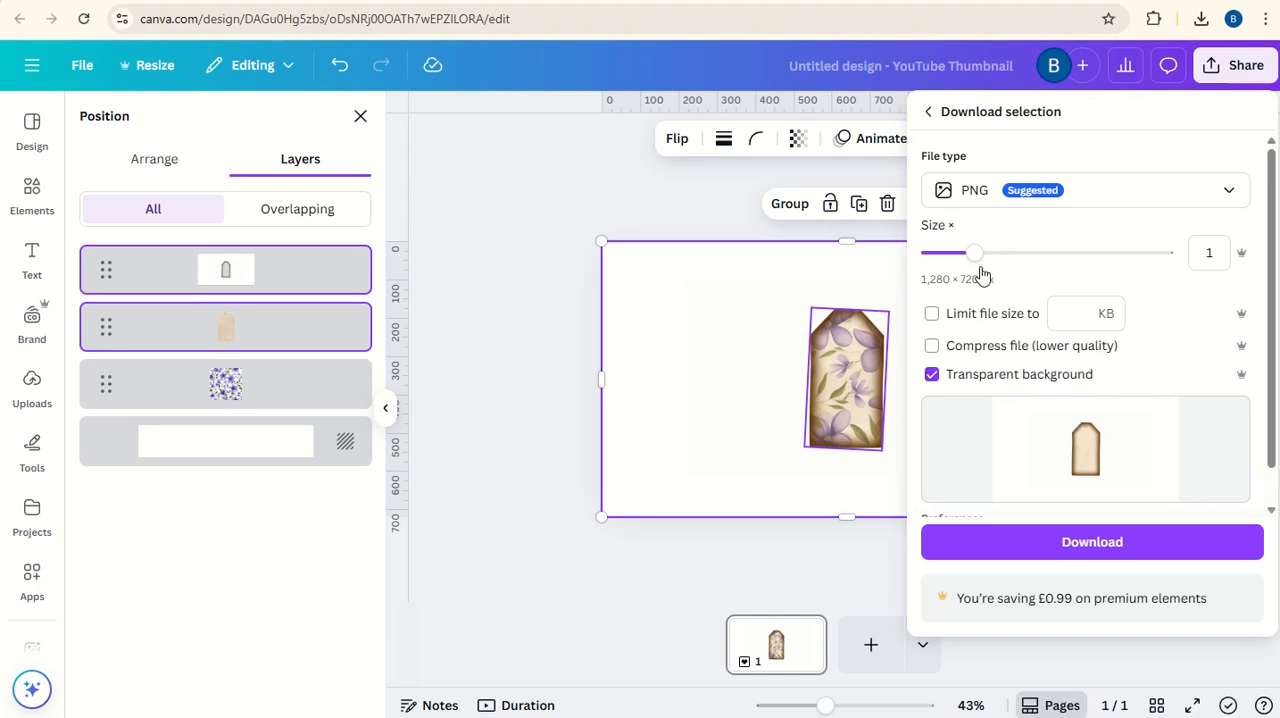
left_click_drag(976, 252, 1088, 252)
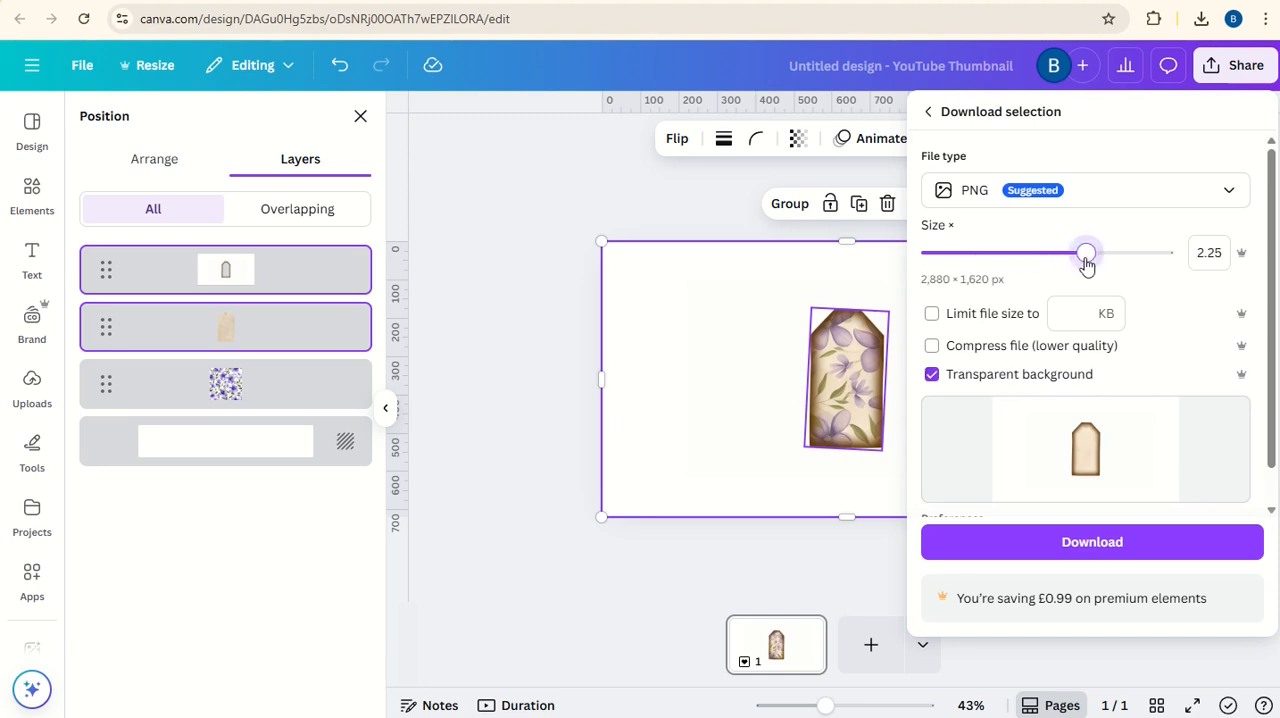
left_click_drag(1086, 252, 1108, 252)
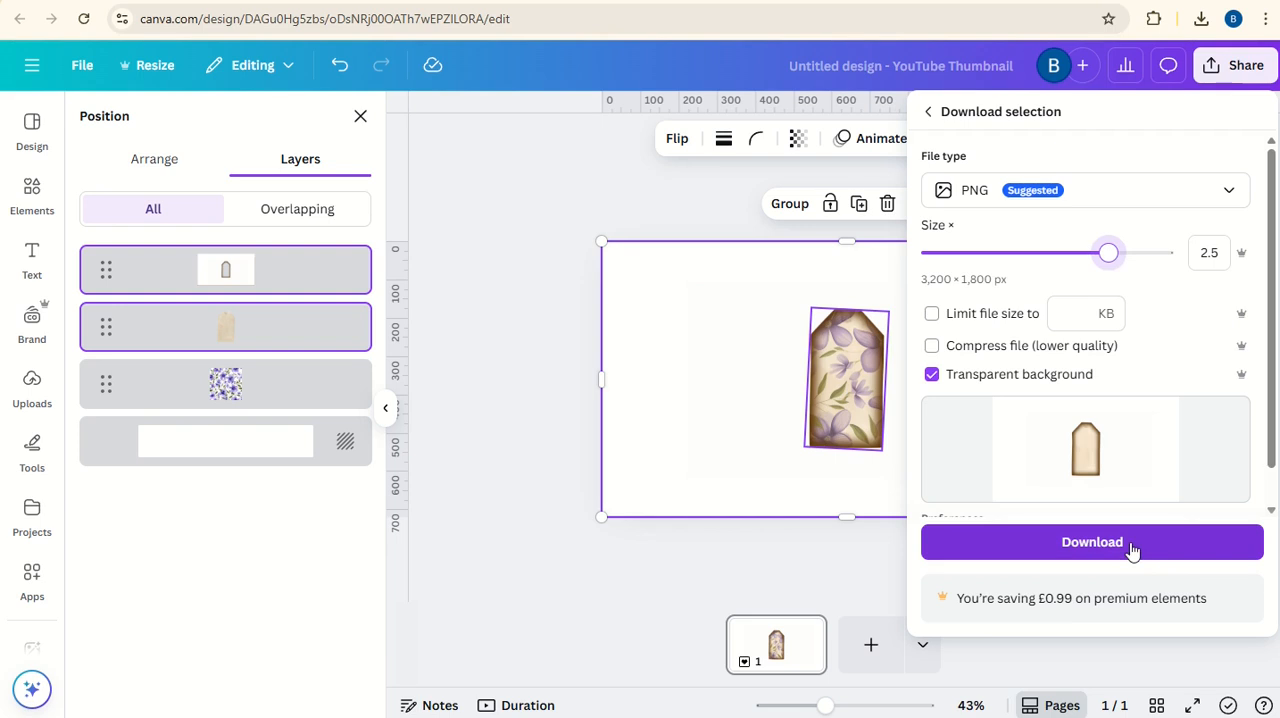
left_click(1092, 542)
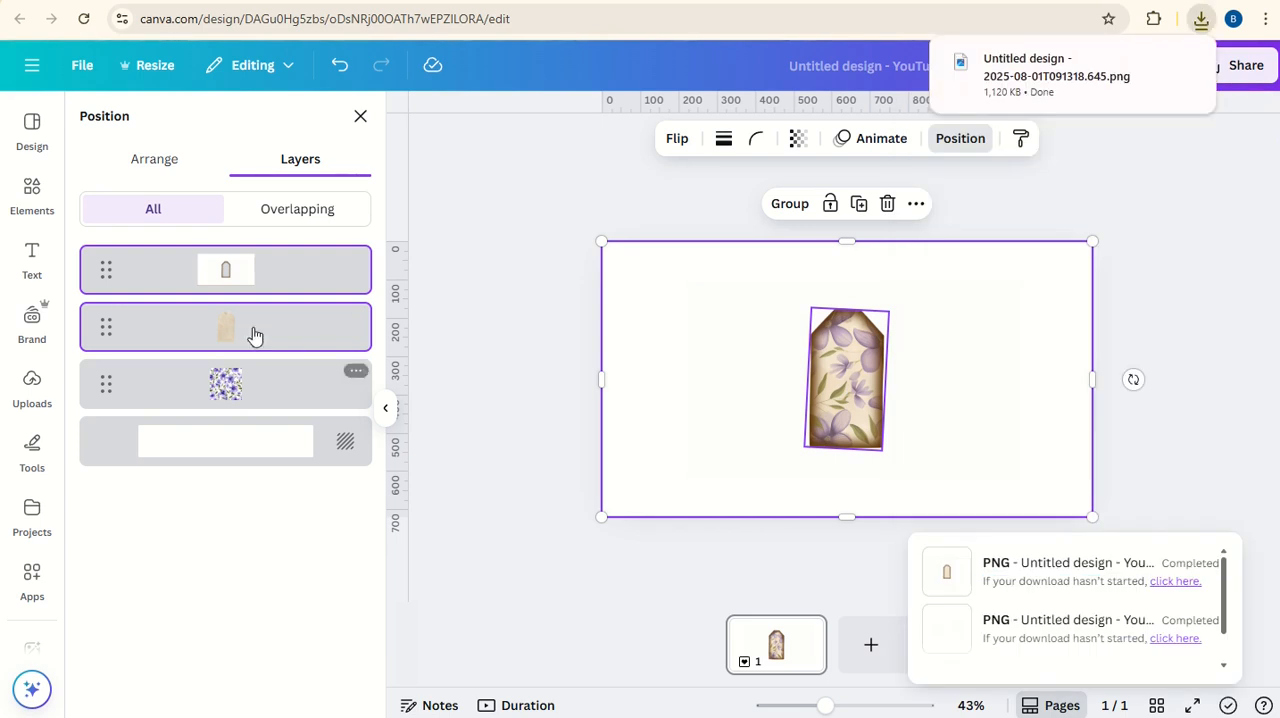
- Delete the old tag fill layer and close the download history
right_click(224, 328)
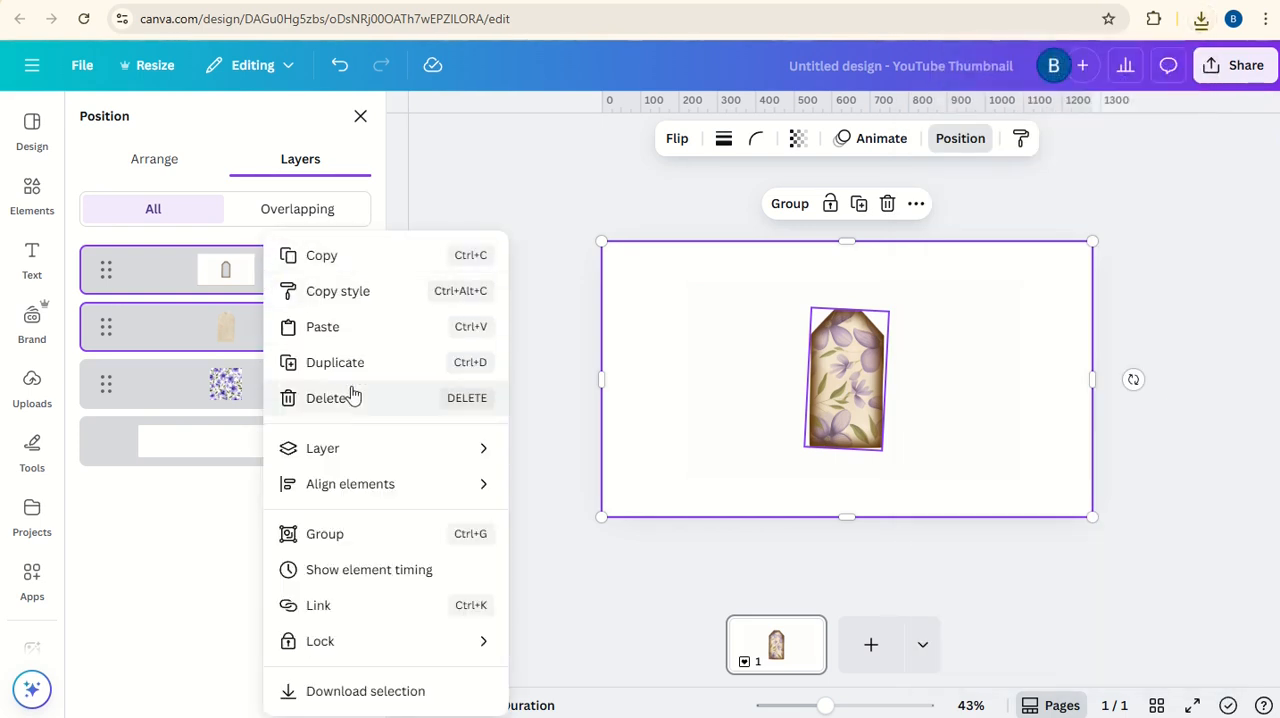
left_click(1200, 18)
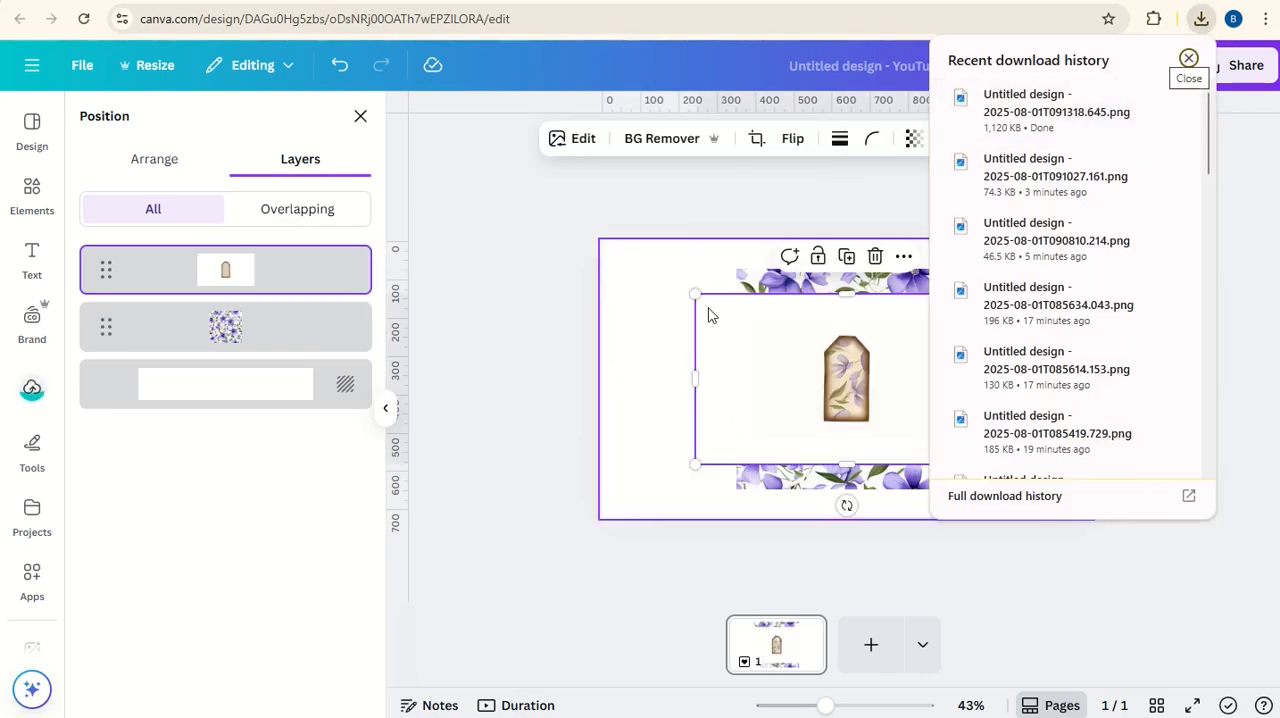
left_click(1188, 78)
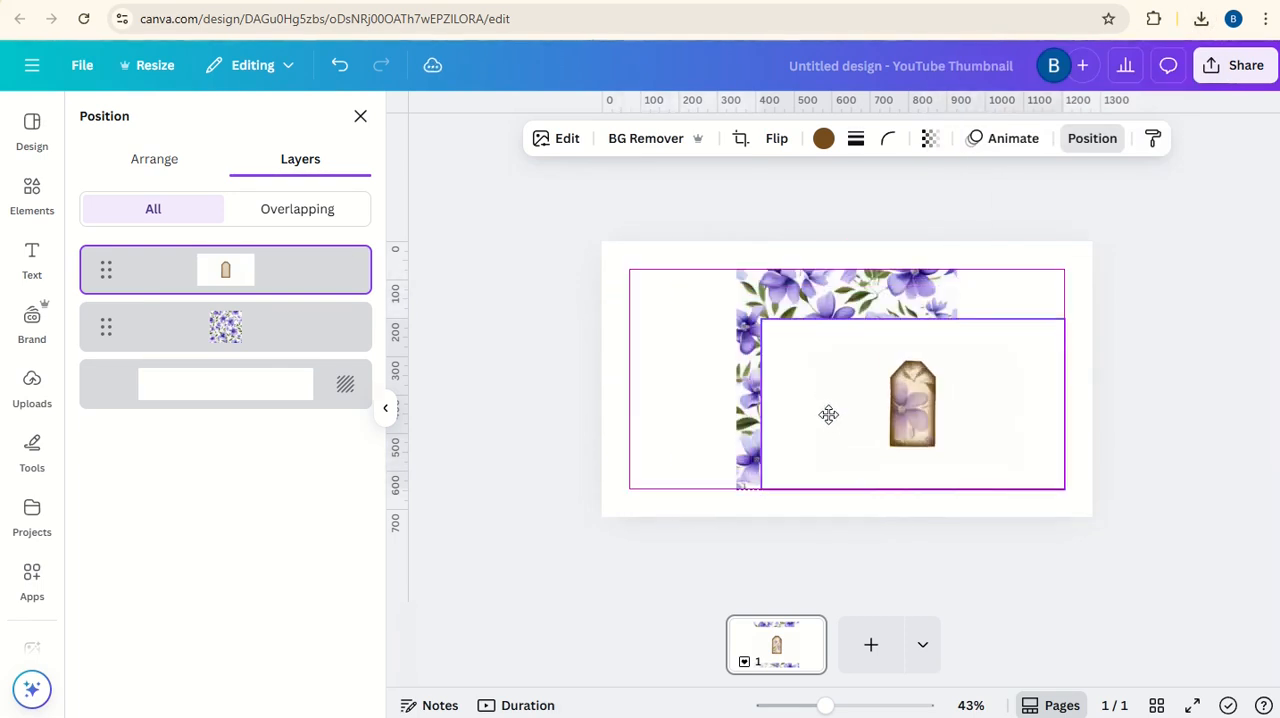
- Add the paisley paper from Recently used and slide the tag window over it
left_click(32, 192)
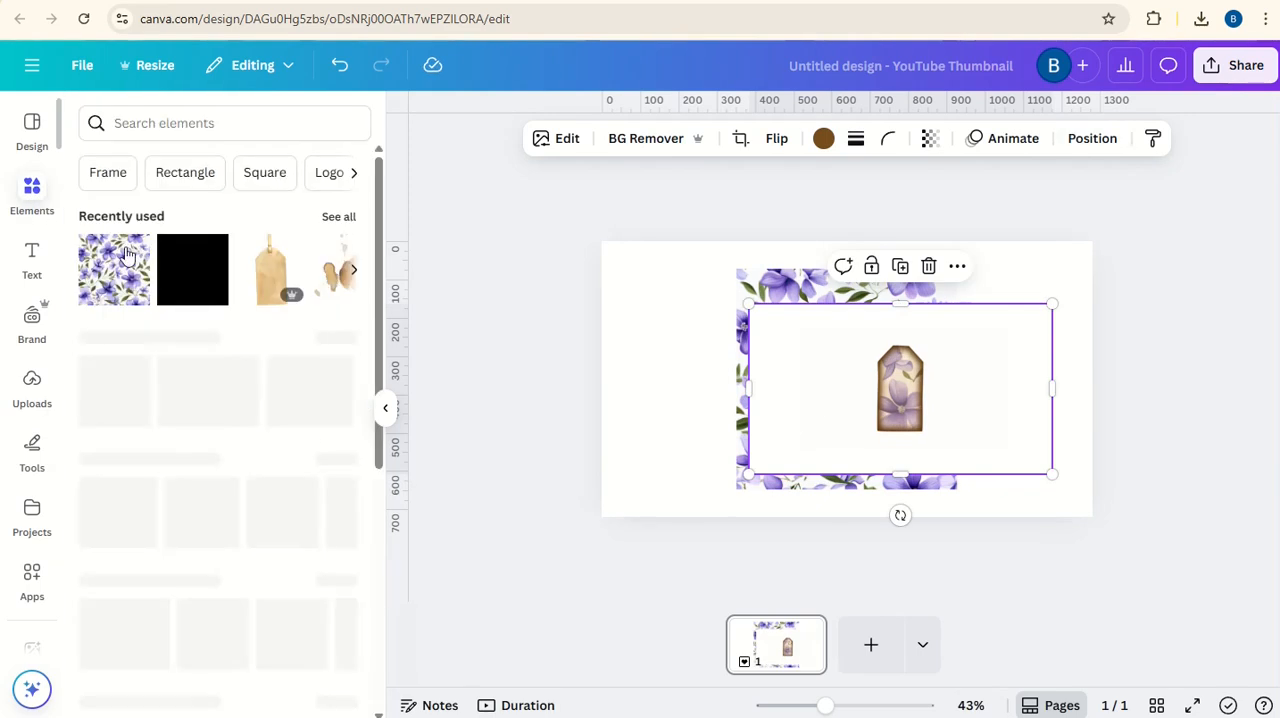
left_click(338, 216)
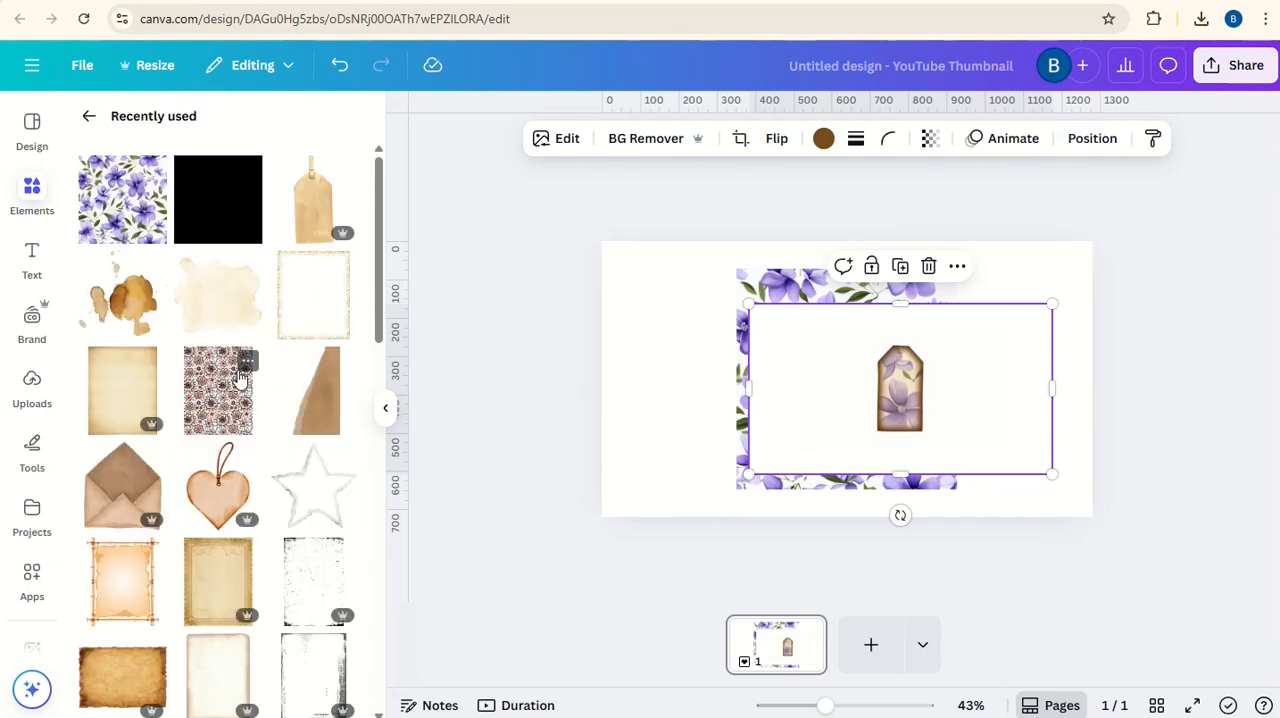
left_click(218, 390)
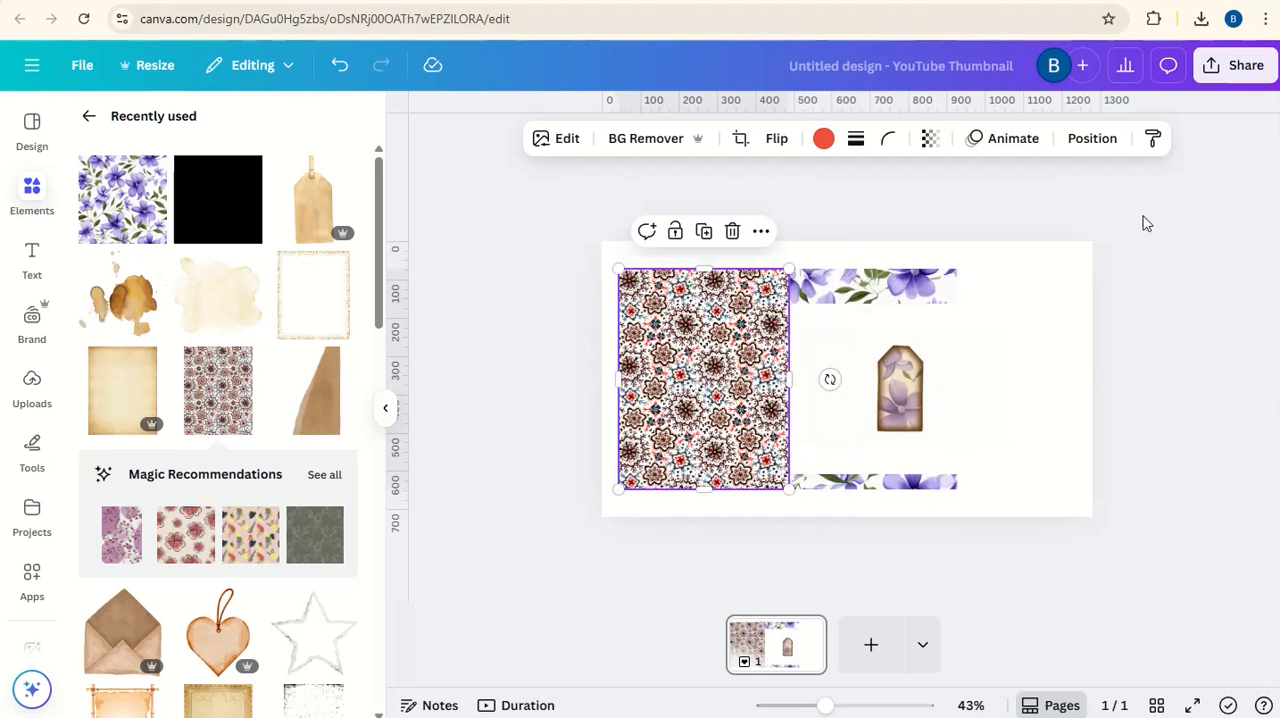
left_click(1092, 138)
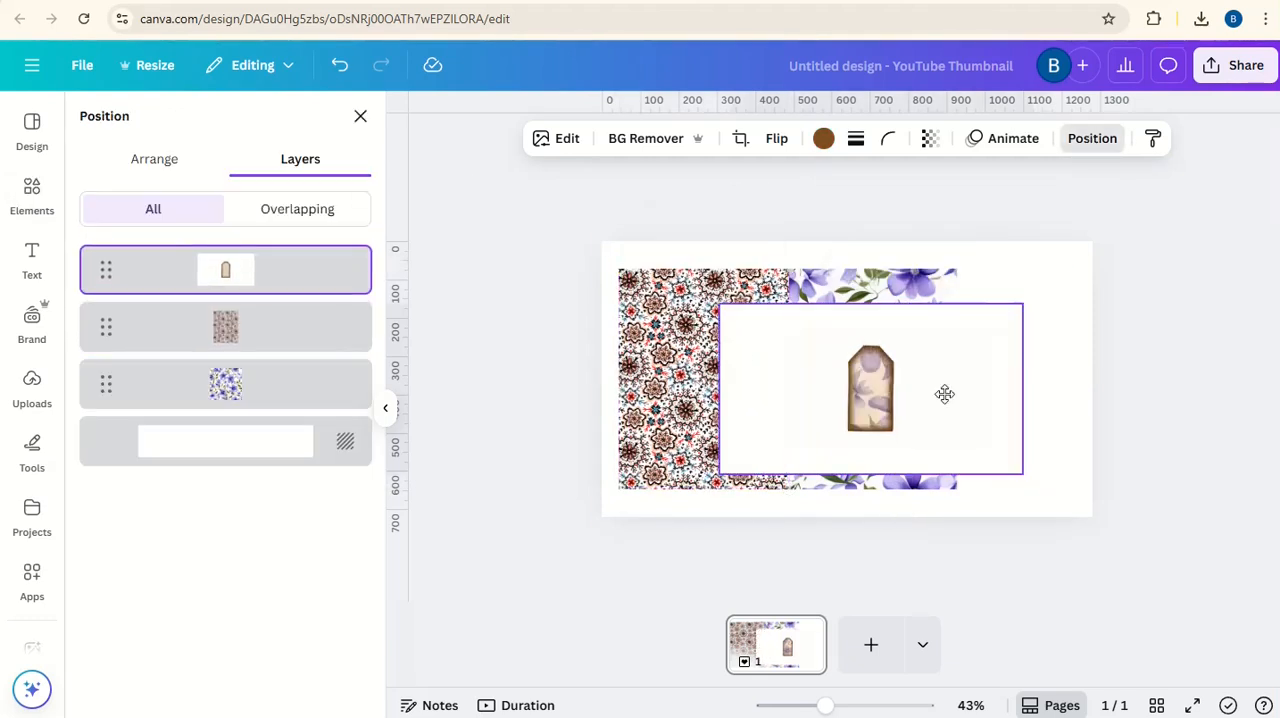
left_click_drag(944, 392, 820, 388)
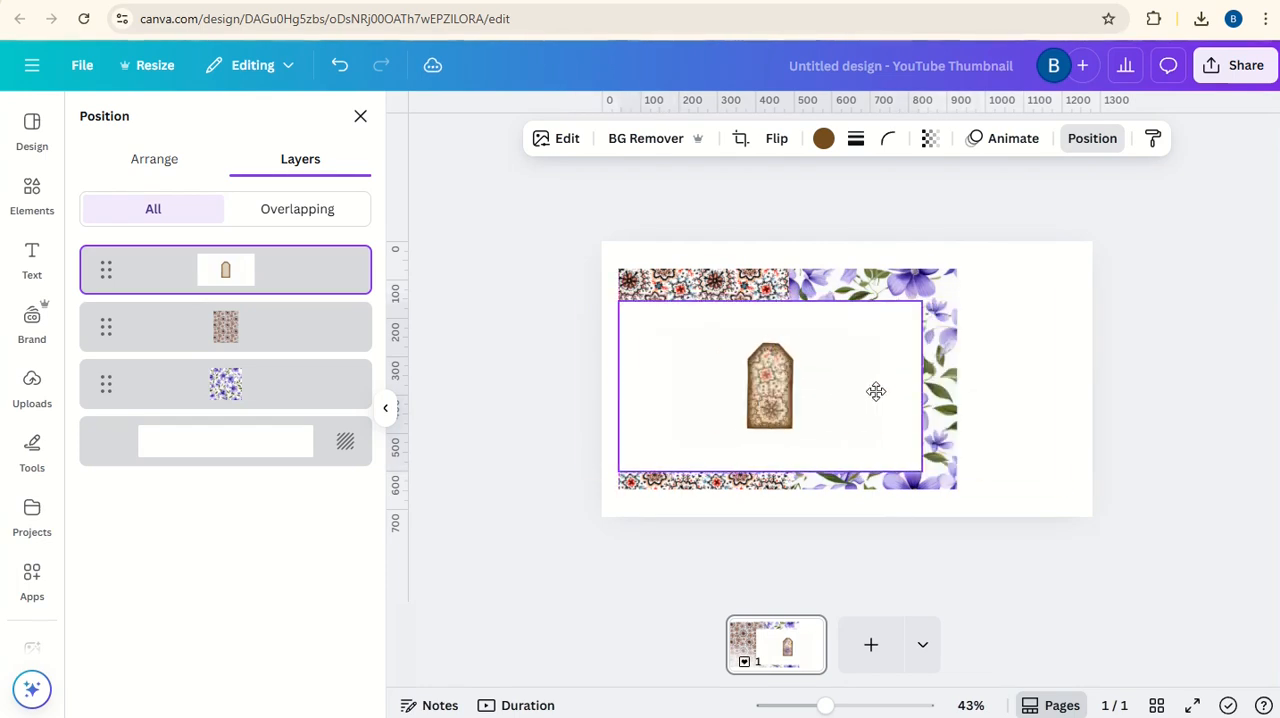
- Place tag window copies over the papers and drag rectangles over the exposed paper
left_click(846, 420)
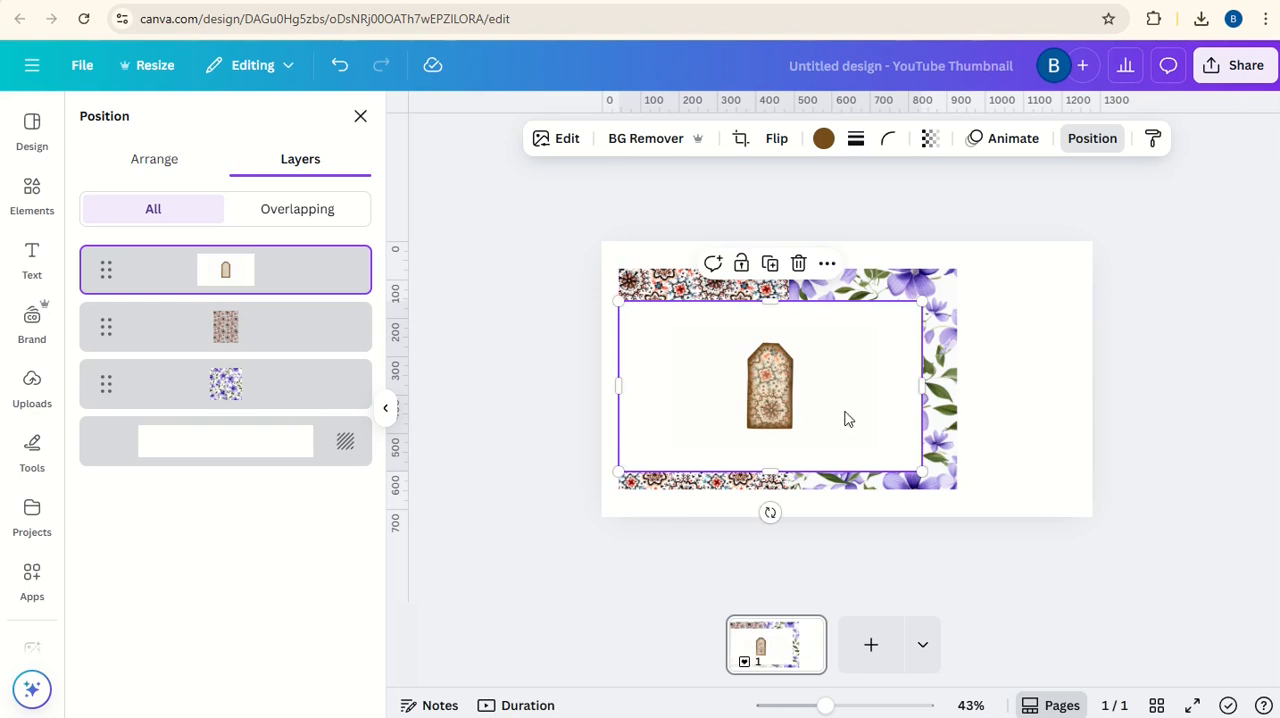
left_click_drag(918, 384, 804, 398)
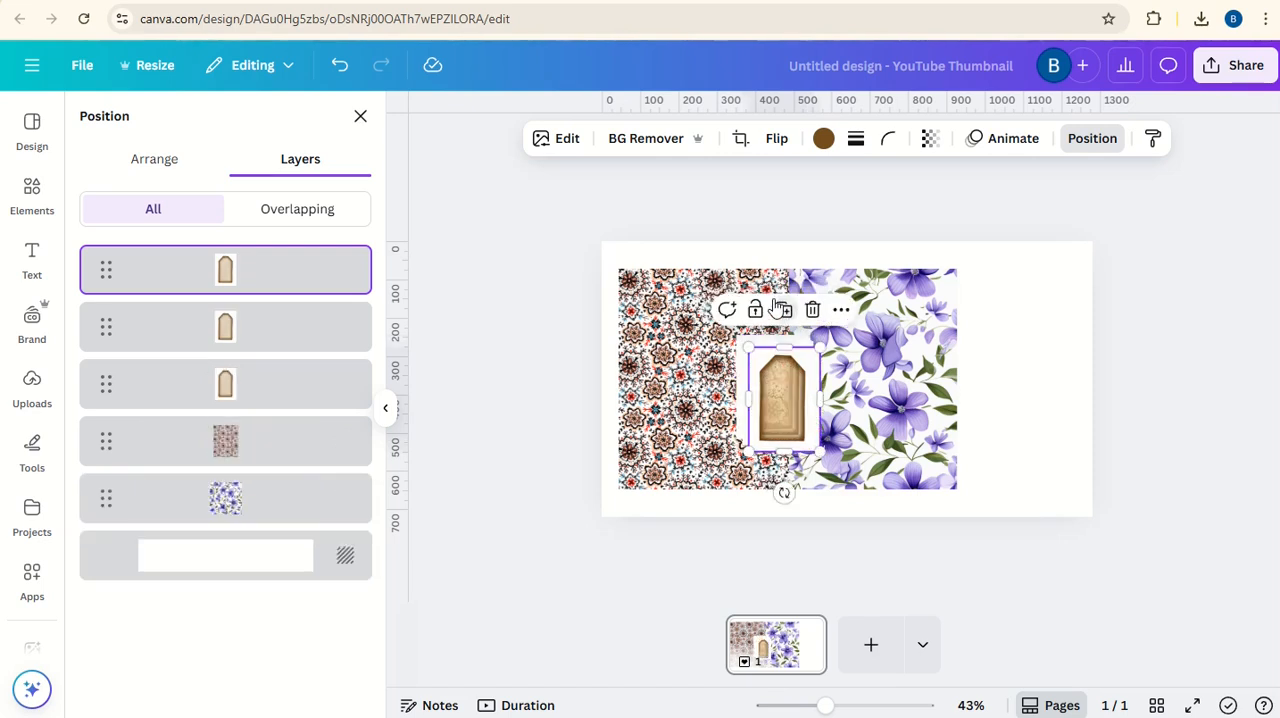
left_click_drag(784, 400, 908, 430)
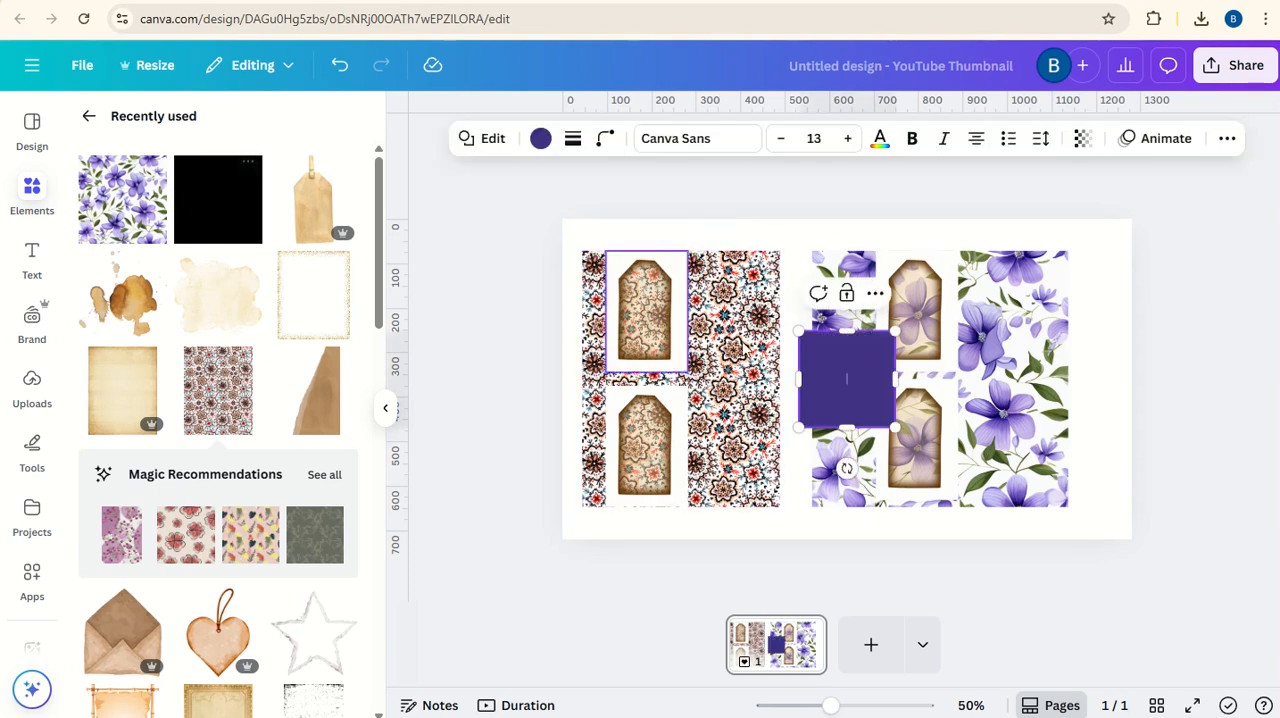
left_click_drag(844, 378, 730, 268)
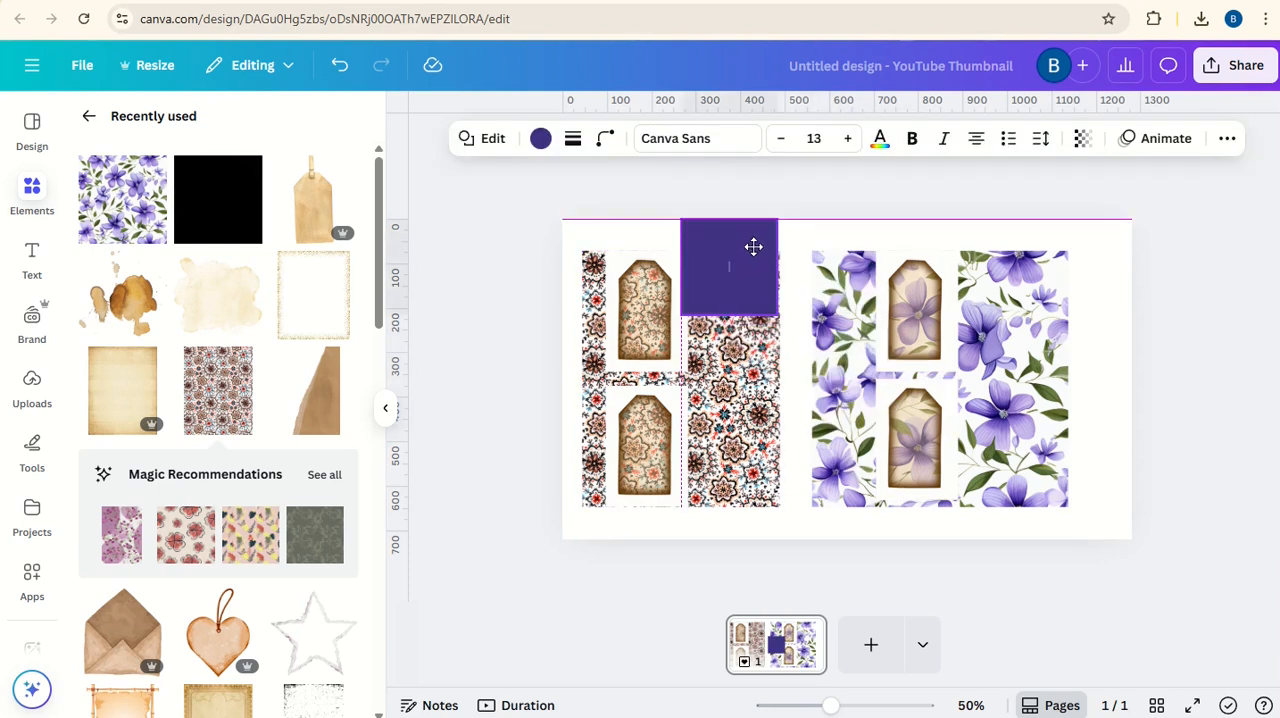
left_click_drag(728, 510, 728, 524)
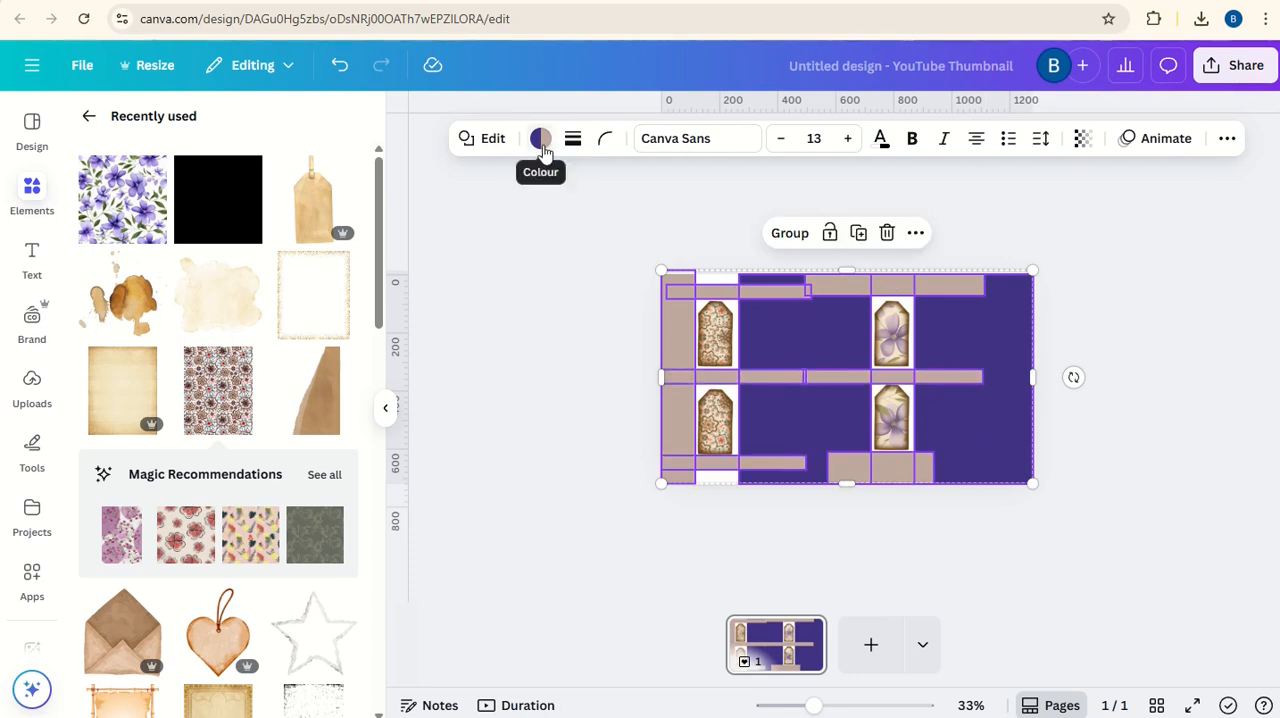
- Colour the covering rectangles white and select all tag and cover layers together
left_click(540, 138)
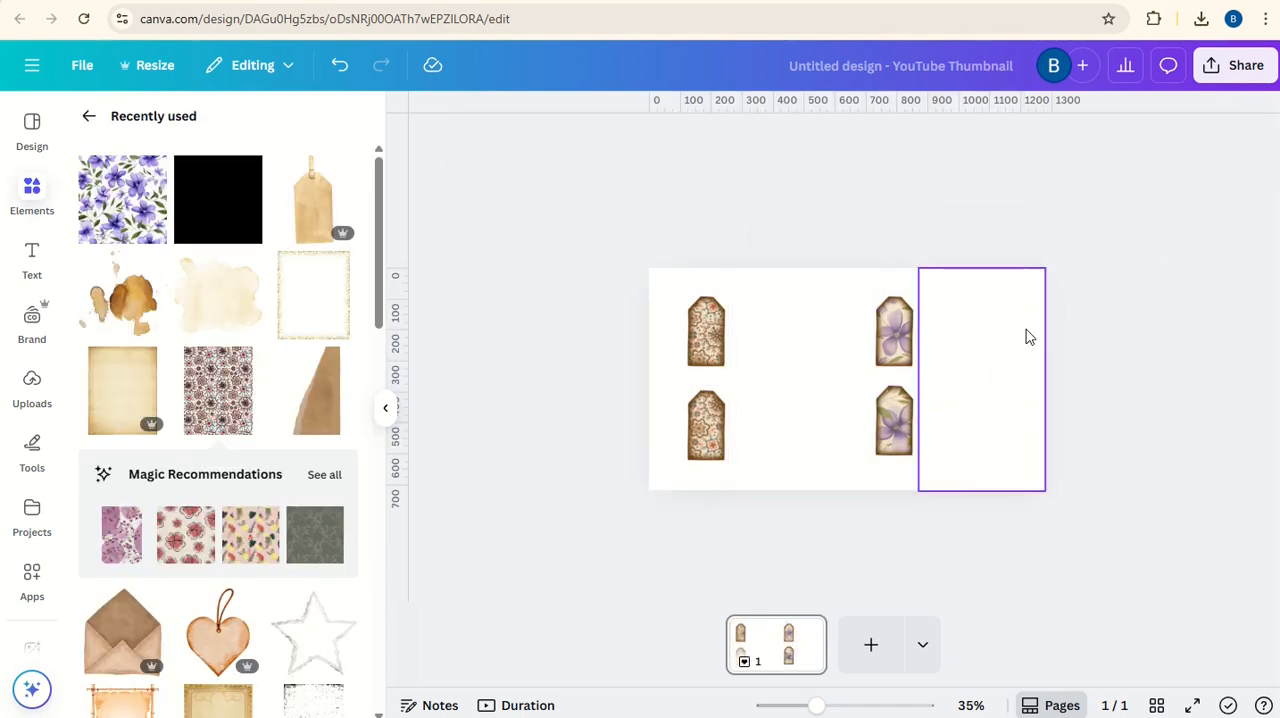
left_click(980, 380)
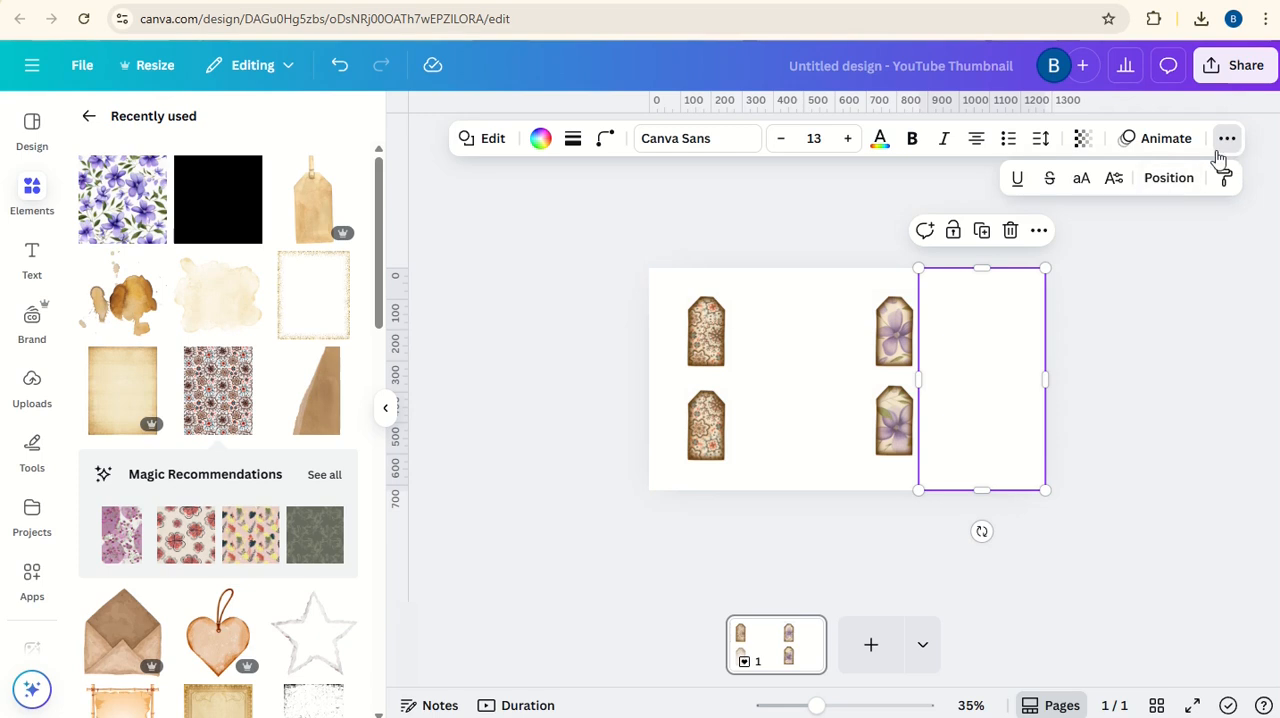
left_click(1168, 176)
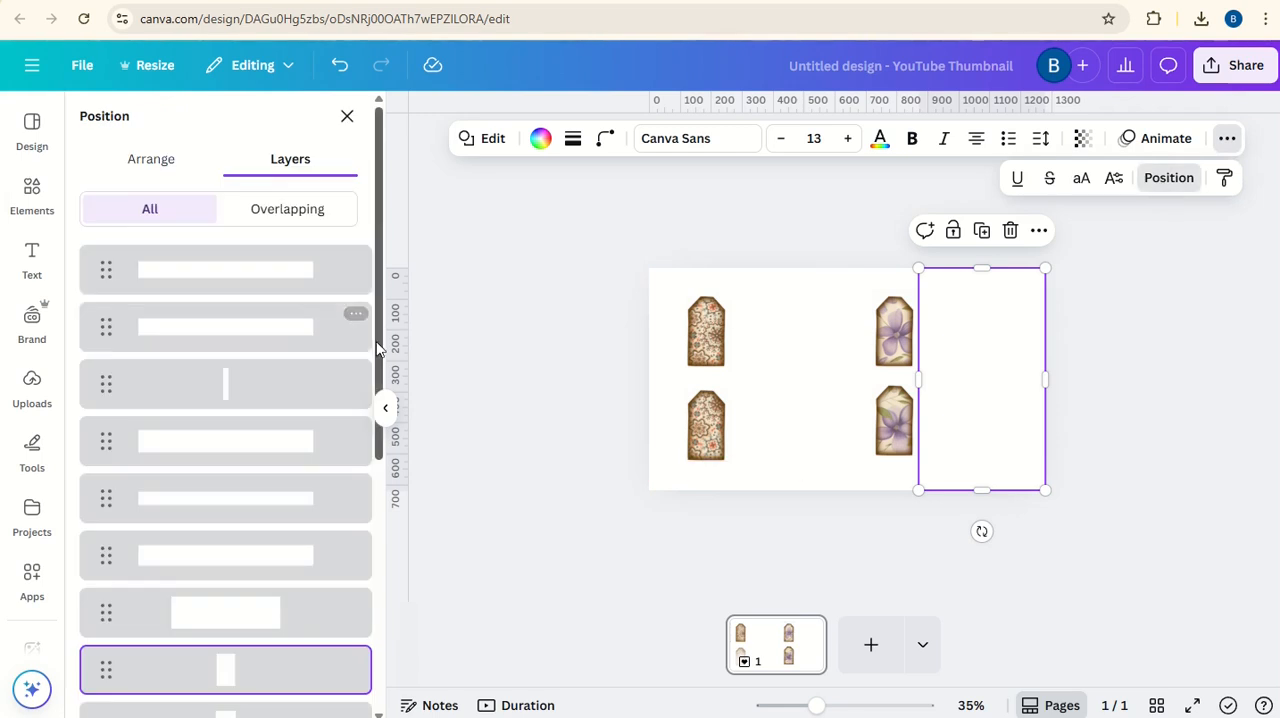
scroll("down", 3)
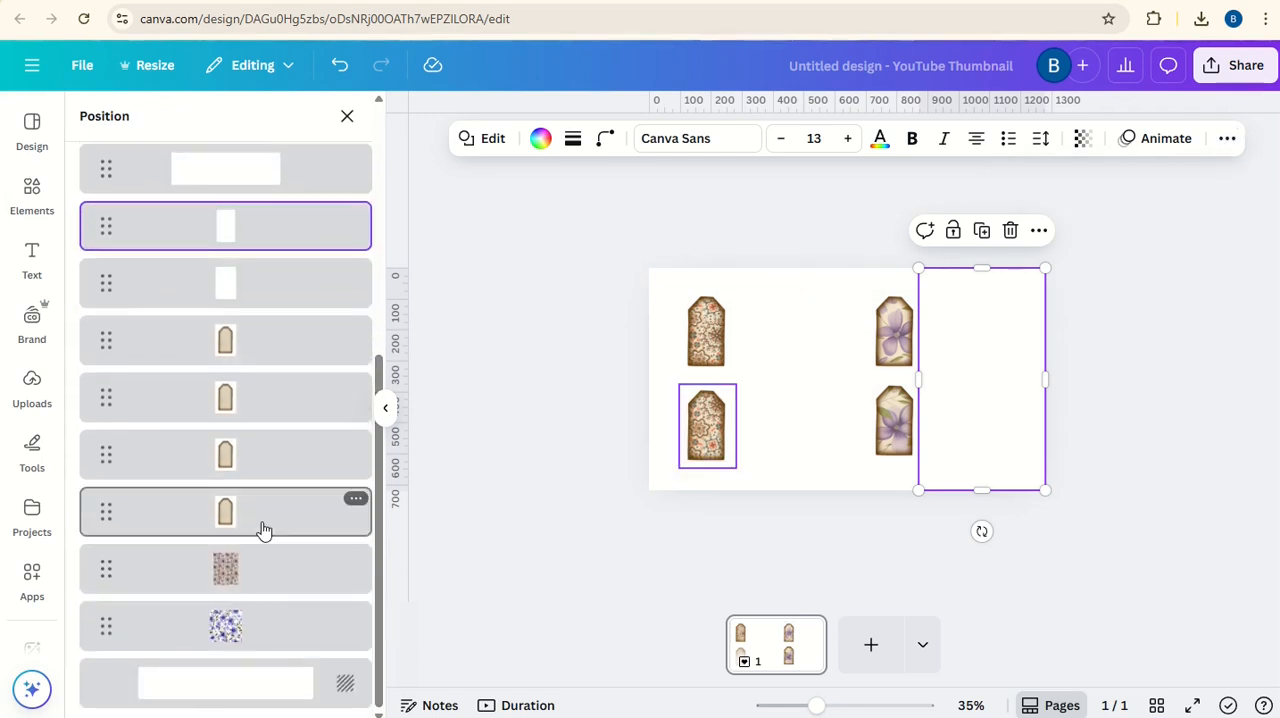
left_click(708, 426)
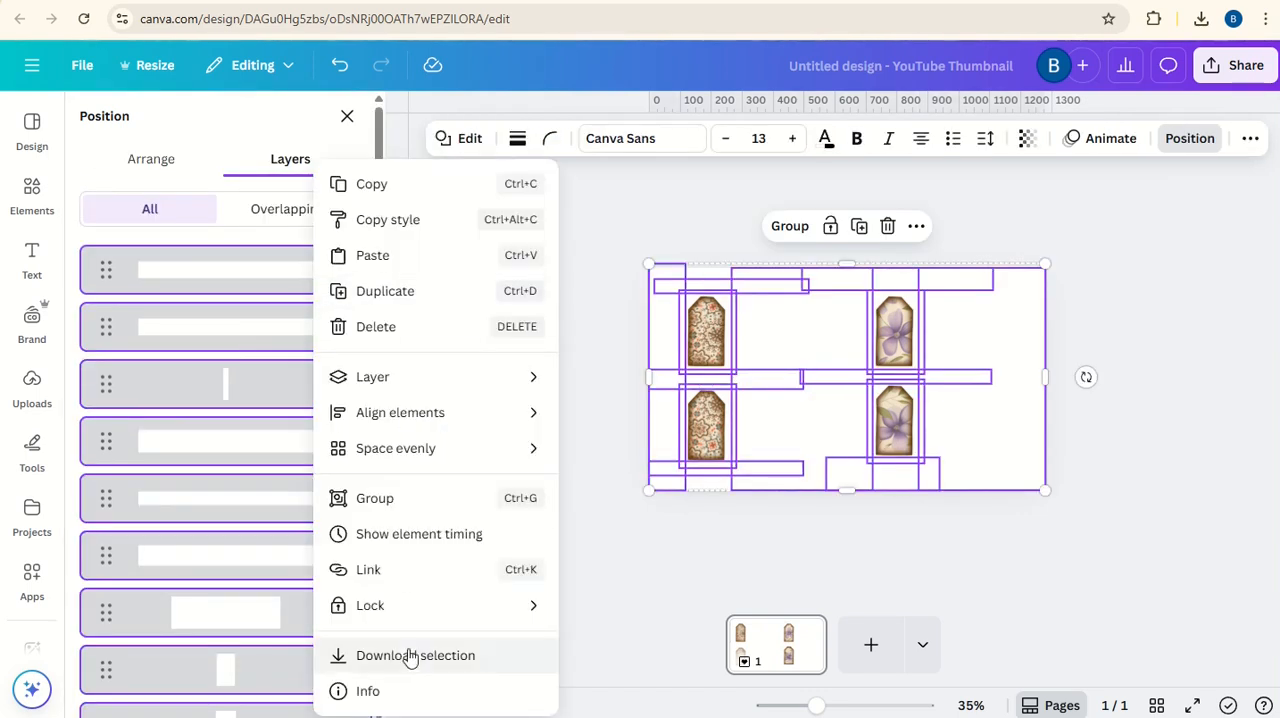
- Download the selected tags and covers as a PNG with Transparent background
left_click(416, 656)
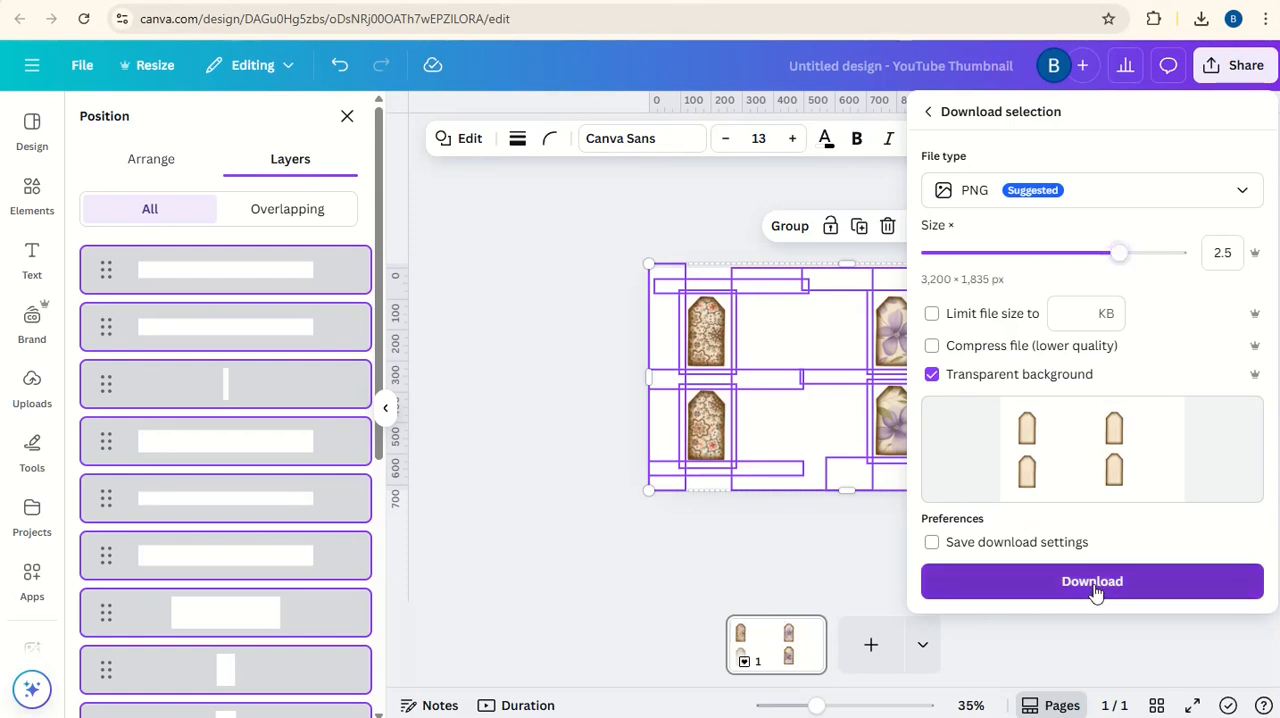
left_click(1092, 580)
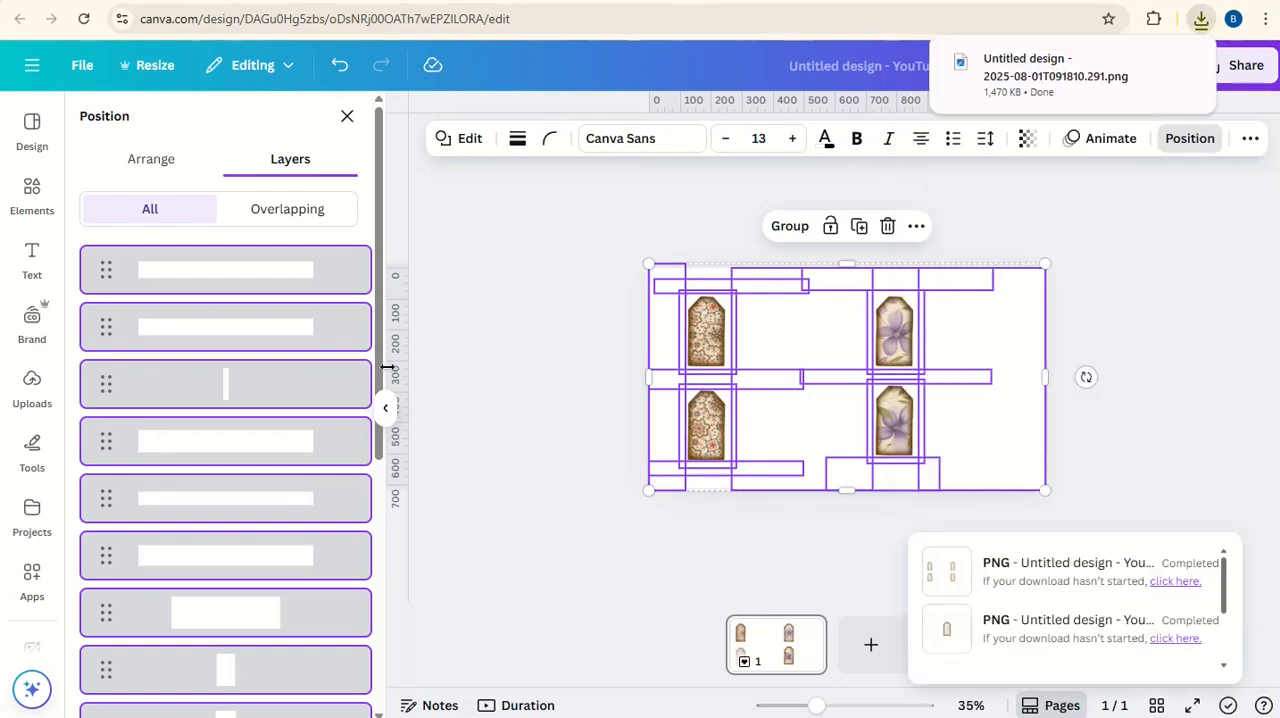
right_click(224, 384)
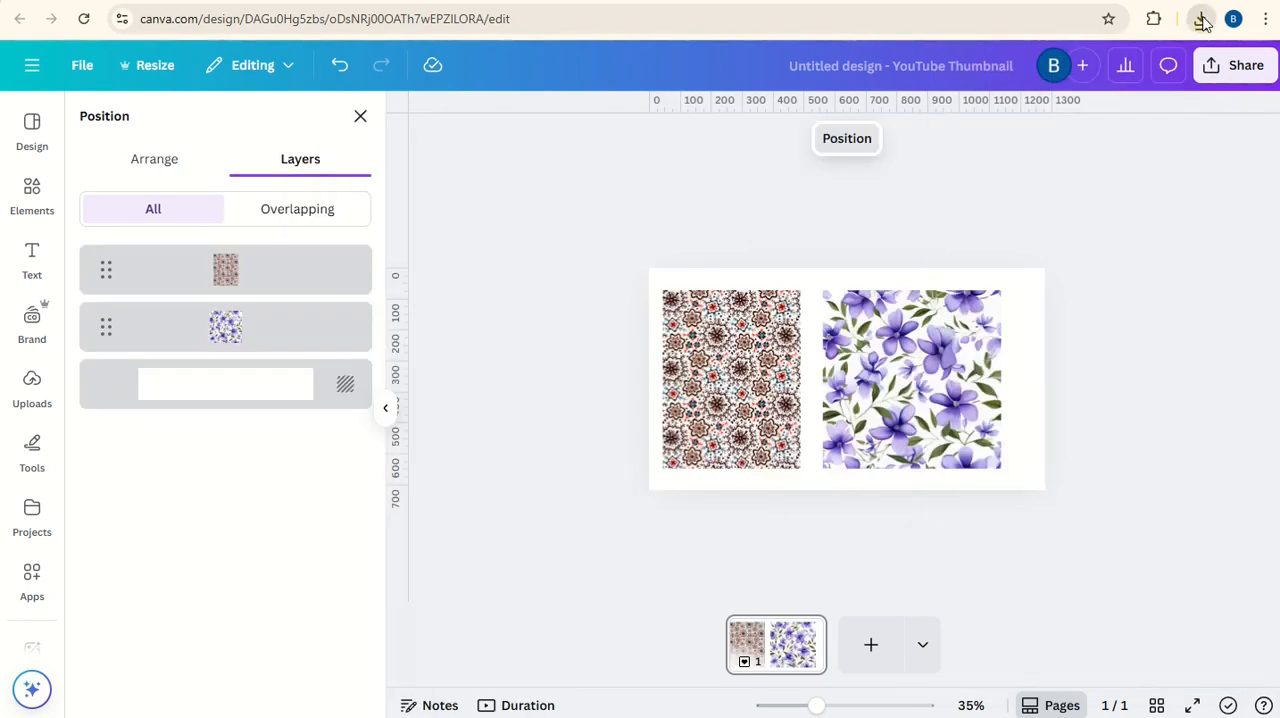
- Remove the papers and covers, leaving the four patterned tags on white, then deselect
left_click(1200, 18)
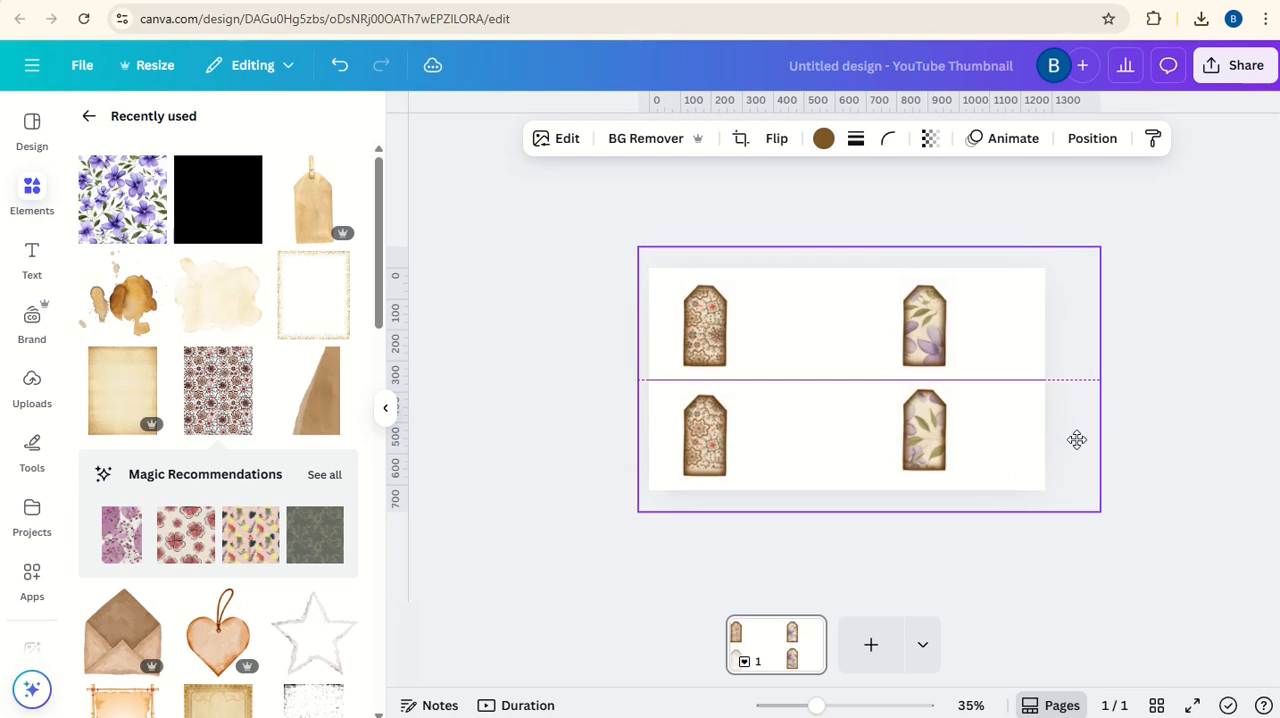
left_click(1172, 412)
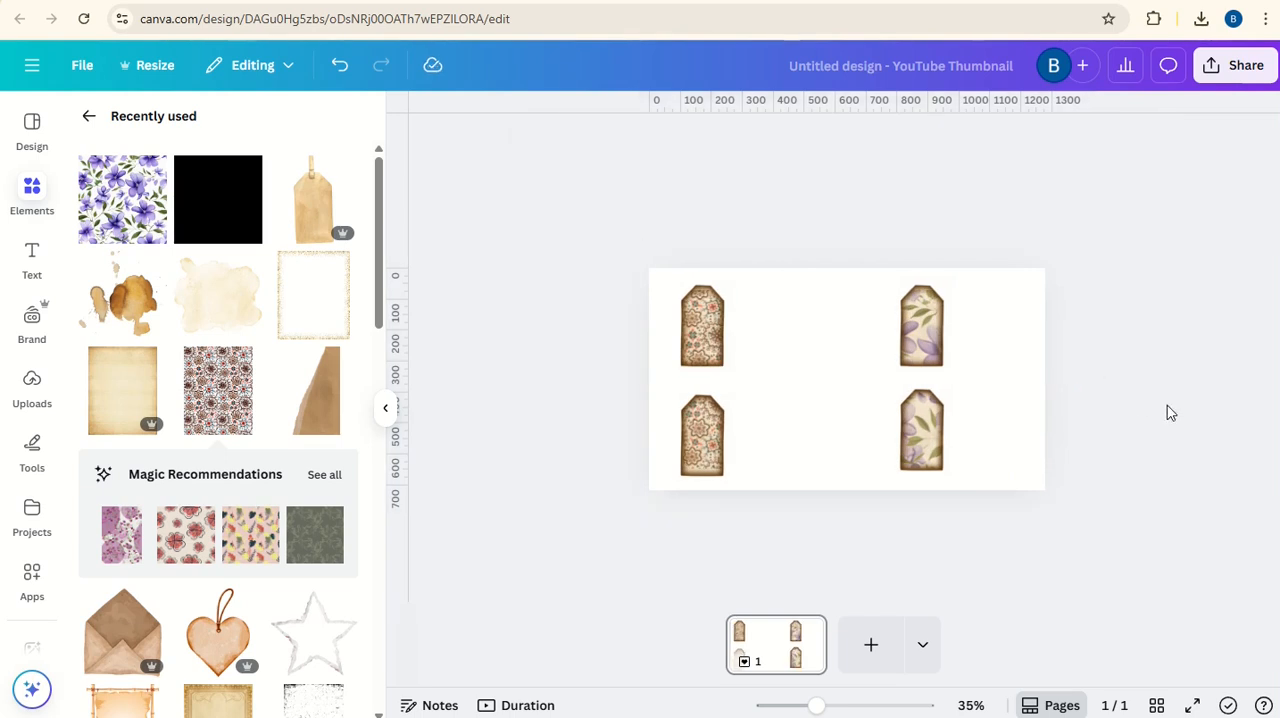